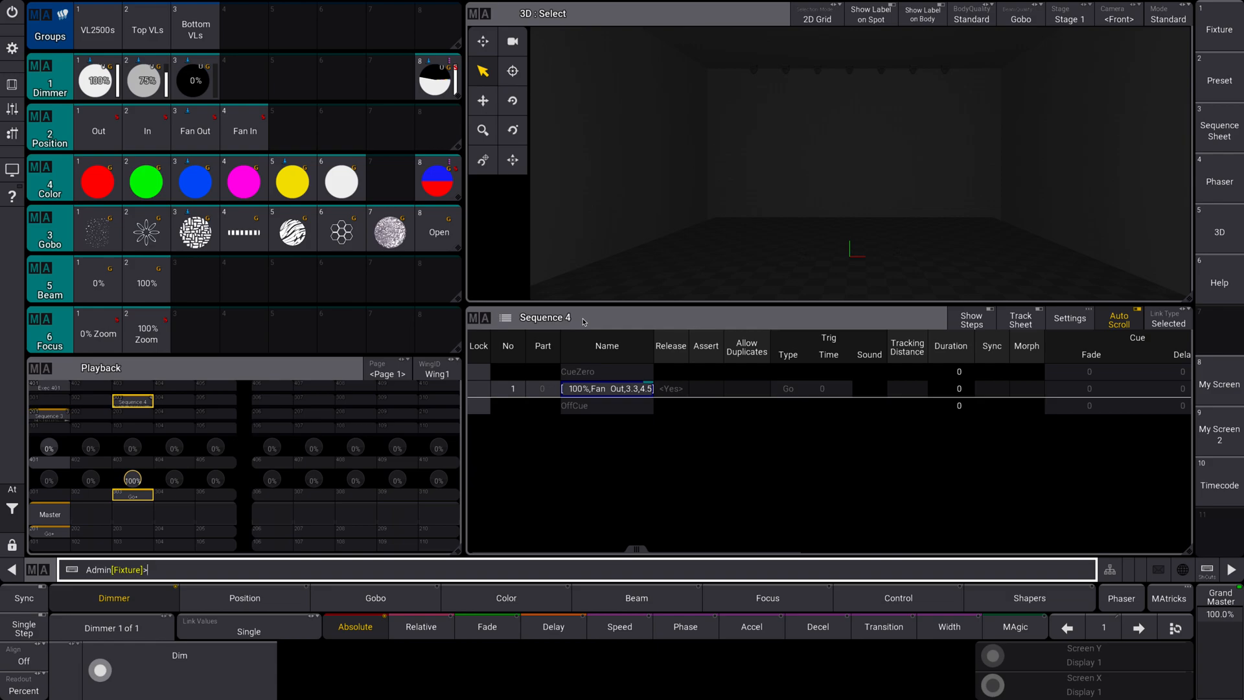
mouse_move(599, 320)
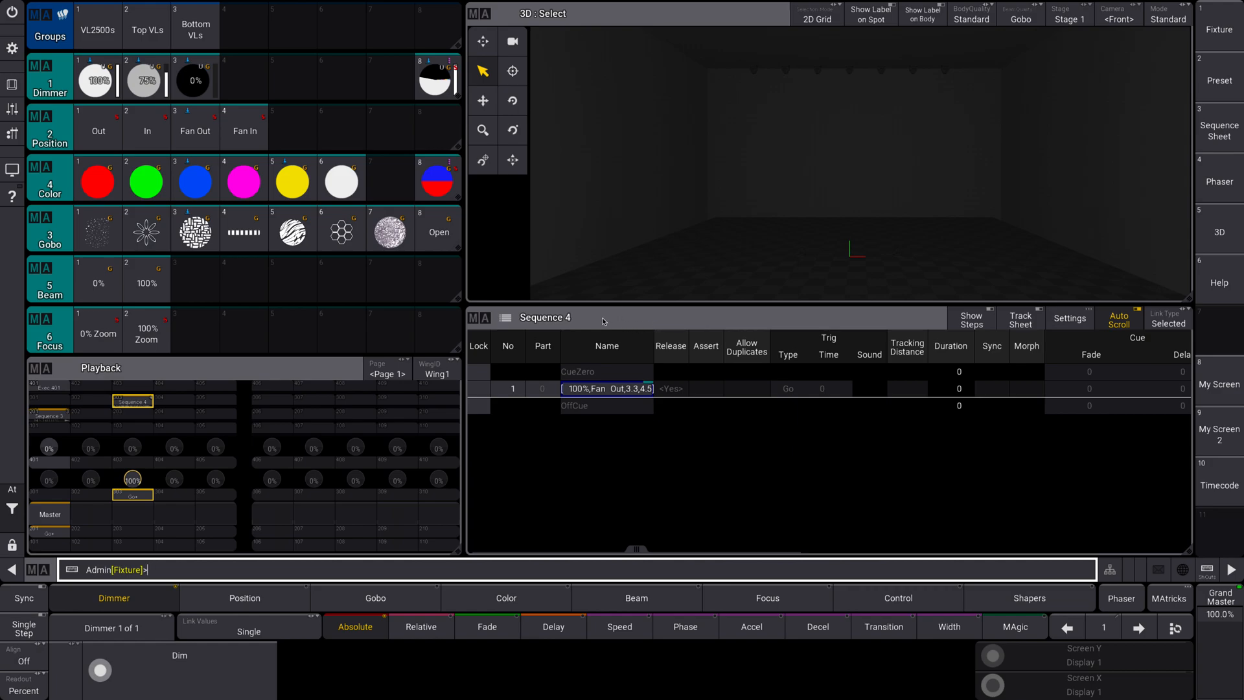
mouse_move(669, 245)
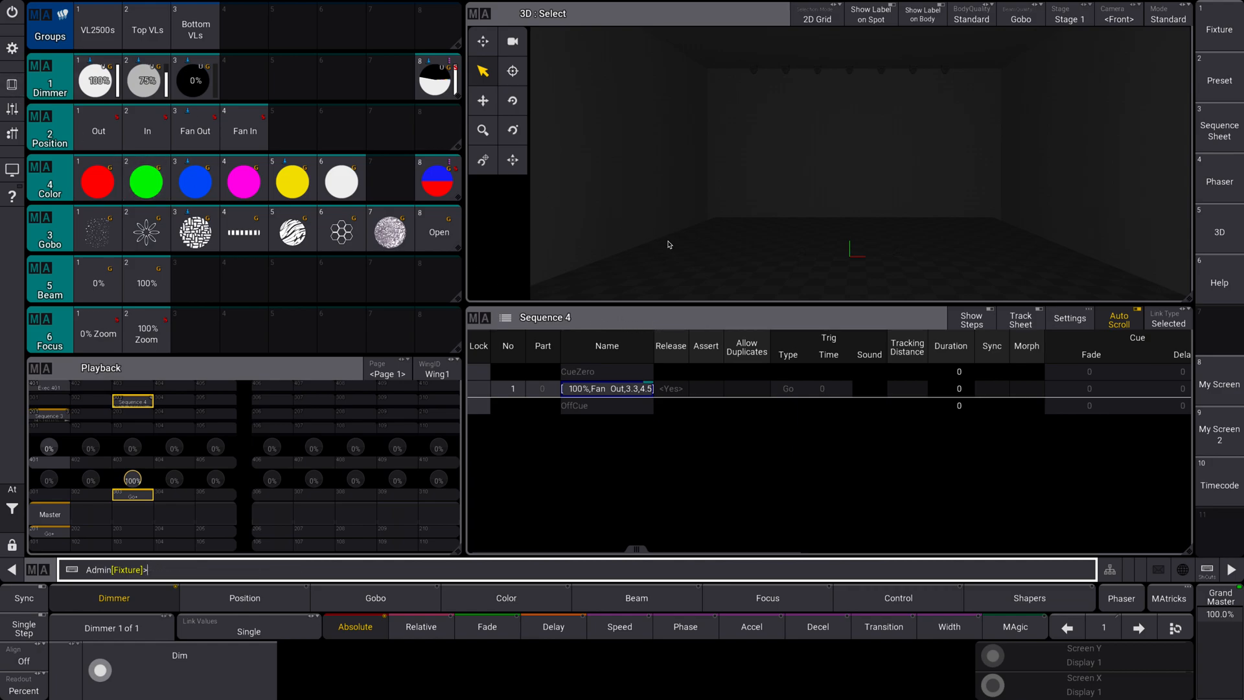
- Select the stage fixtures and tap an empty pool area to add a window
left_click(244, 127)
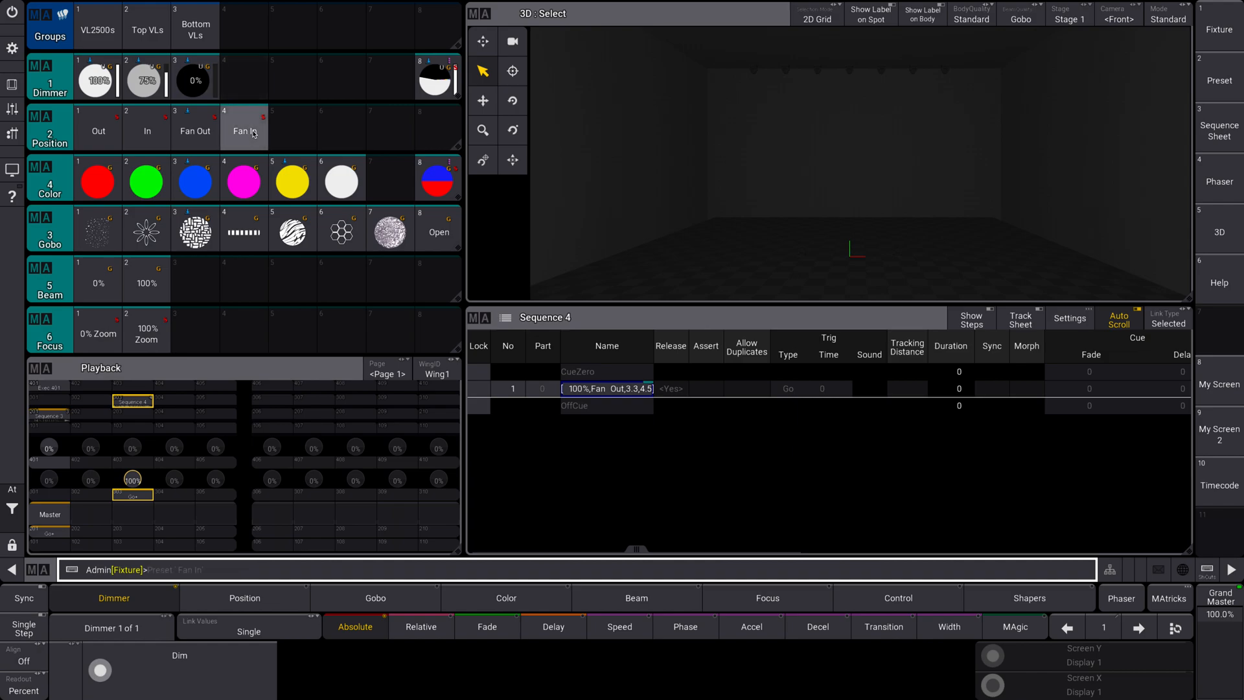
left_click(195, 131)
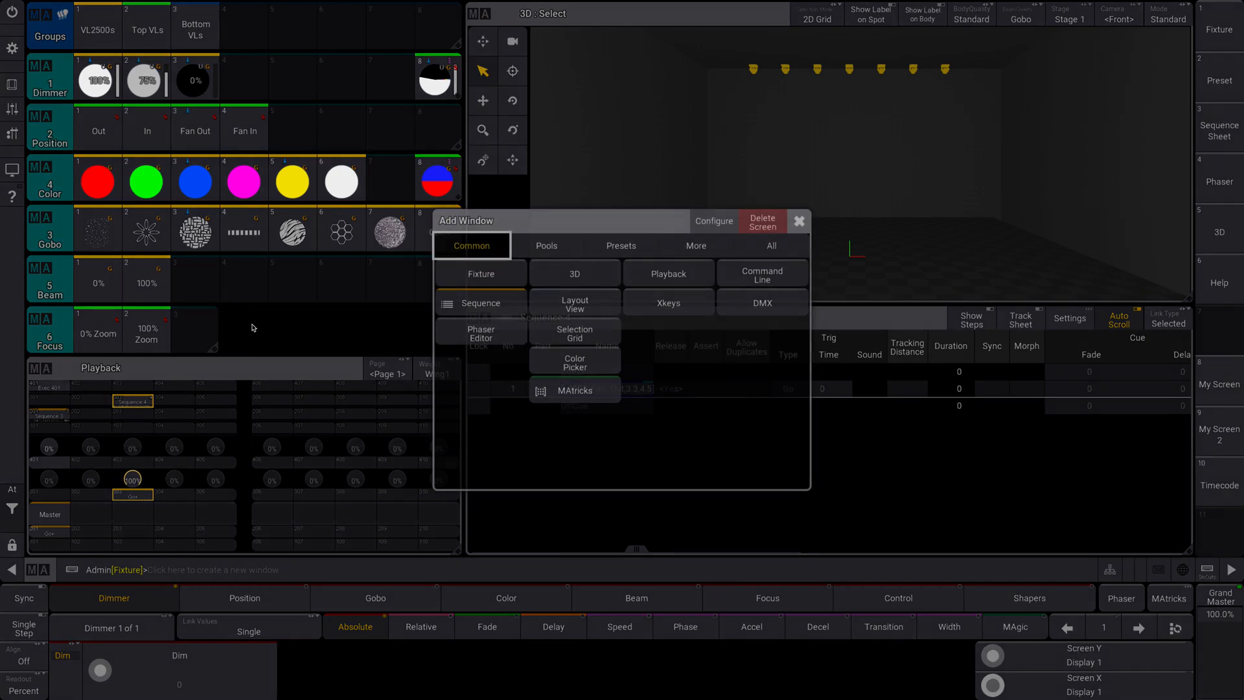
- Place a Macros pool window holding Store Time 3 and Store No Time
left_click(620, 245)
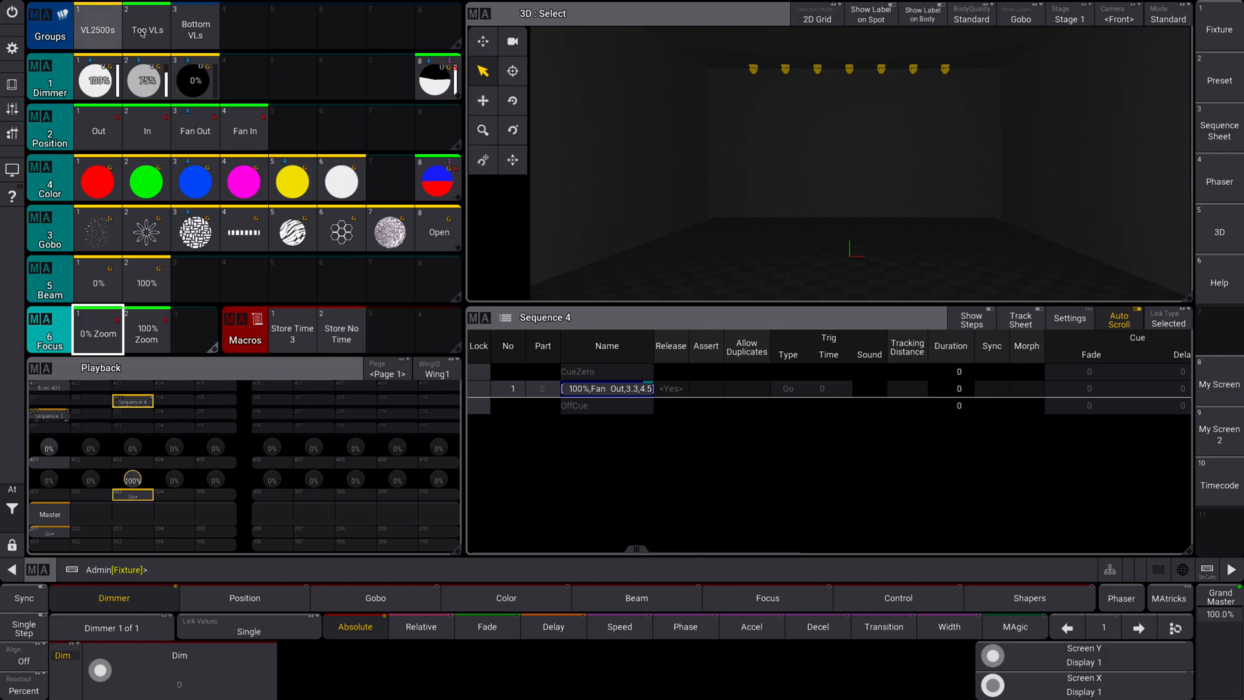
- Give the fixtures Dimmer 100%, Position Fan Out and Gobo 2
left_click(96, 79)
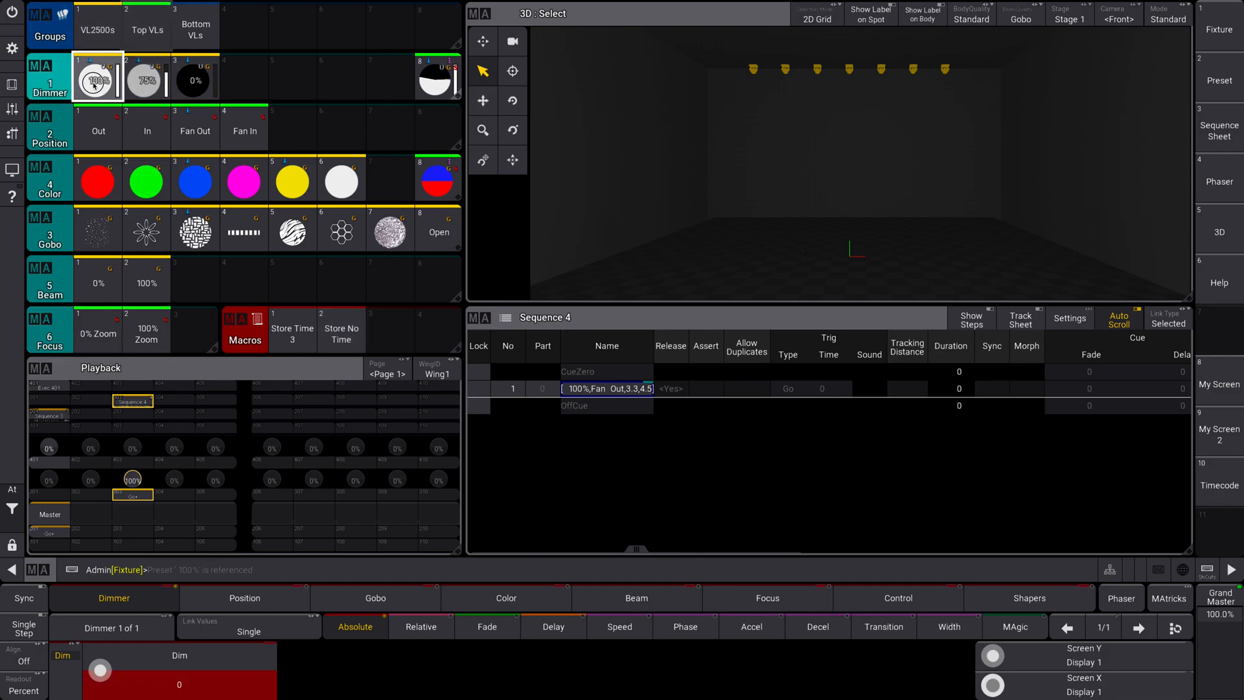
left_click(97, 79)
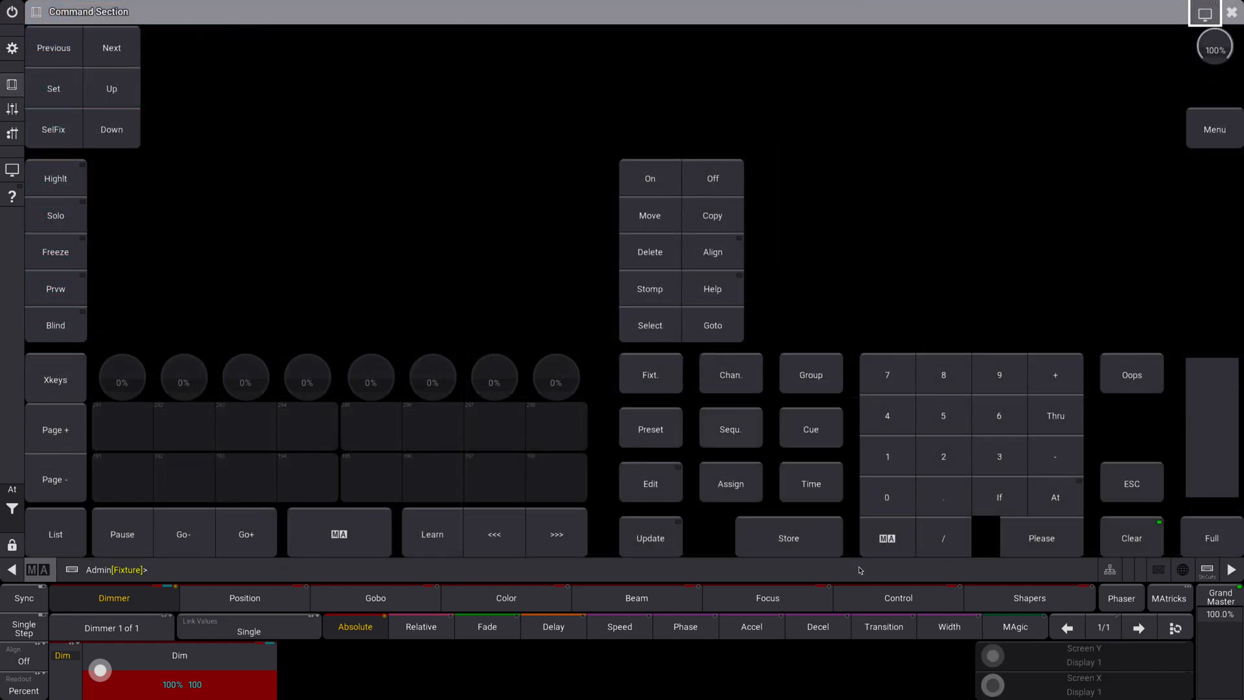
left_click(788, 537)
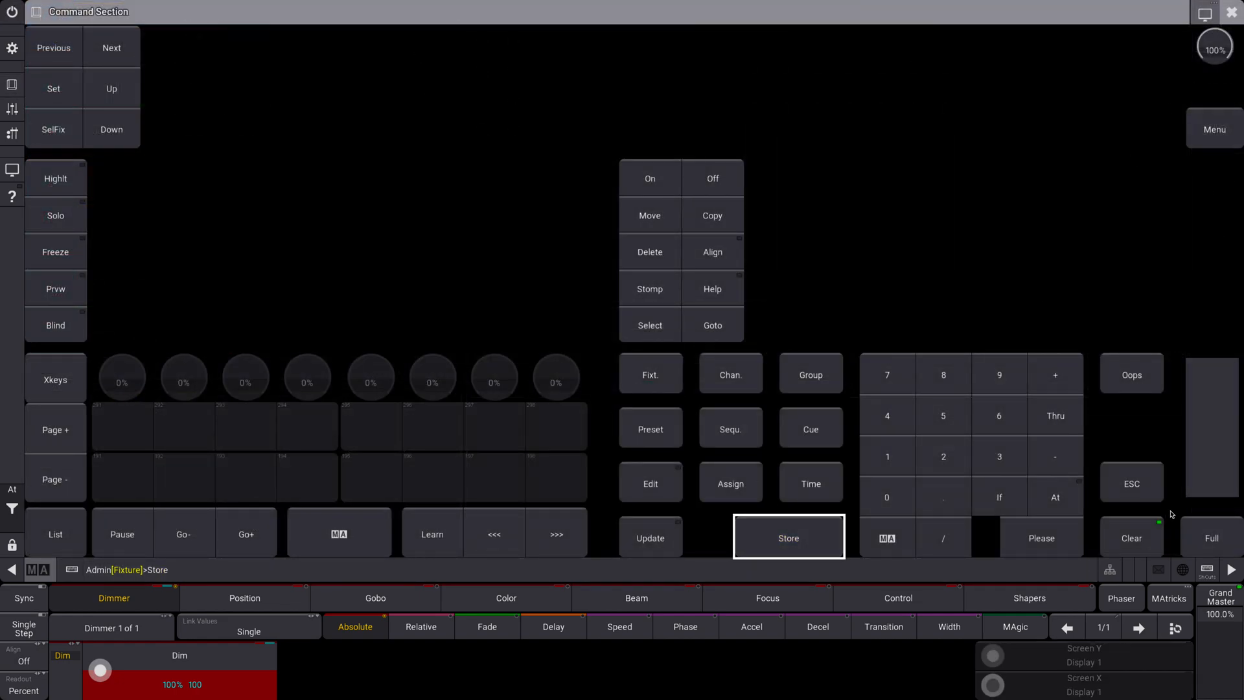
left_click(788, 537)
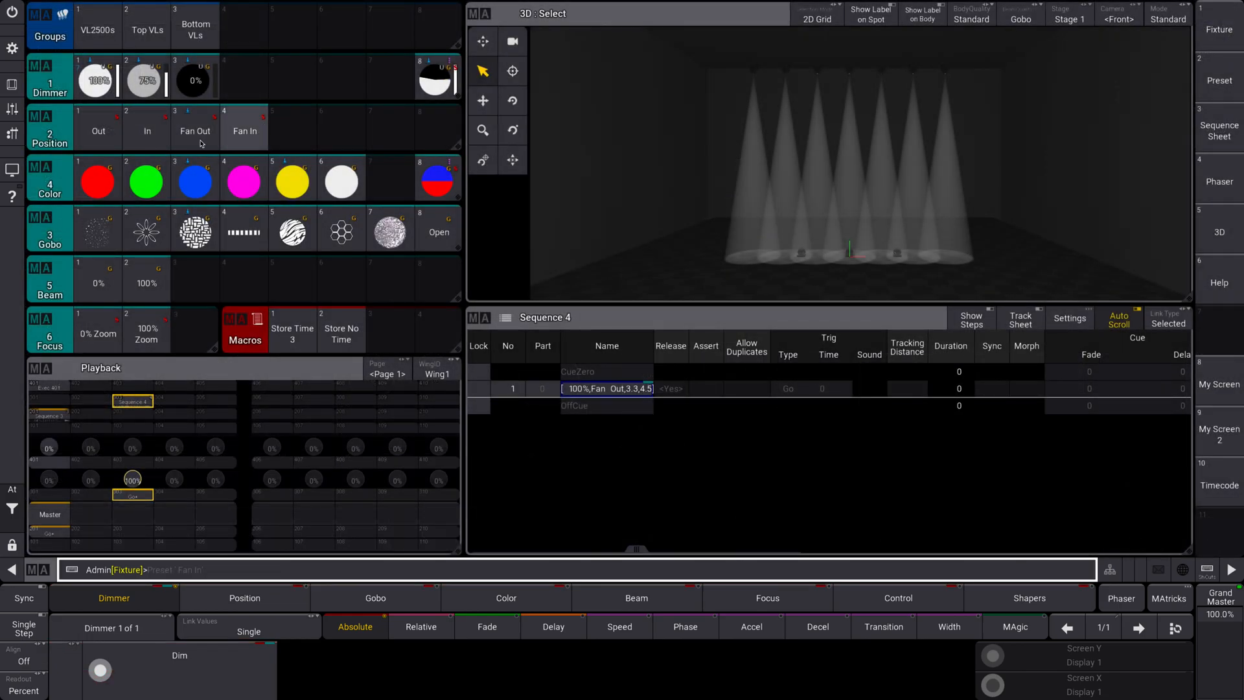
left_click(195, 126)
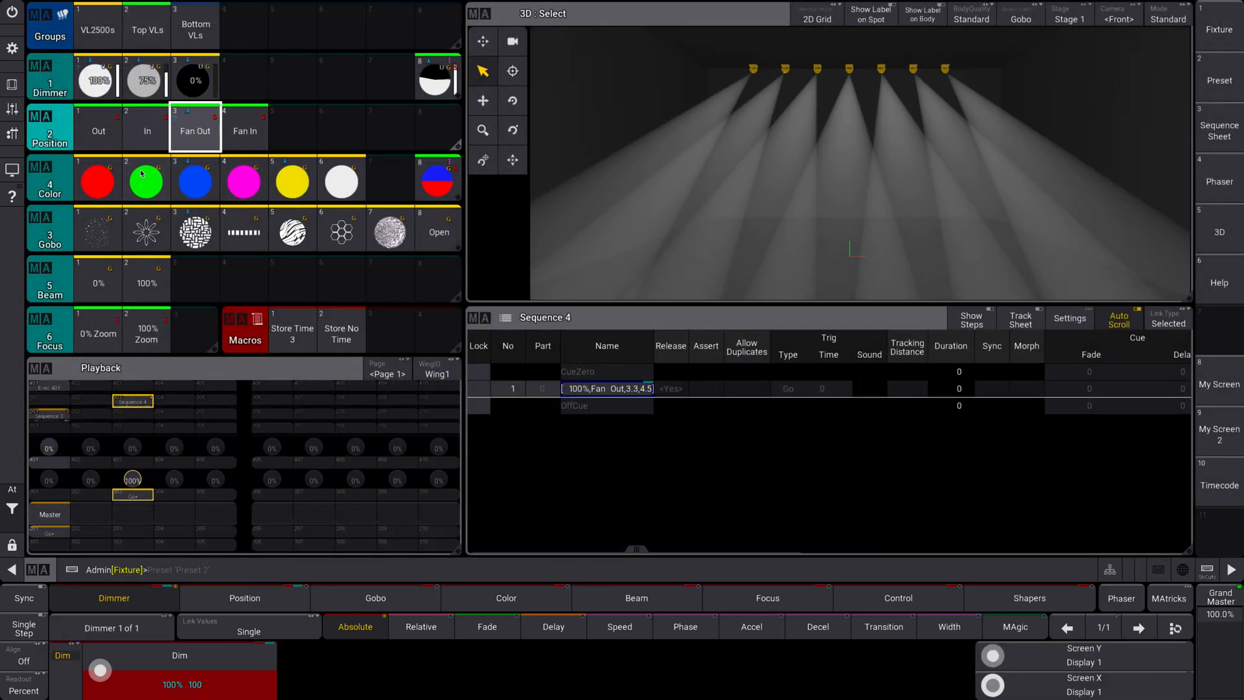
left_click(145, 229)
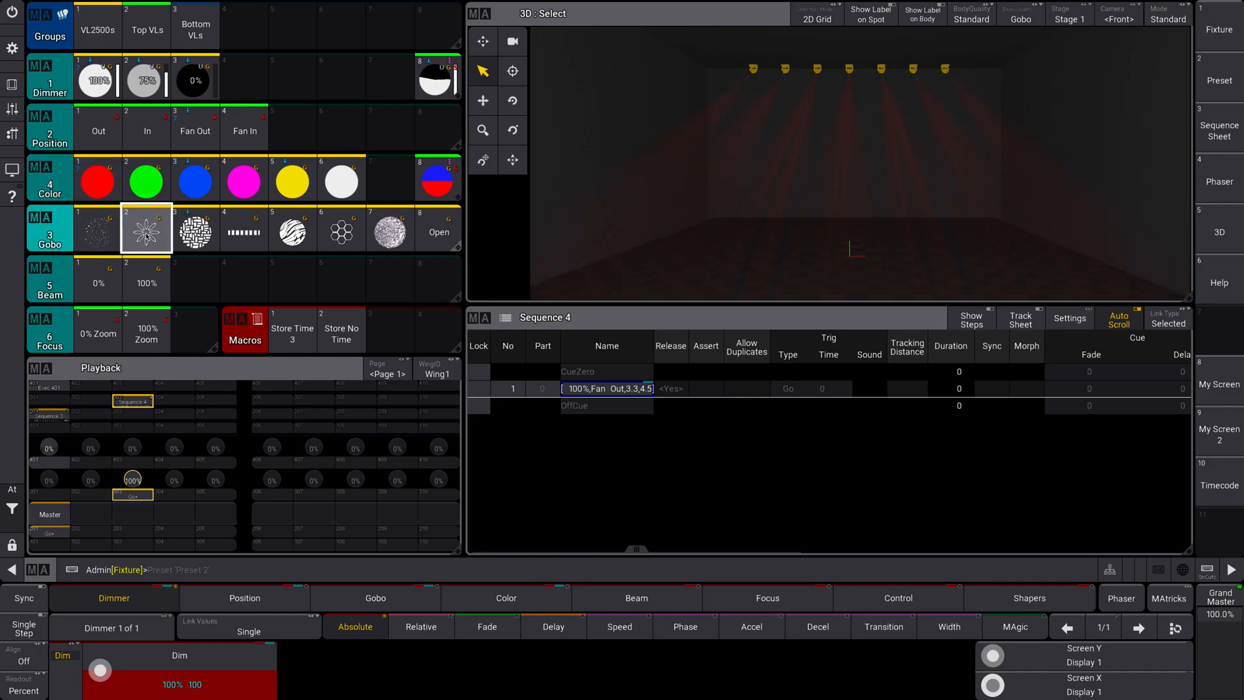
- Store the look as Sequence 5 and rename its cue to 1
left_click(293, 181)
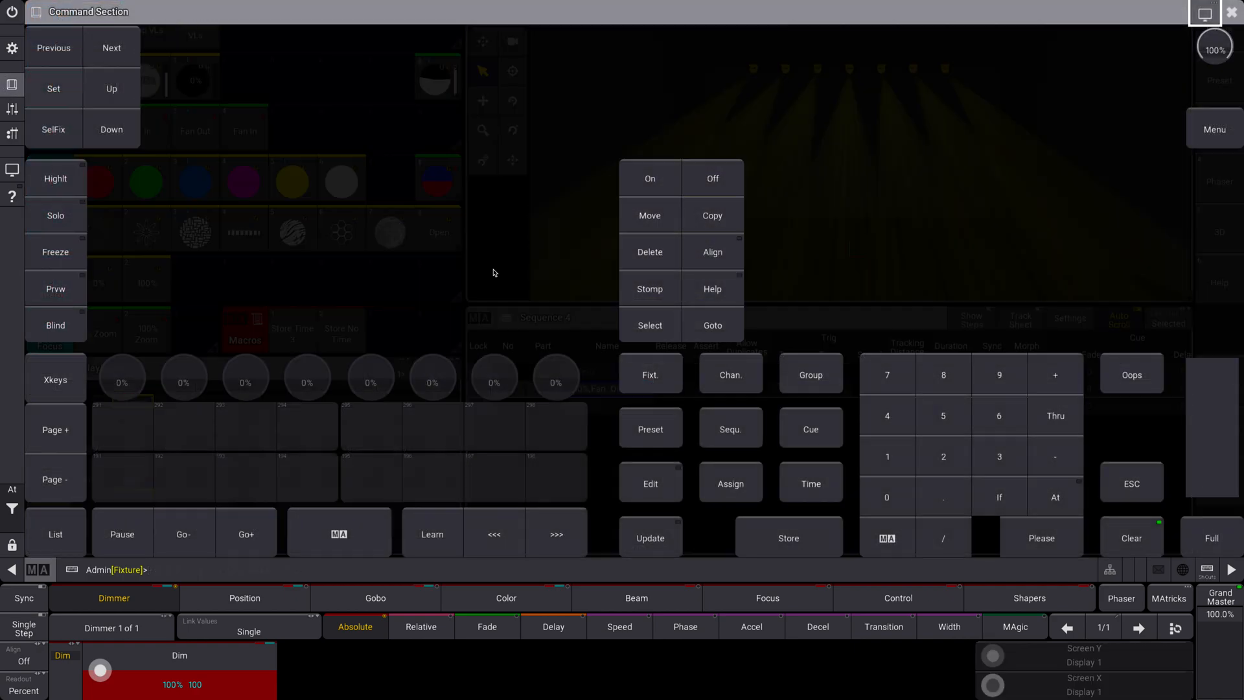
left_click(788, 537)
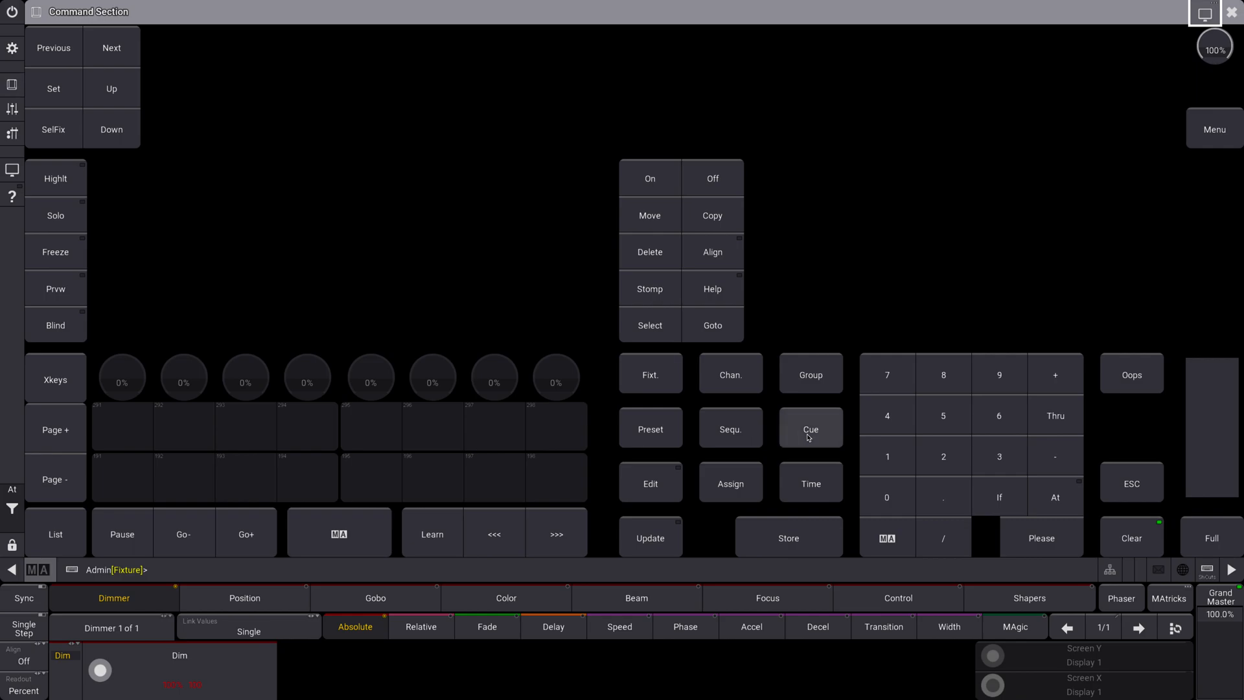
left_click(729, 428)
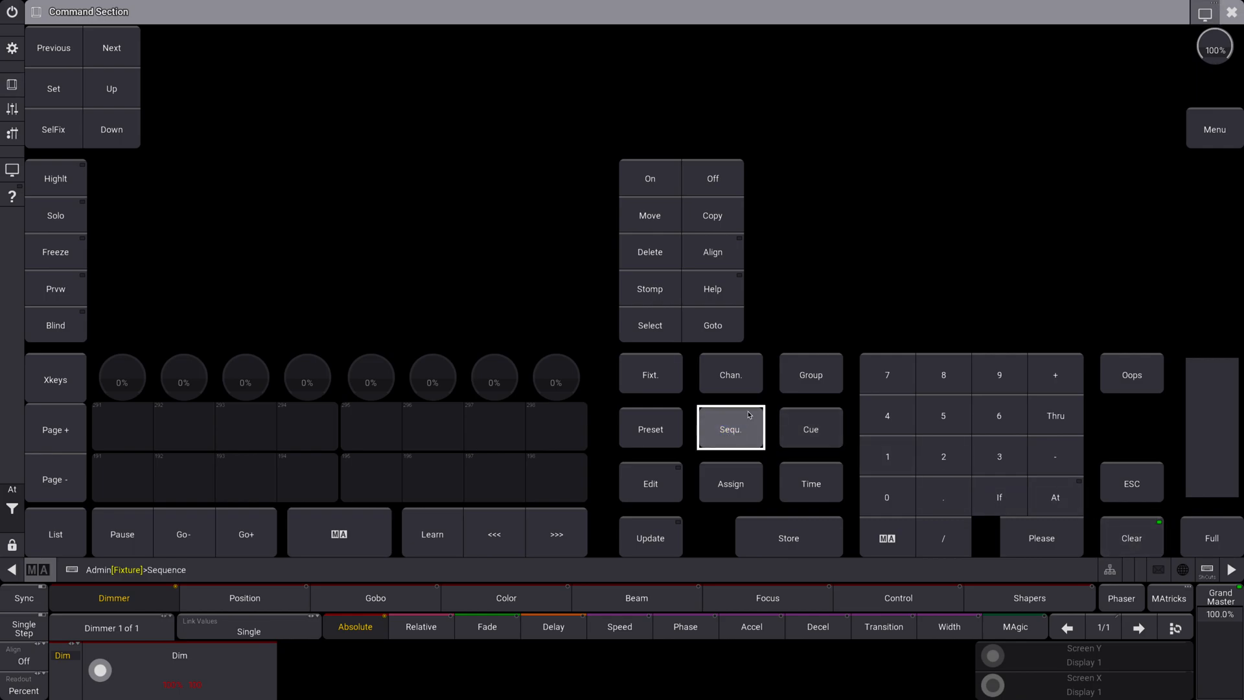
left_click(1131, 538)
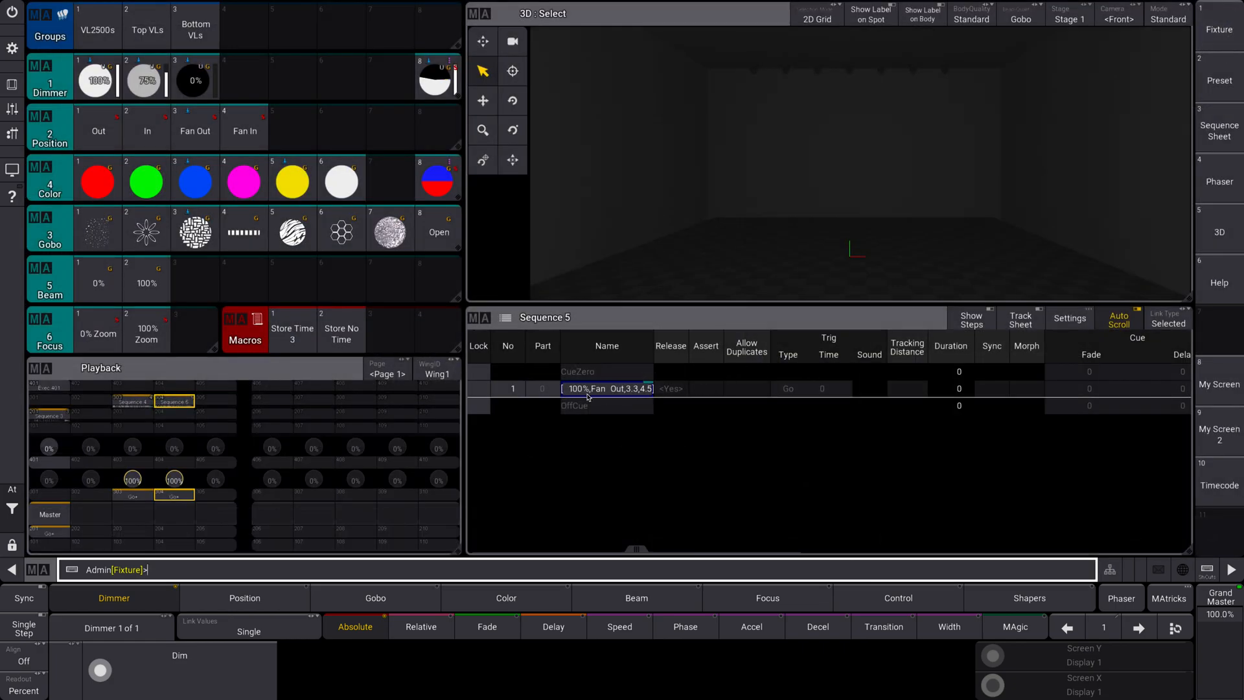
double_click(606, 388)
type("1")
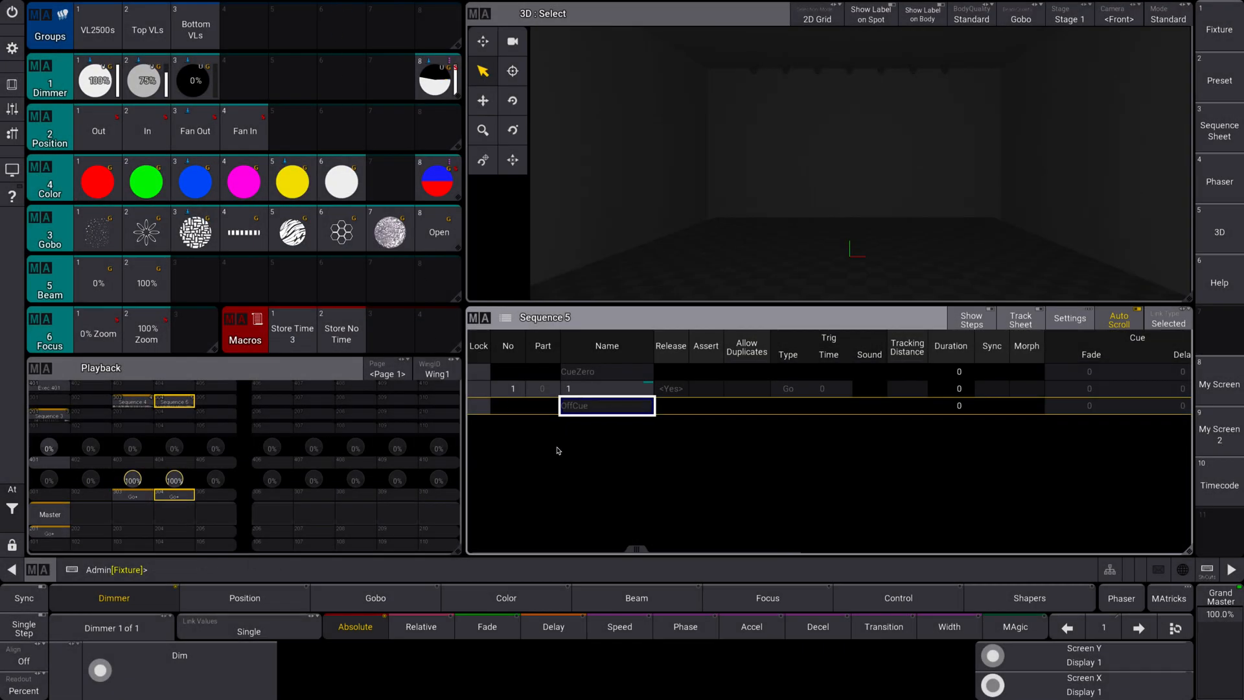
- Scroll to the MIB columns and run Cue 1 CueFade 3 Please
scroll("right", 3)
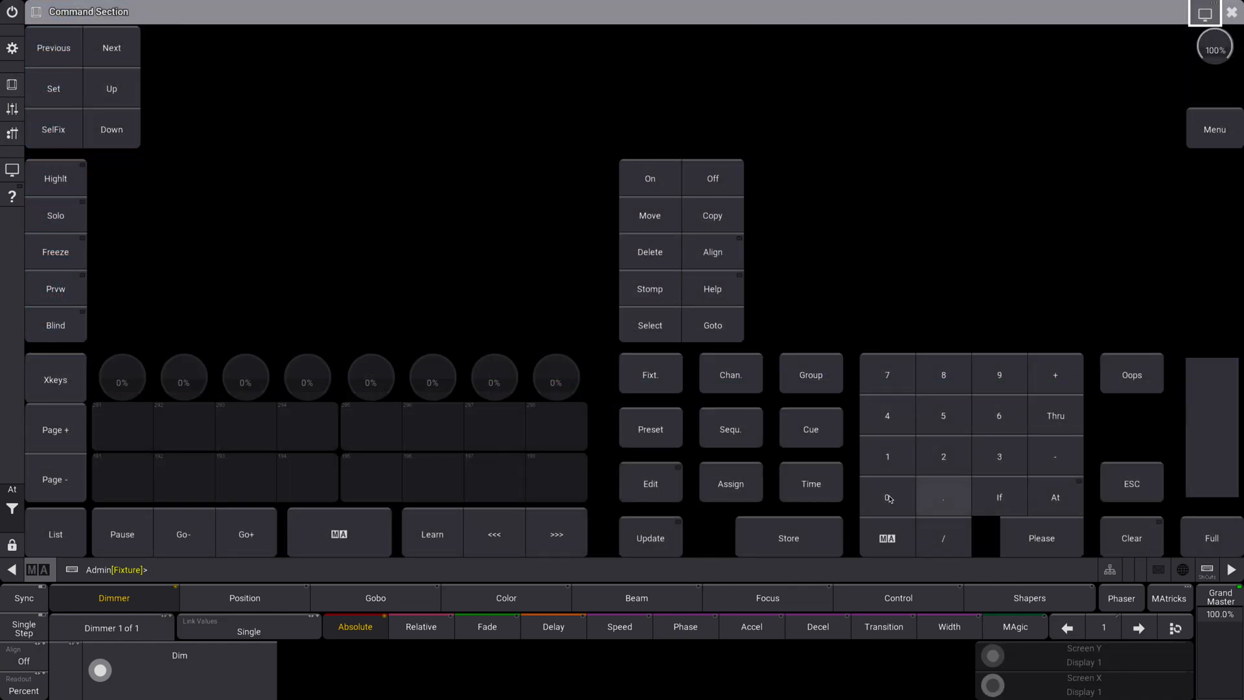
left_click(999, 455)
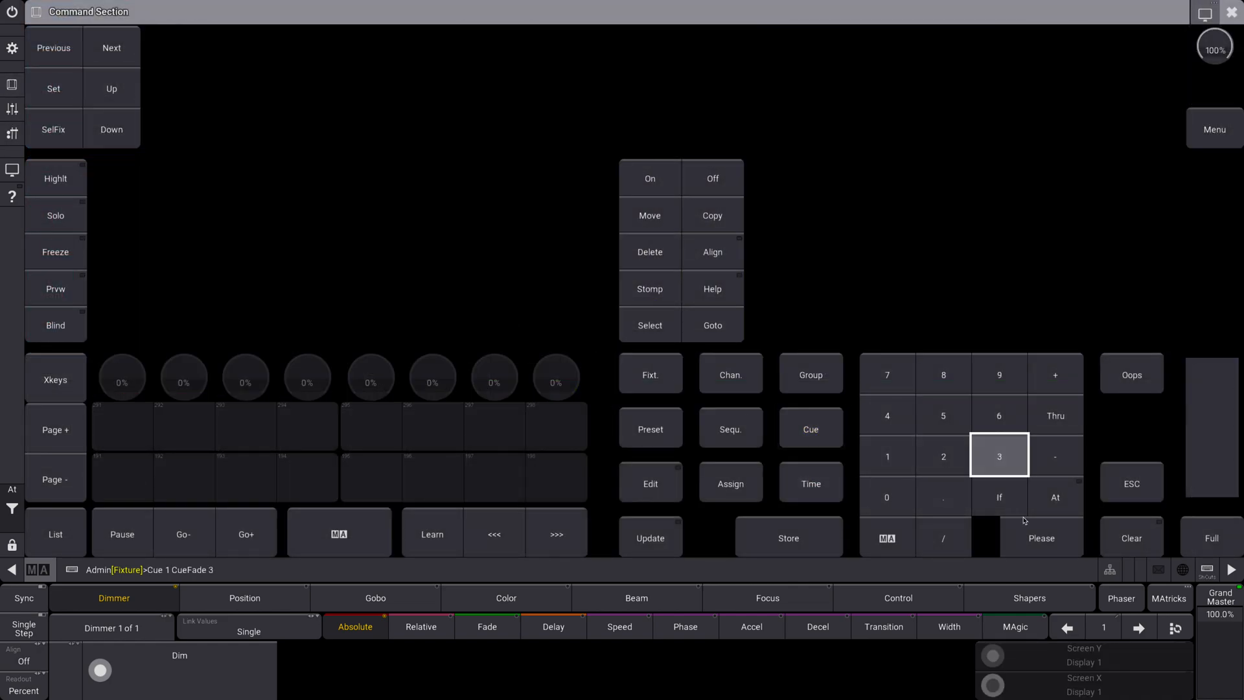
left_click(1042, 538)
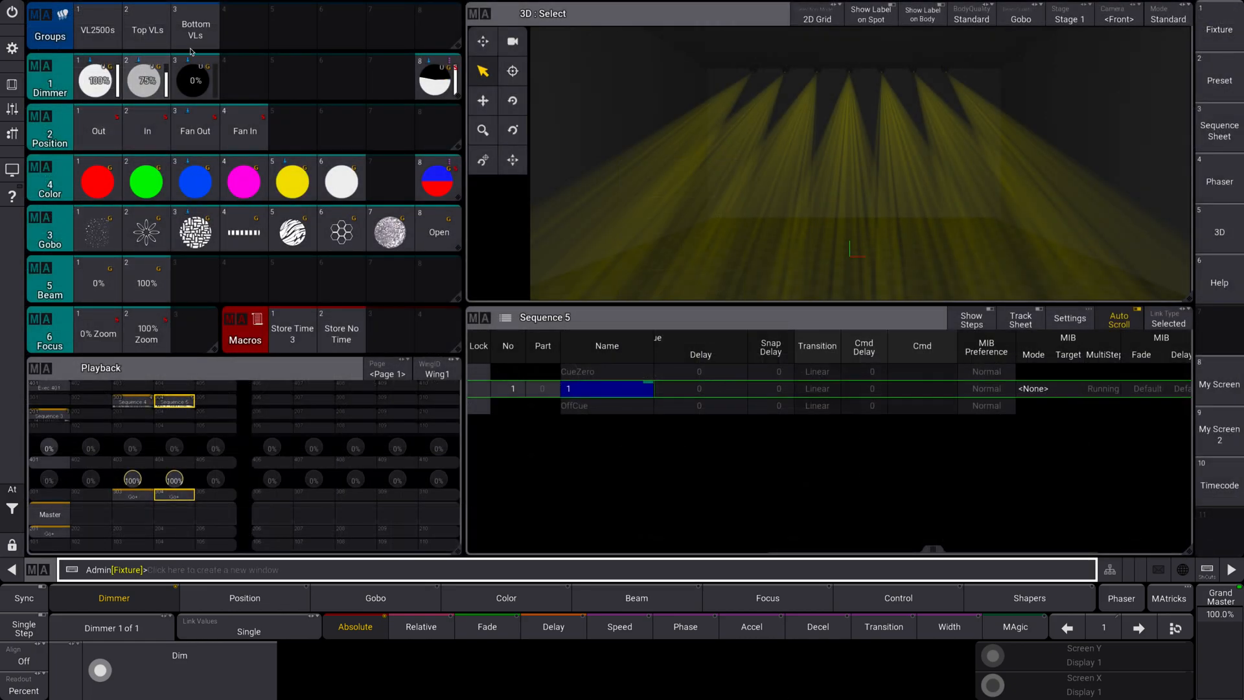
- Bring Bottom VLs to full intensity with the Out position and gobo 4
left_click(195, 25)
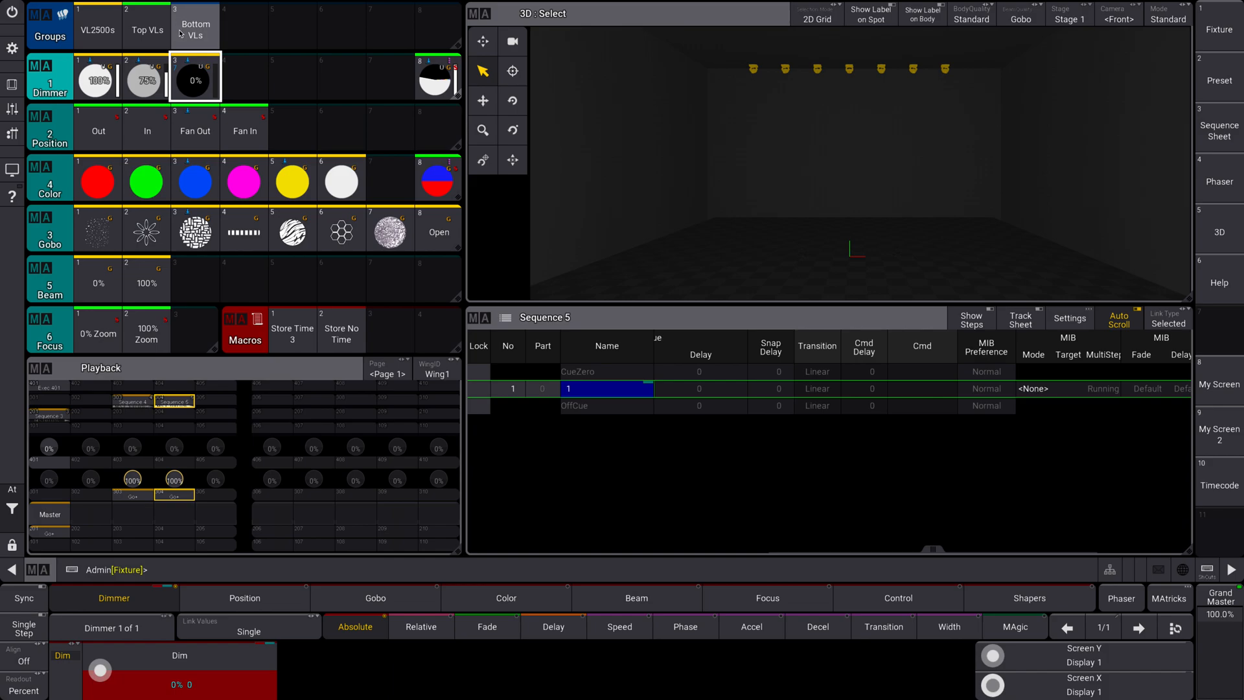
left_click(194, 180)
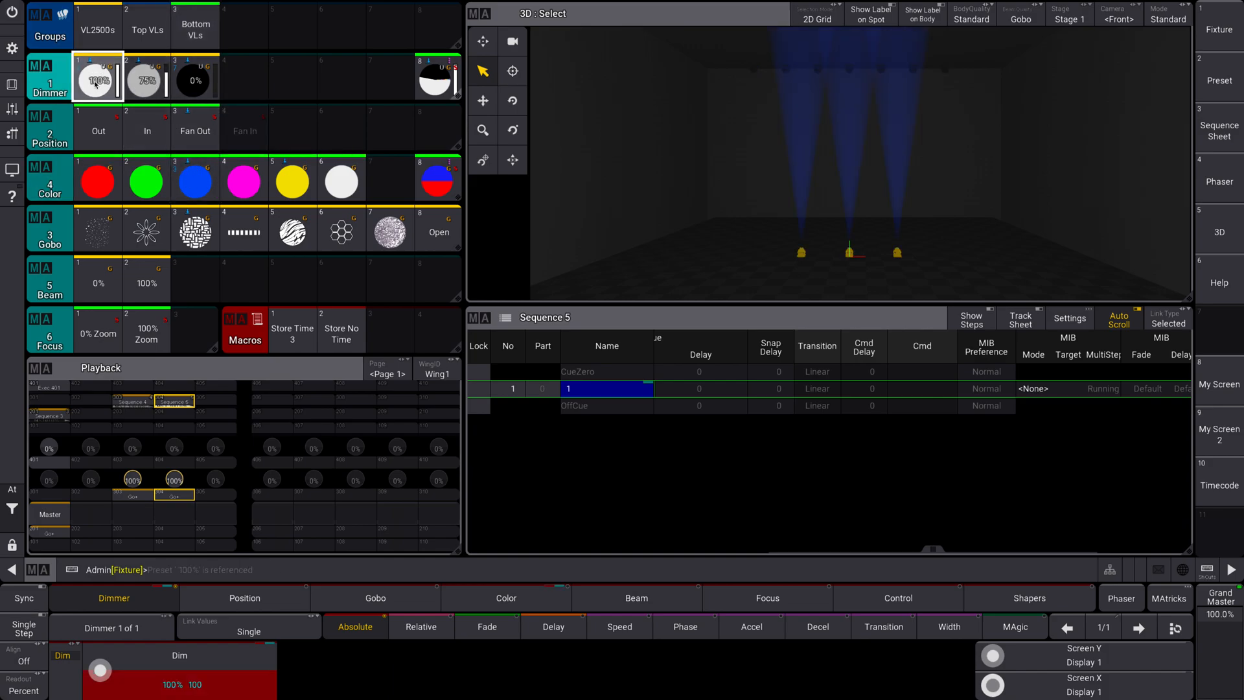
left_click(340, 229)
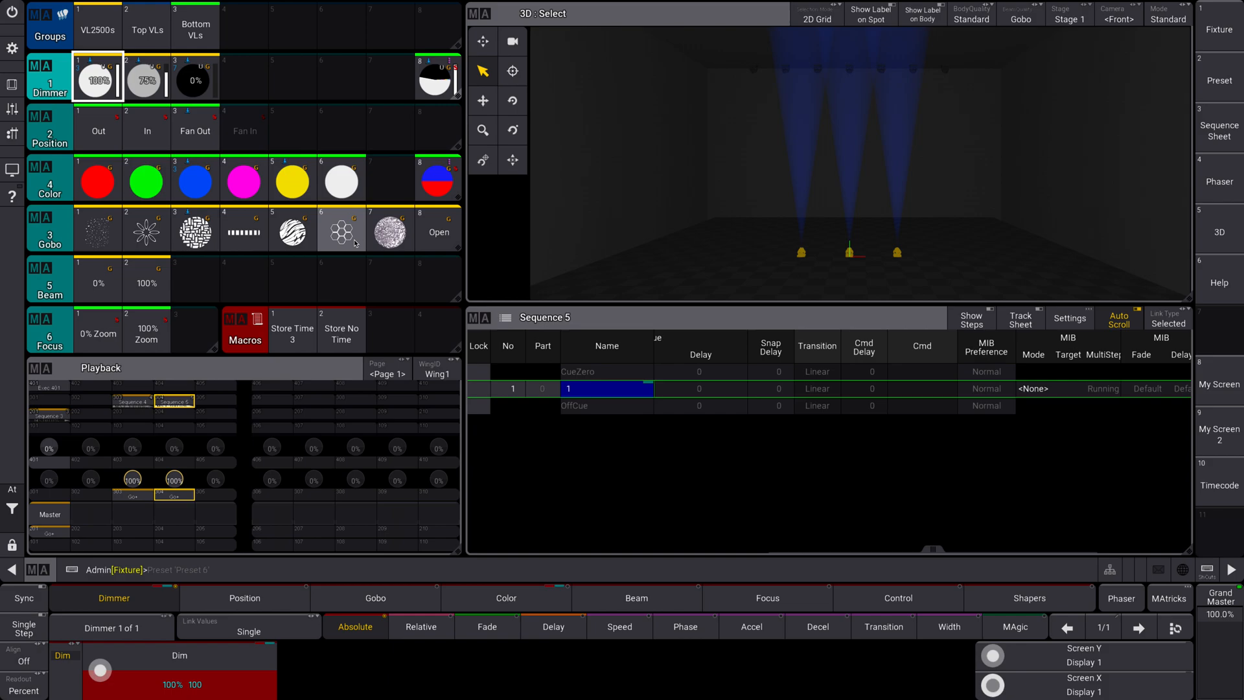
left_click(145, 128)
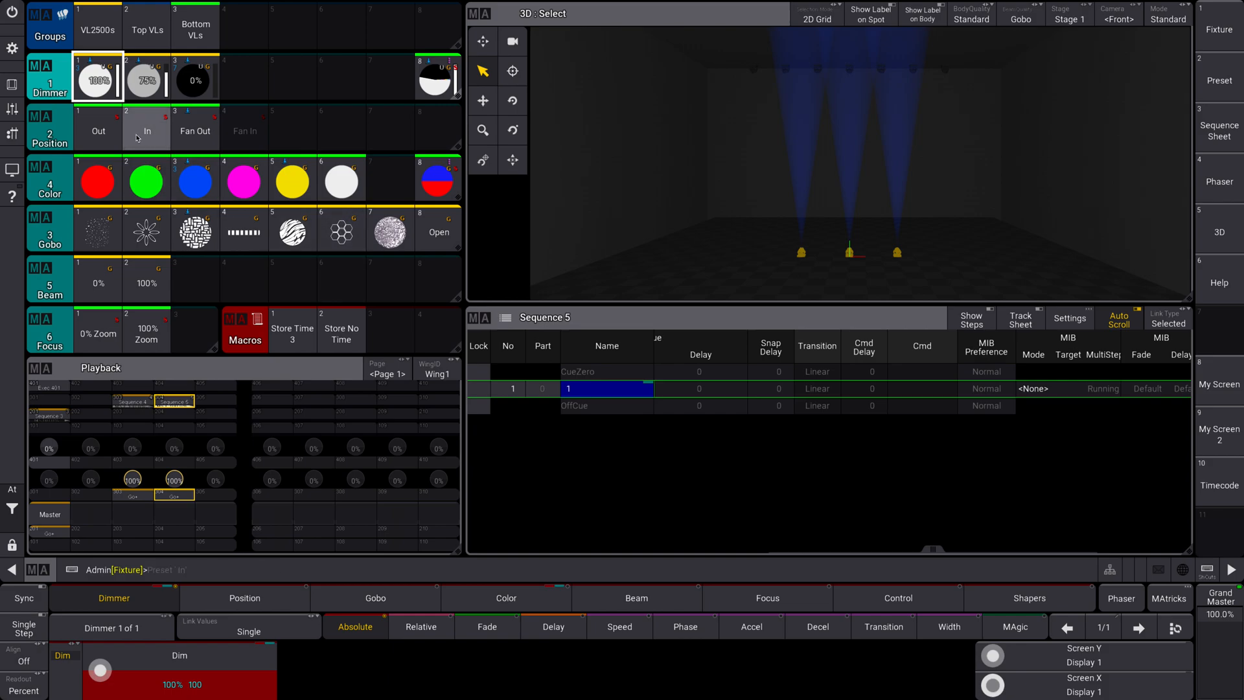
left_click(97, 127)
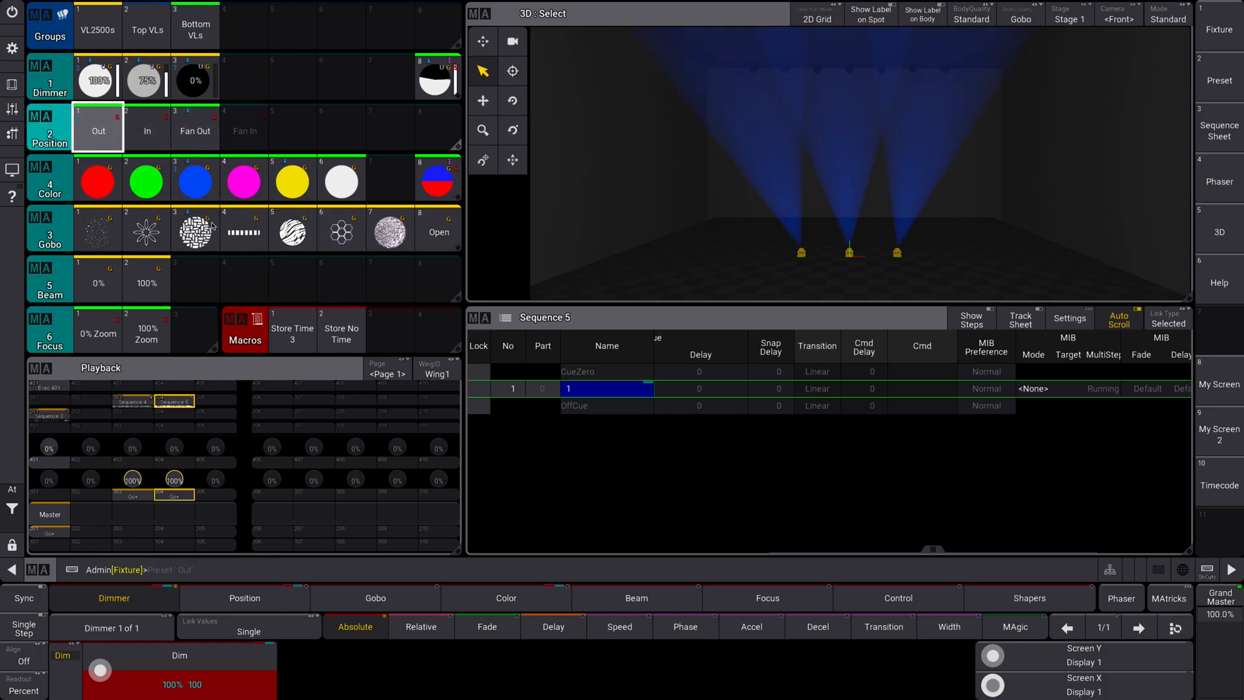
left_click(244, 229)
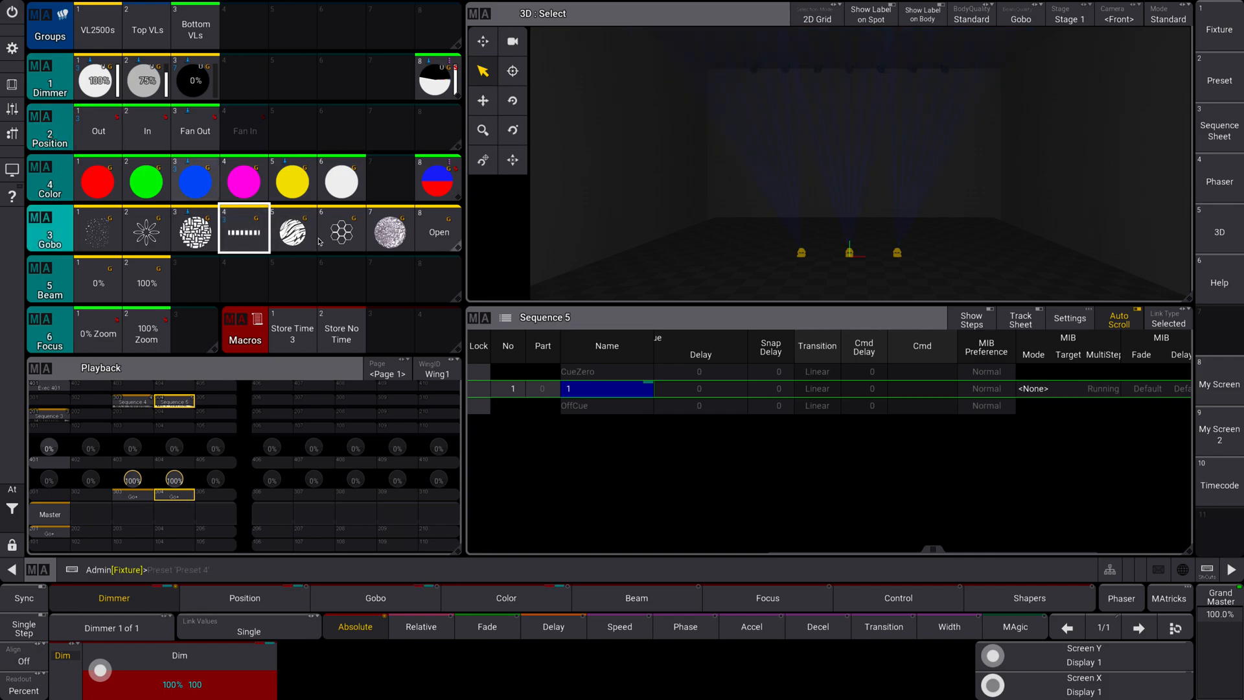
- Add gobos 6 and 1 with zoom and beam at 100%, and store as cue 2
left_click(340, 228)
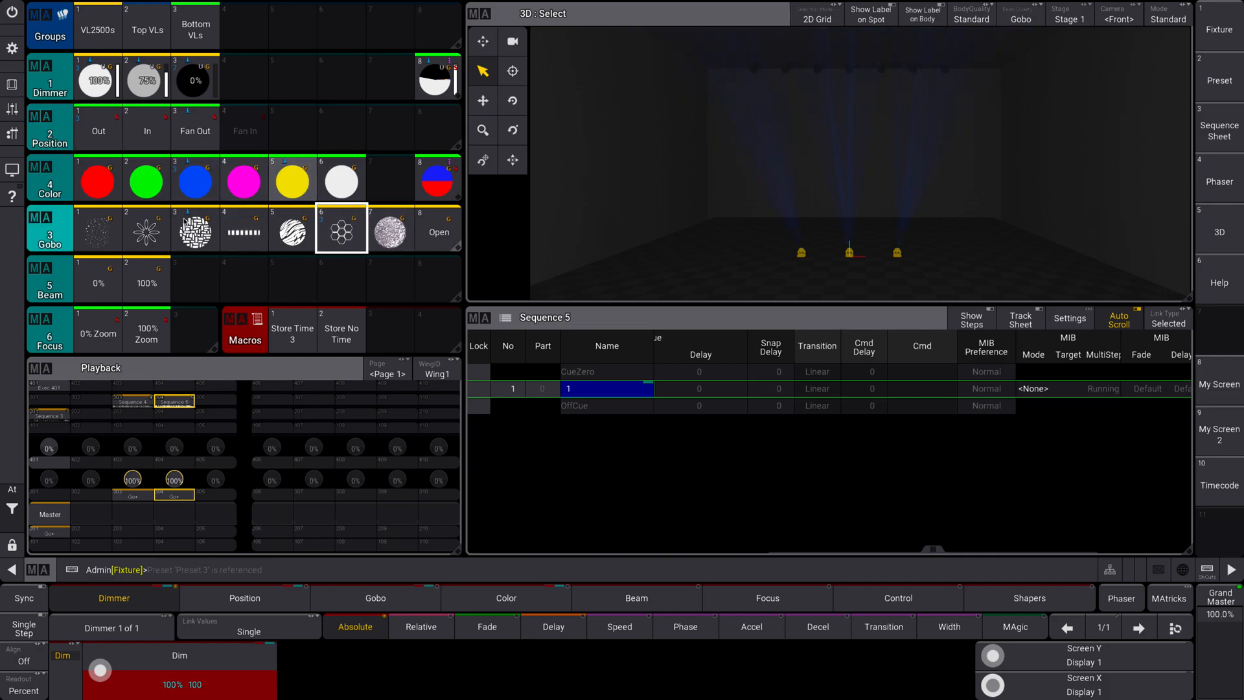
left_click(146, 329)
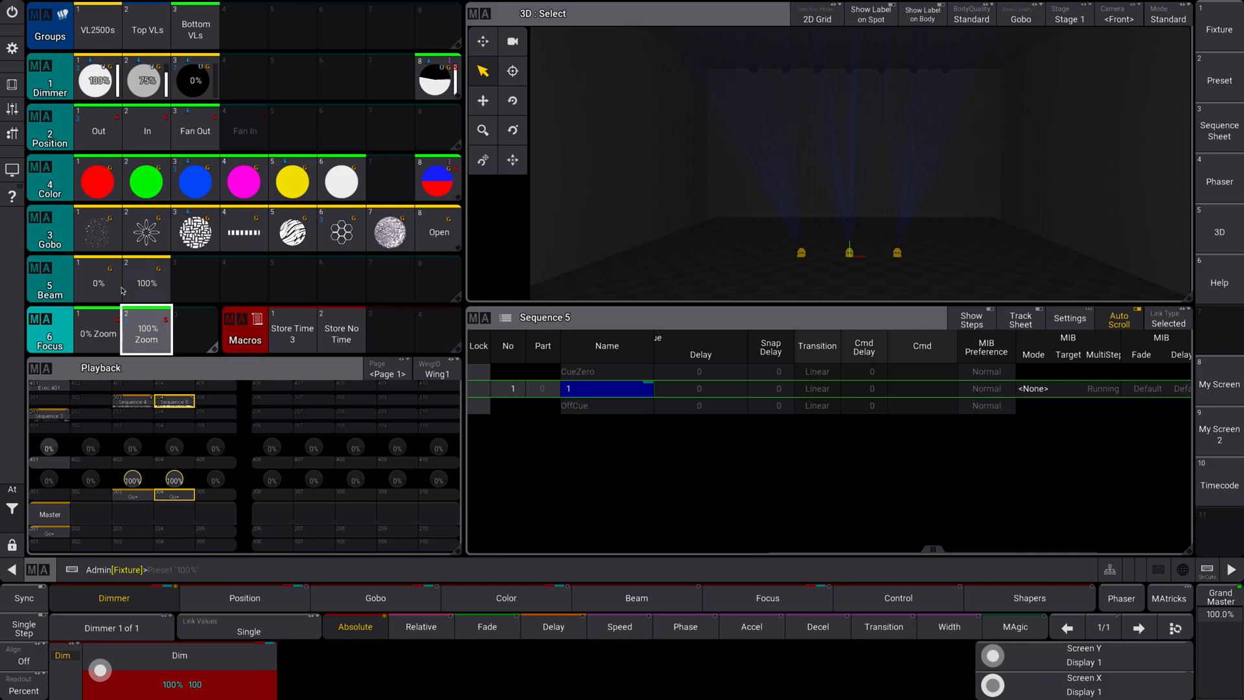
left_click(146, 279)
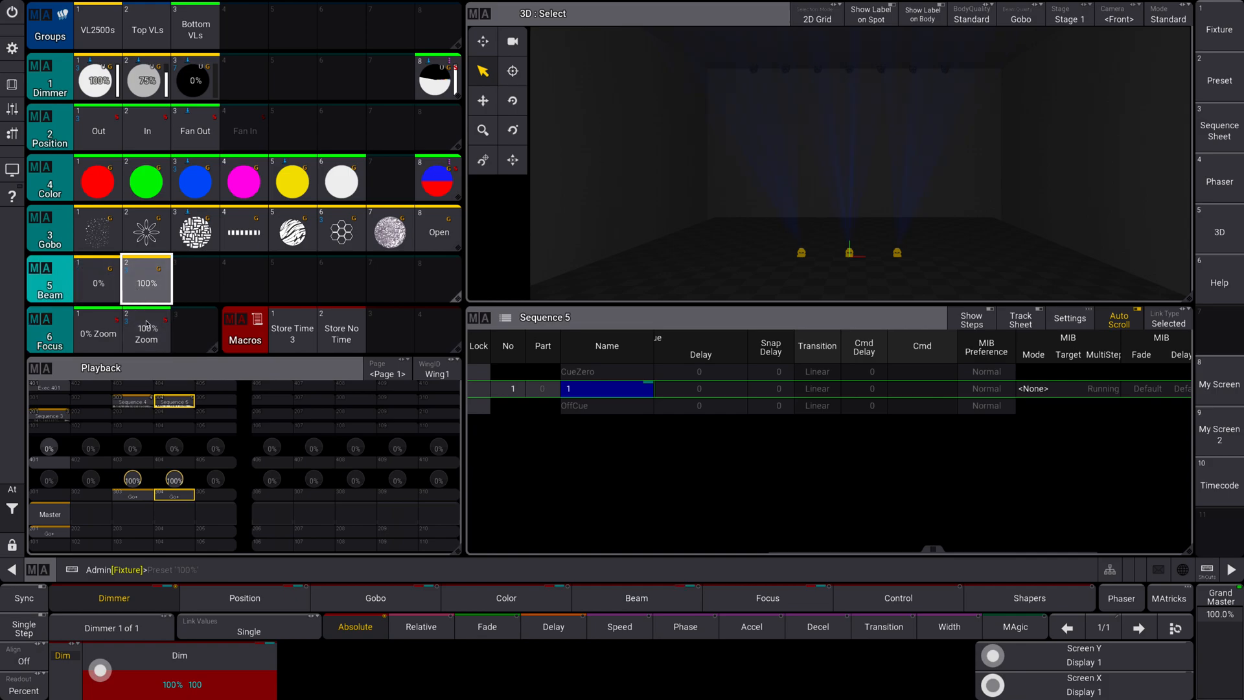
left_click(97, 228)
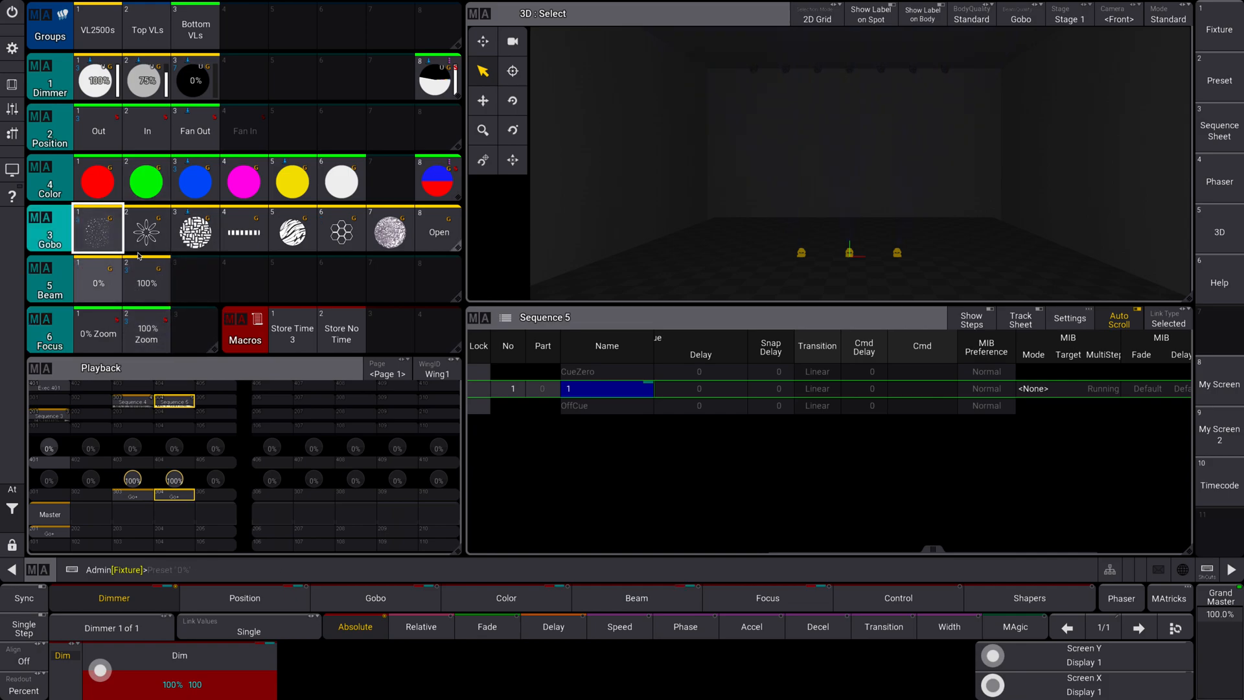
left_click(146, 180)
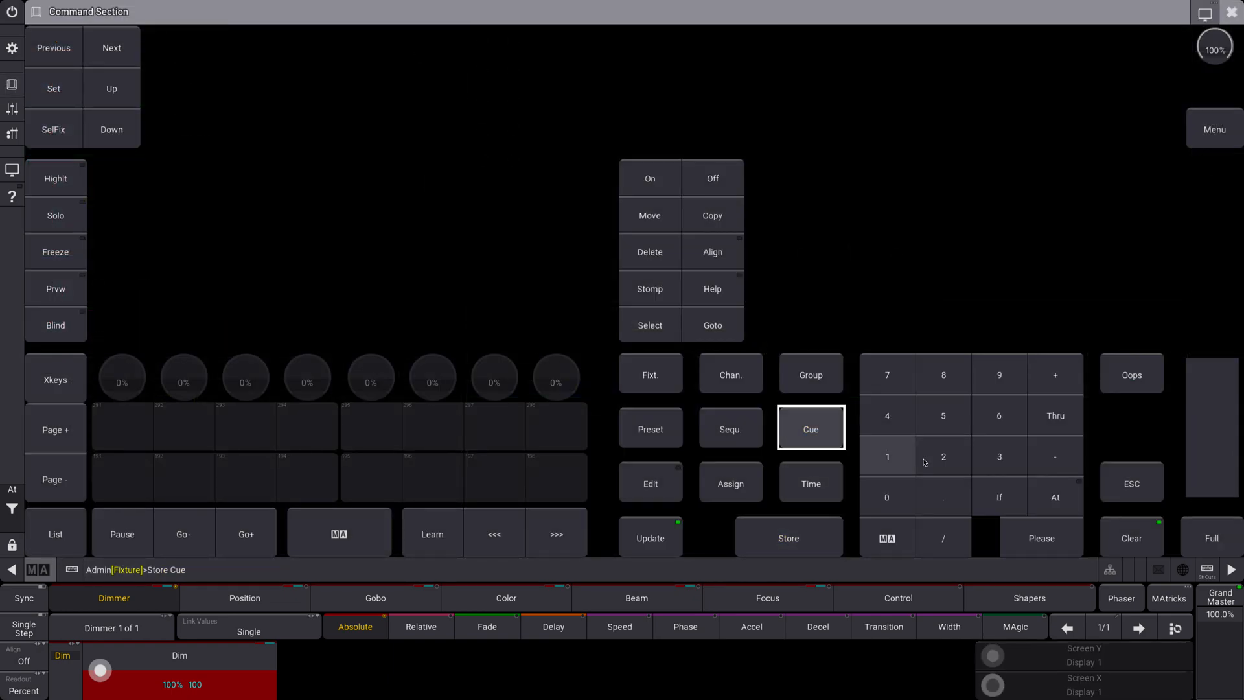
left_click(1042, 538)
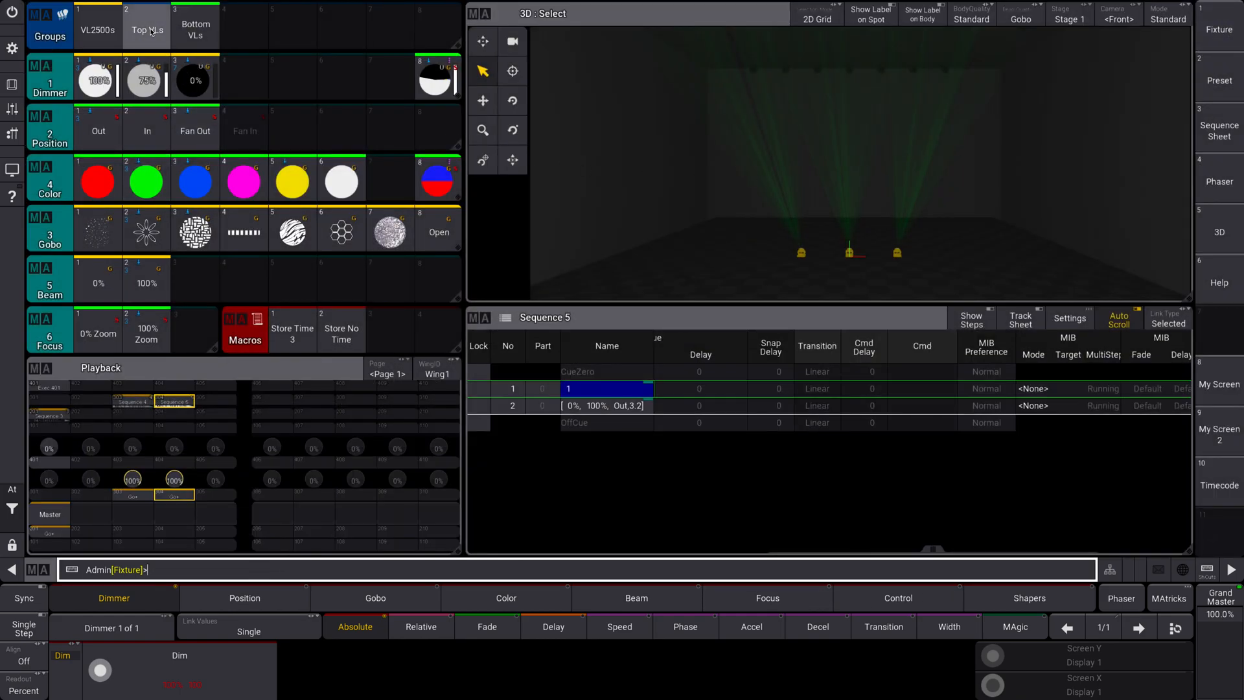
- Set Top VLs to position In, magenta, gobos 1 and 6, zoom 100%, and store as a cue
left_click(194, 81)
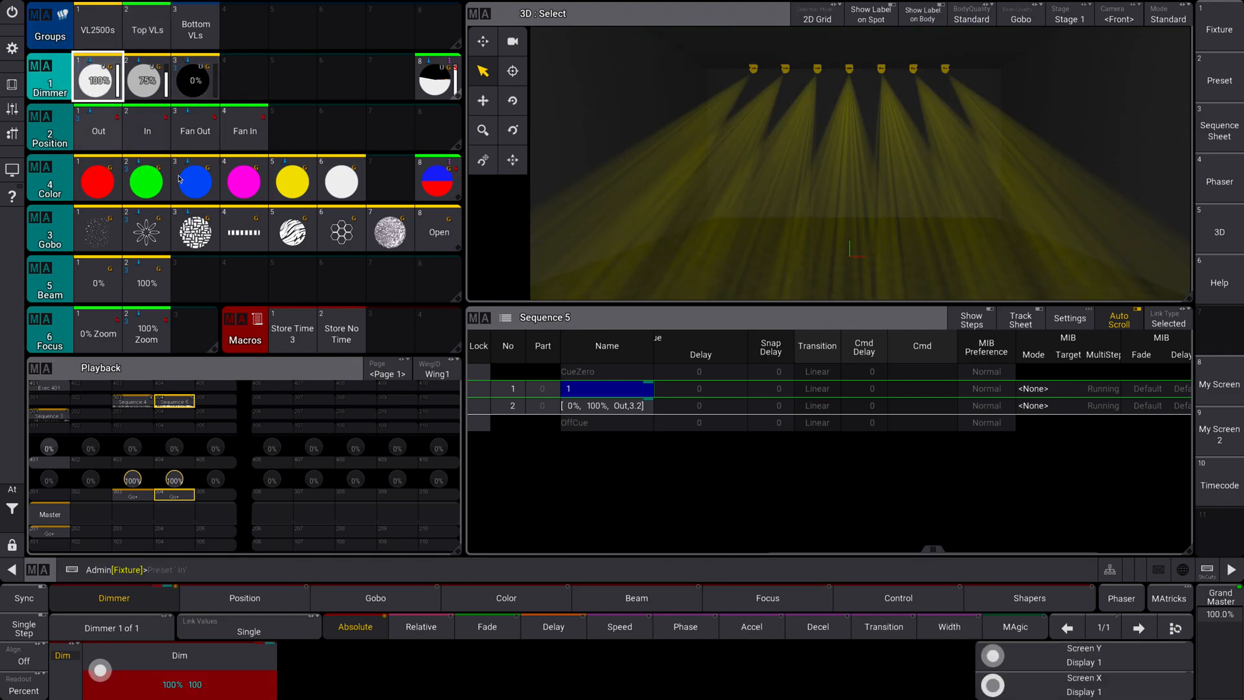
left_click(147, 127)
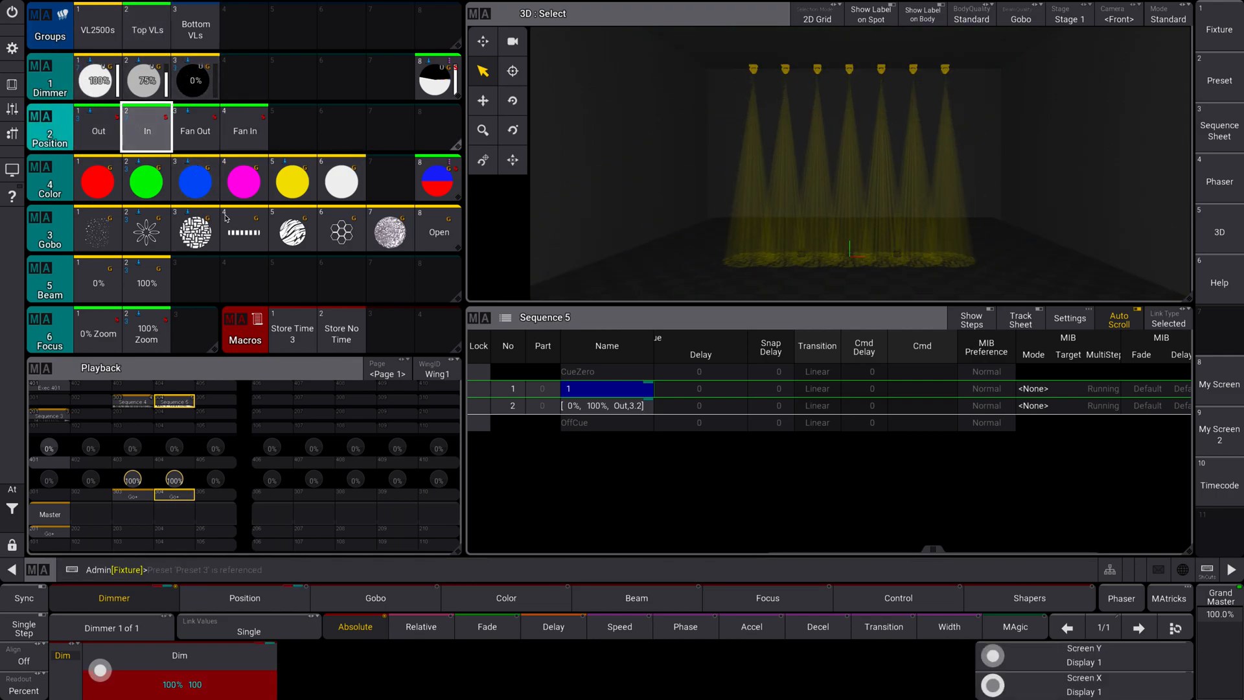
left_click(146, 229)
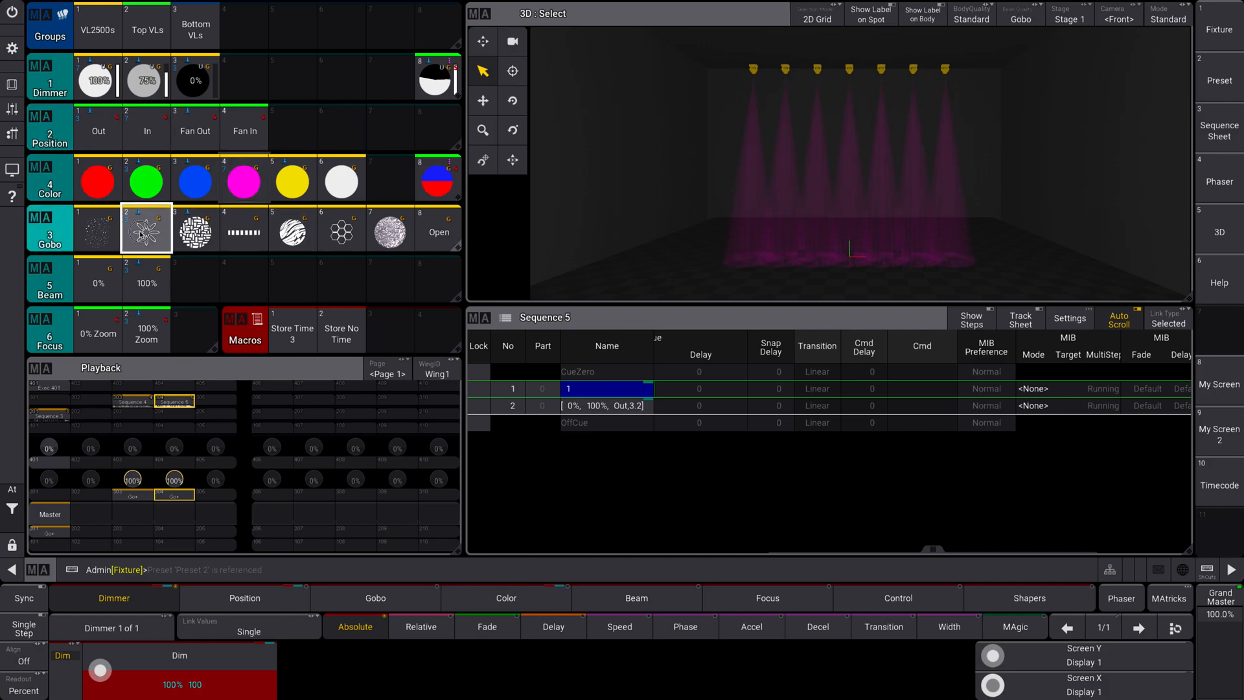
left_click(98, 229)
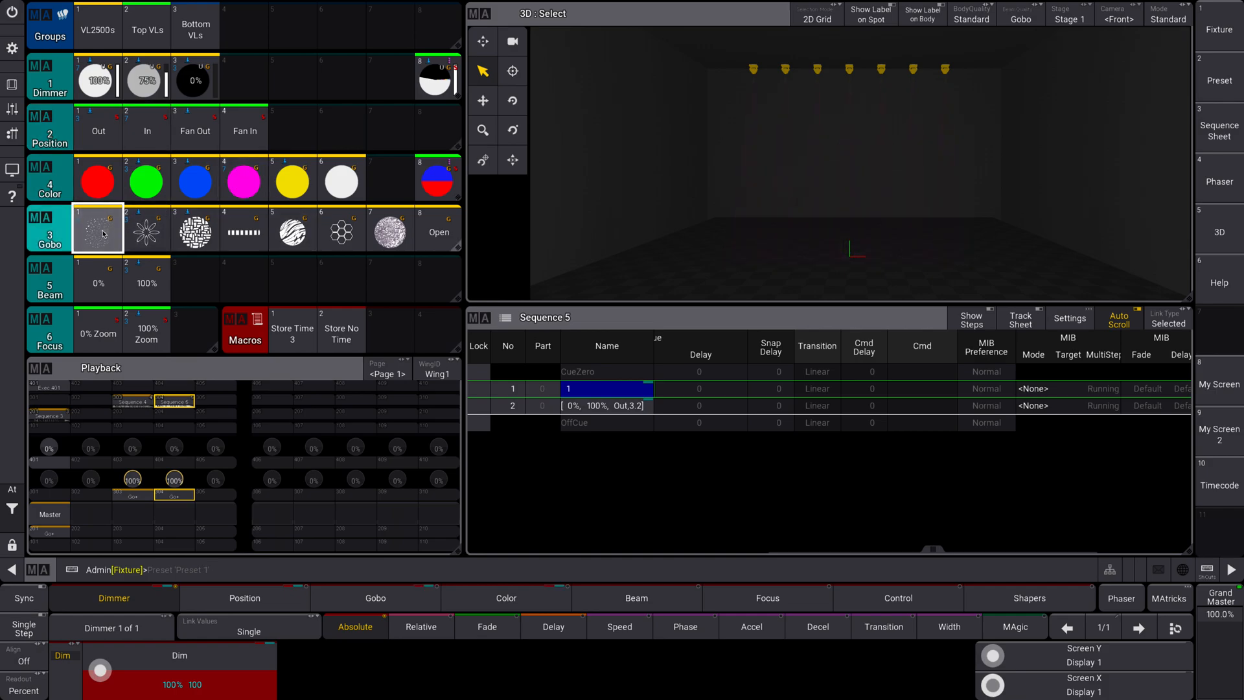
left_click(341, 229)
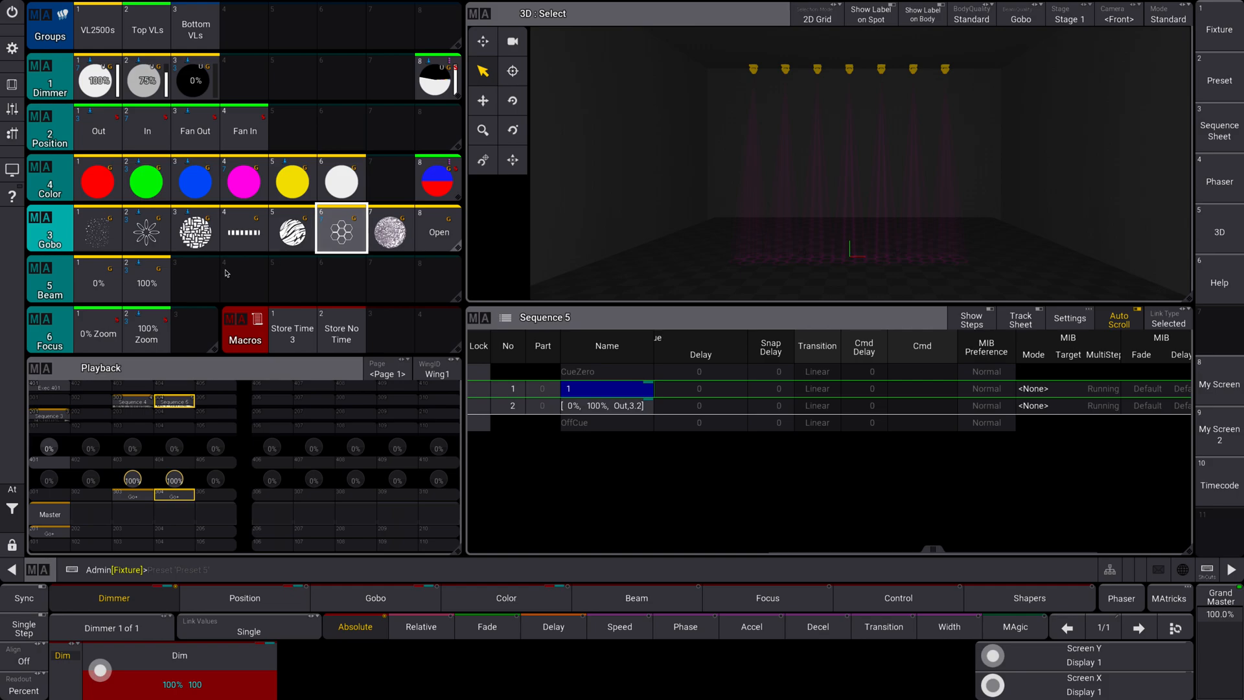
left_click(146, 329)
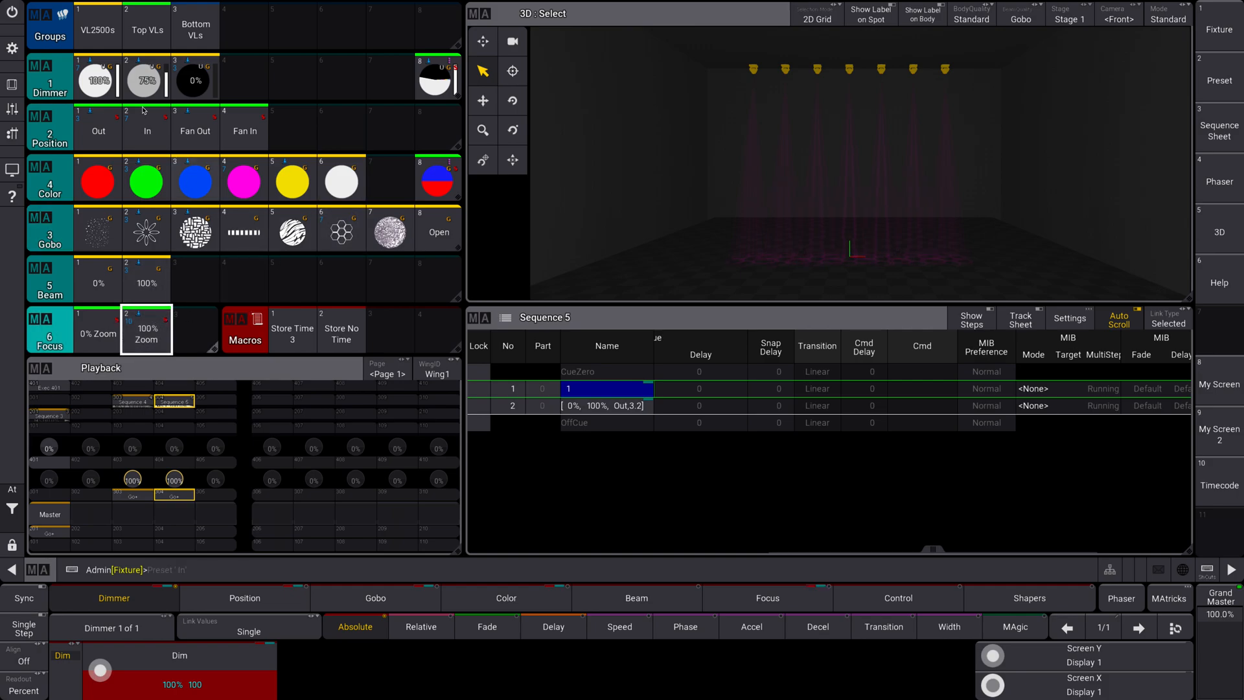
left_click(788, 537)
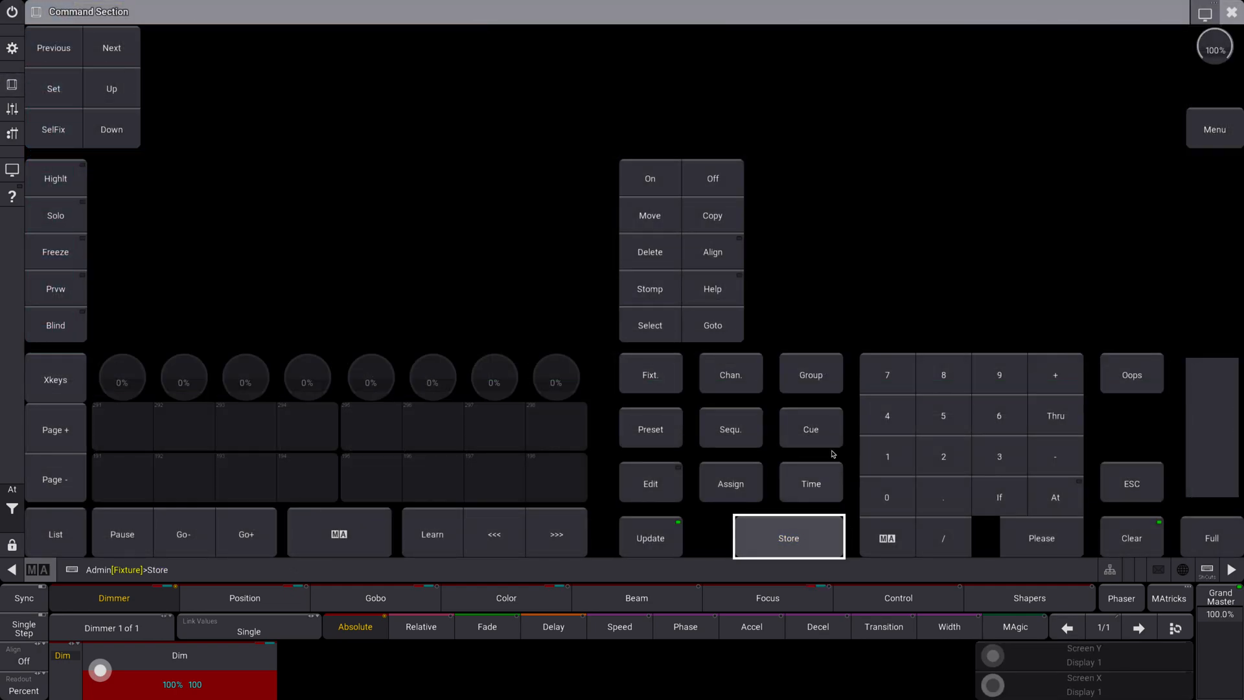
left_click(810, 482)
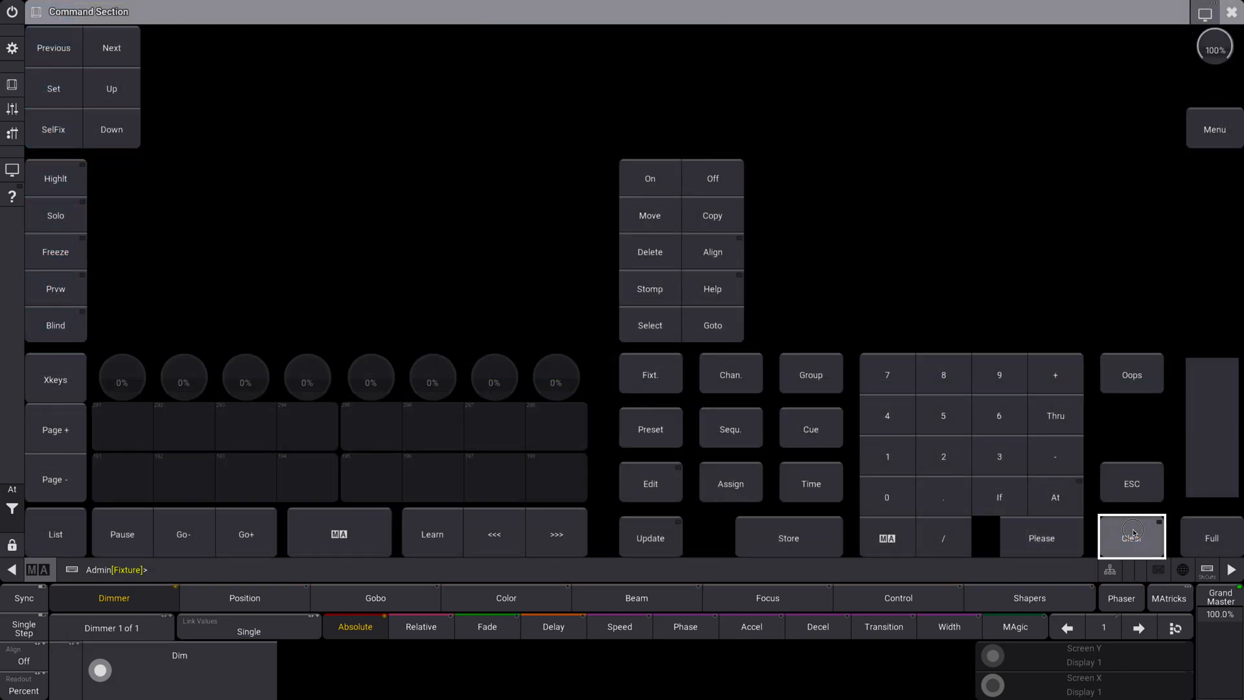
- Close the keypad and step Sequence 5 back and forth through cues 1, 2 and 3
left_click(1131, 537)
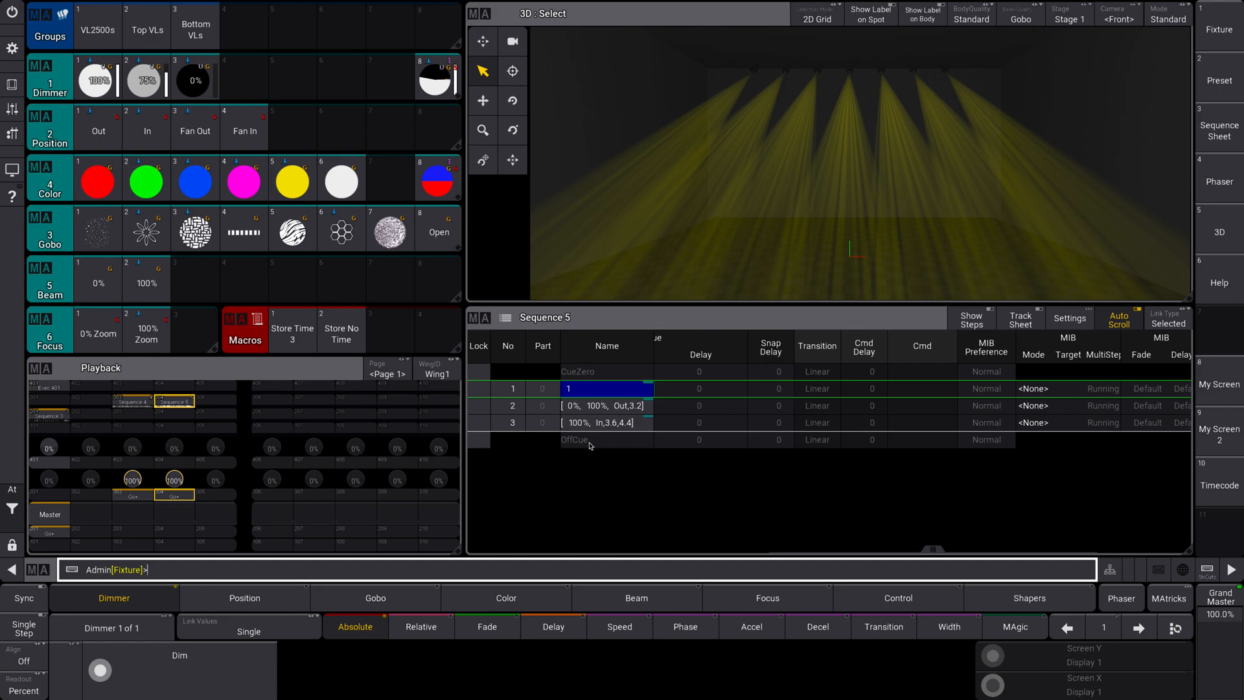
left_click(605, 406)
type("2")
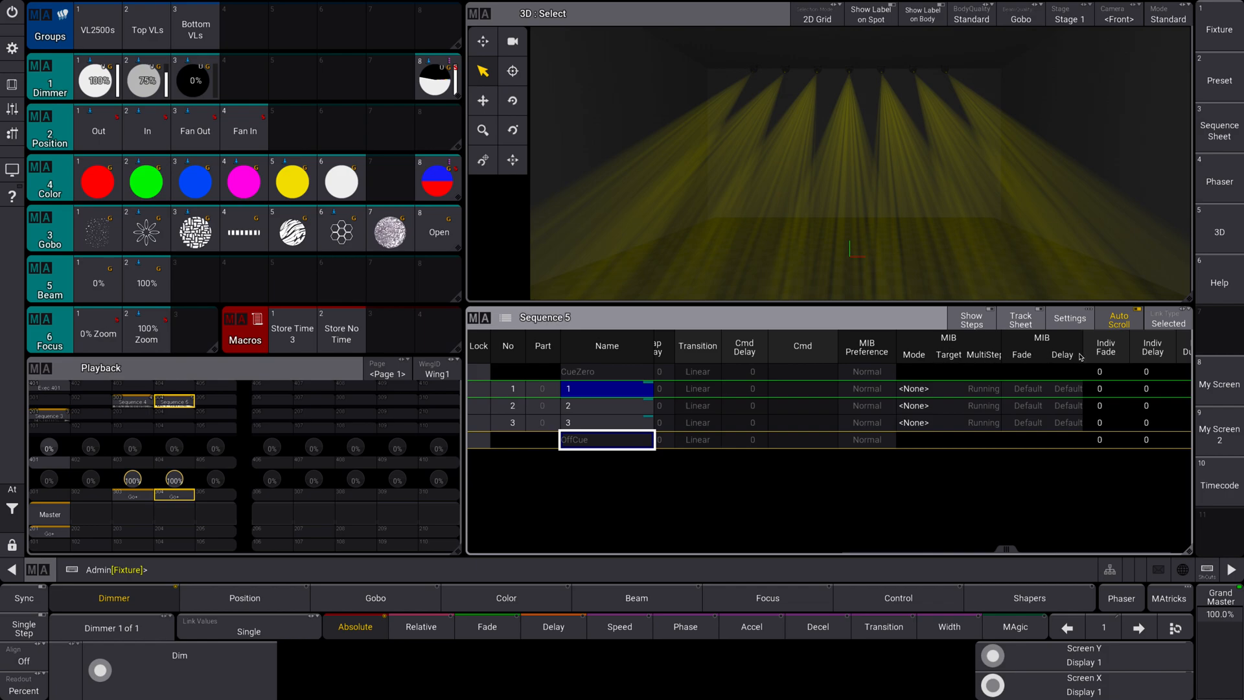
mouse_move(999, 444)
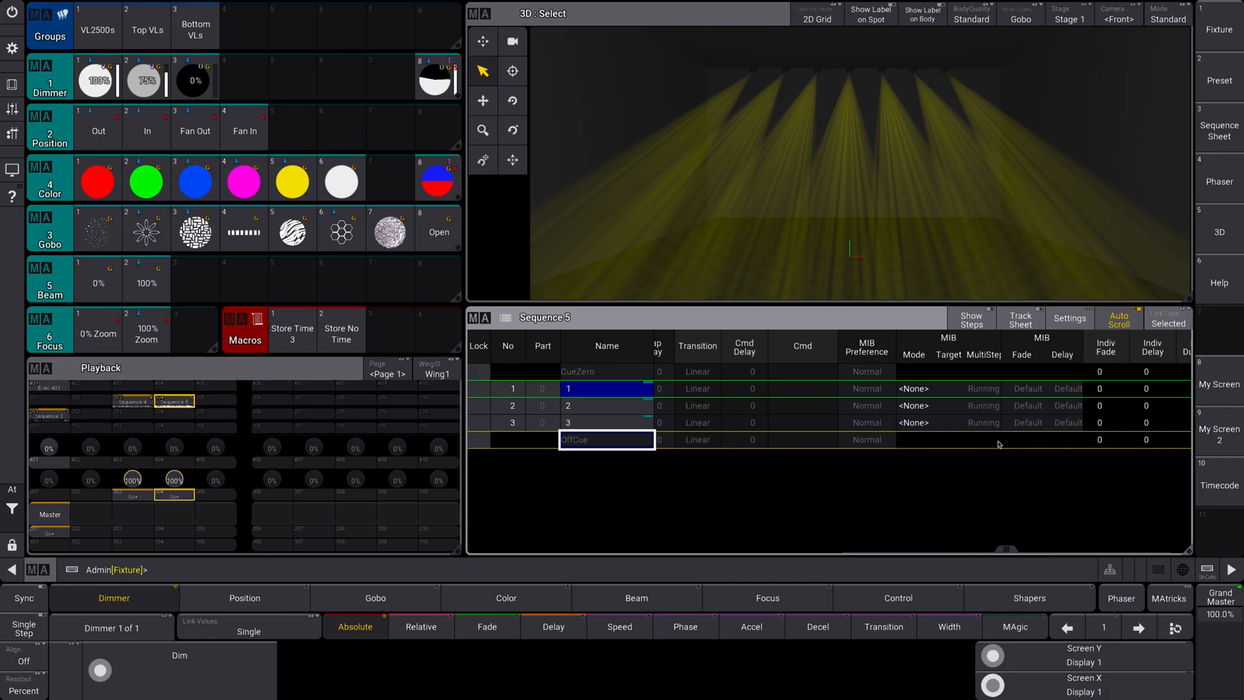
mouse_move(526, 275)
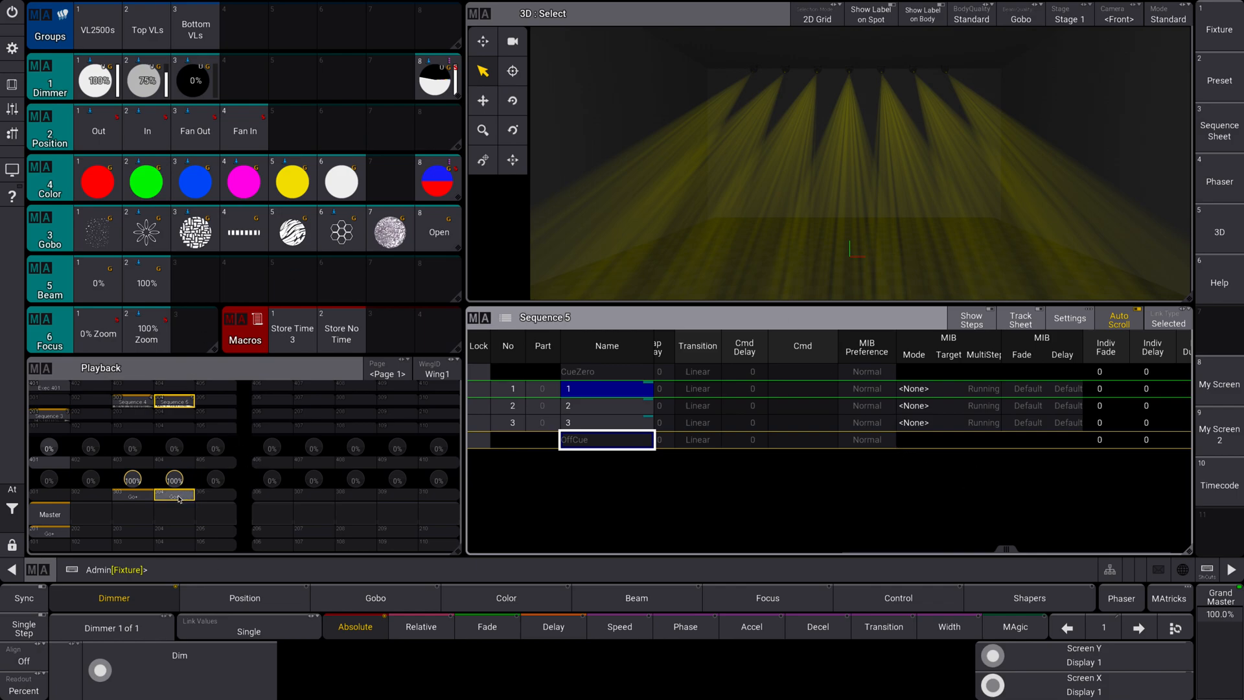
left_click(173, 496)
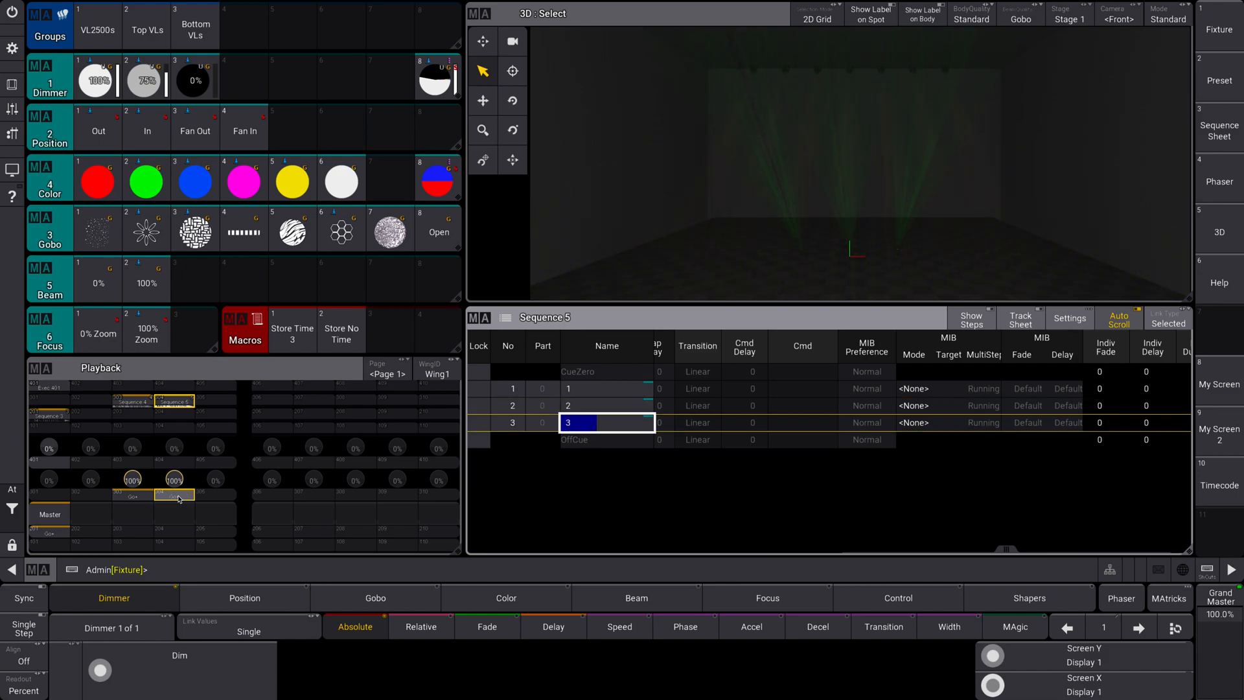
left_click(606, 422)
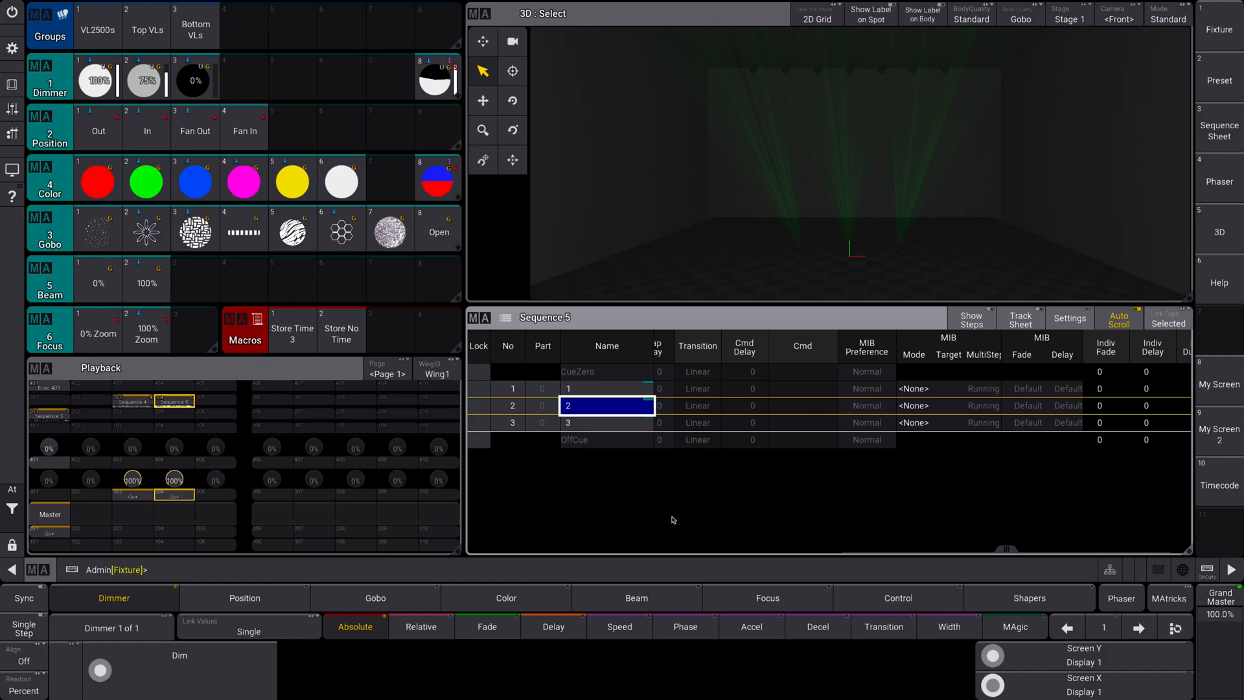
mouse_move(760, 173)
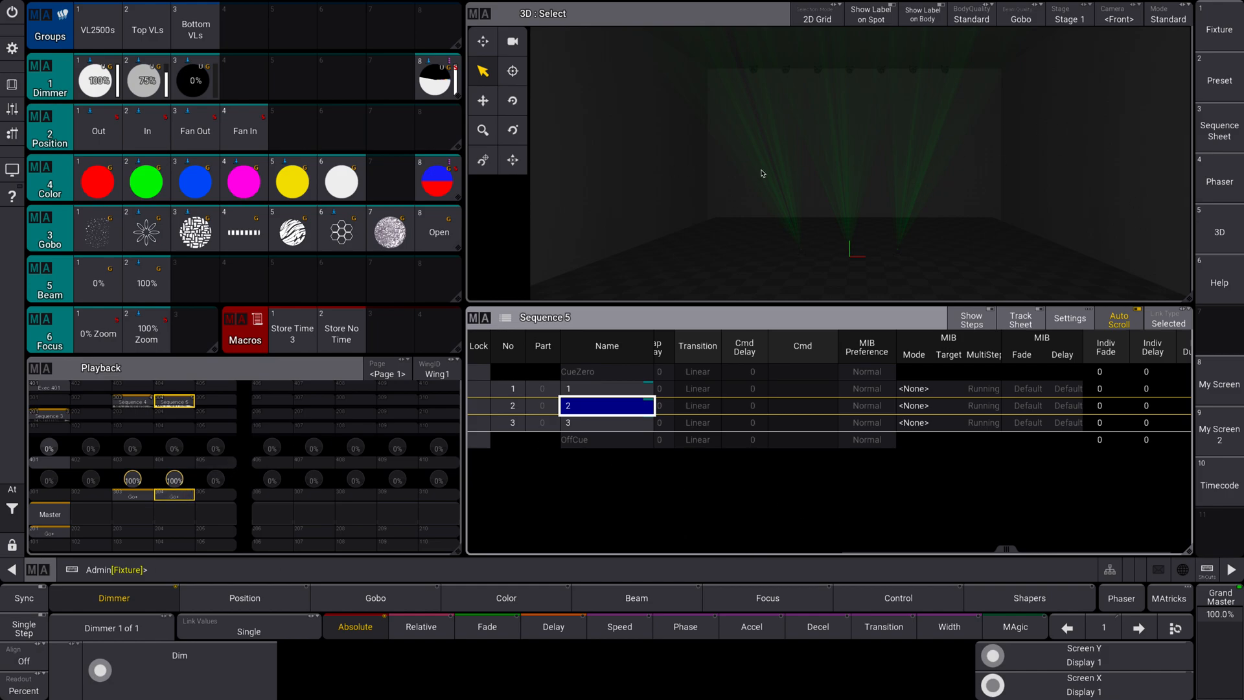
mouse_move(961, 251)
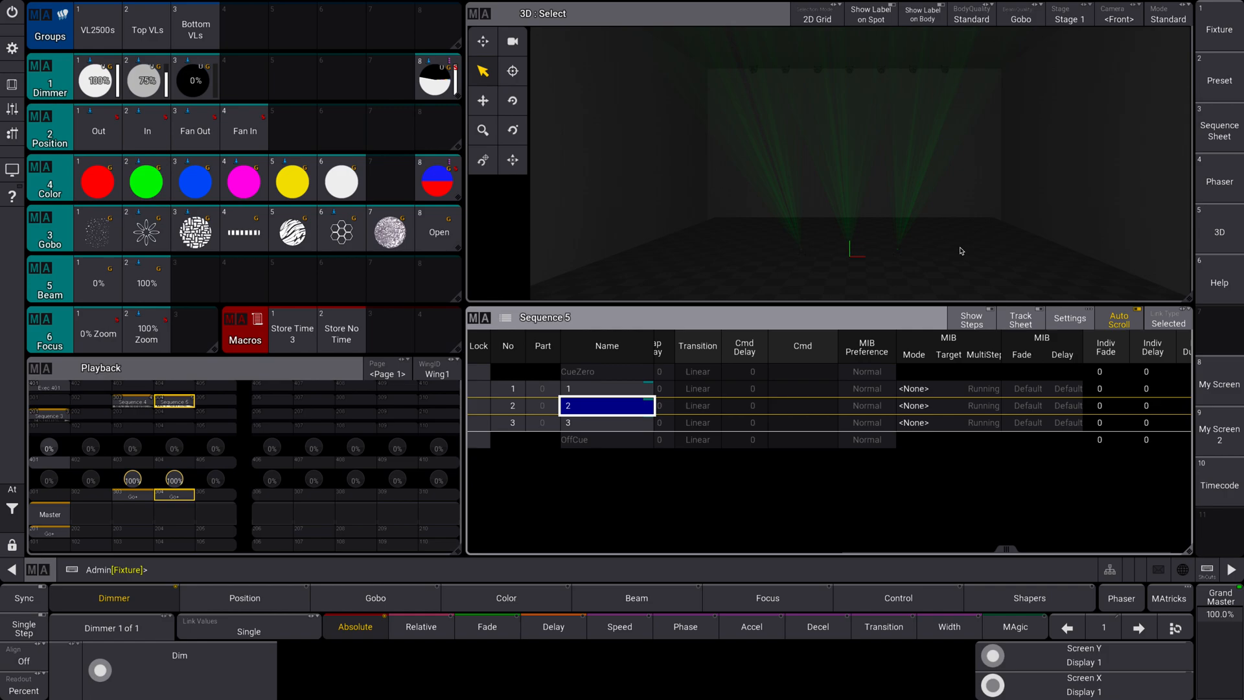
mouse_move(811, 179)
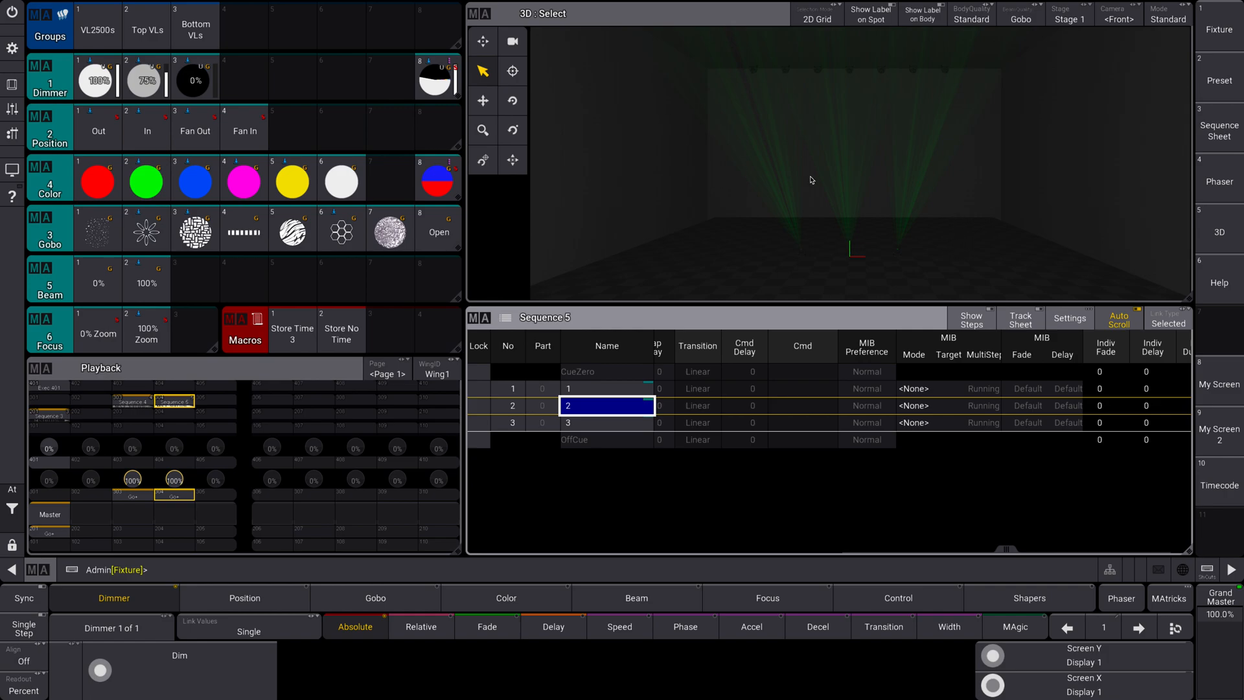
mouse_move(891, 199)
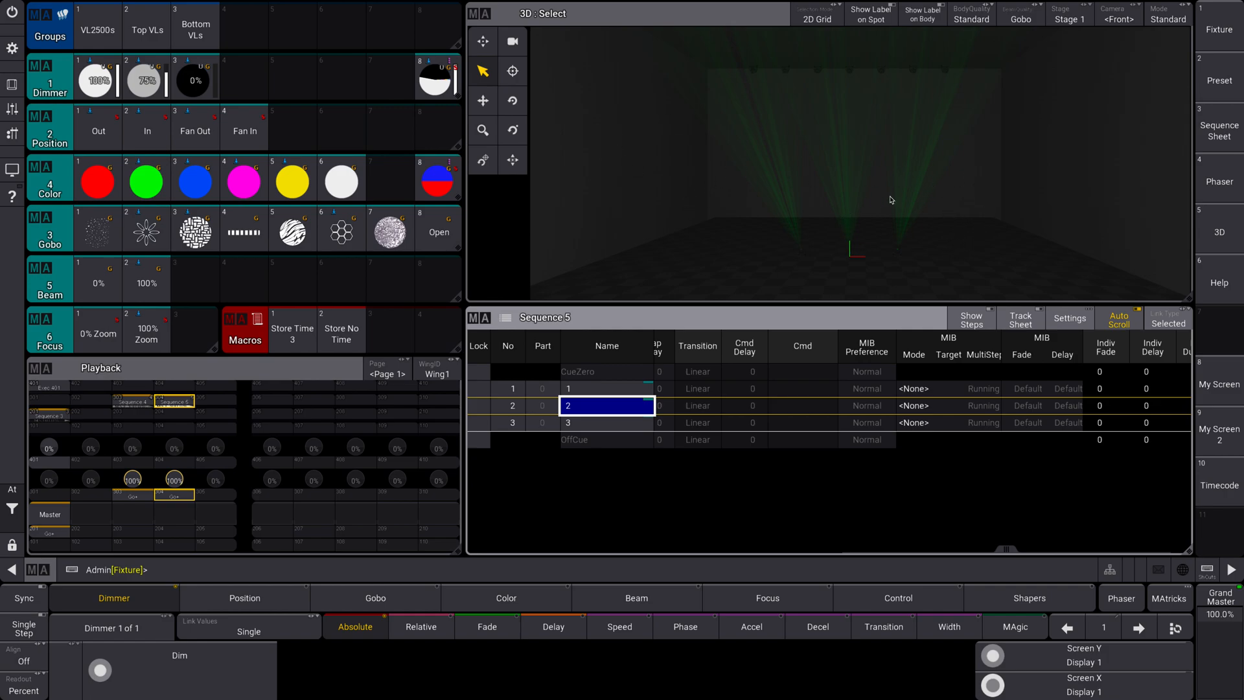
mouse_move(851, 206)
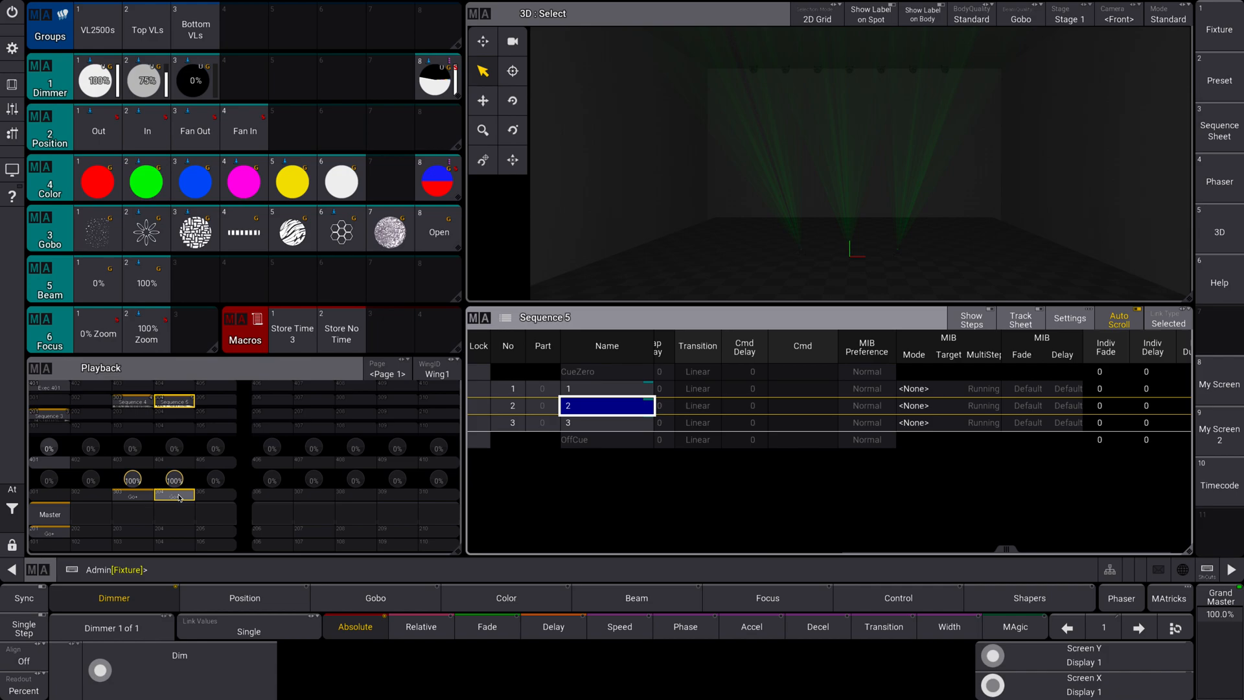
left_click(605, 422)
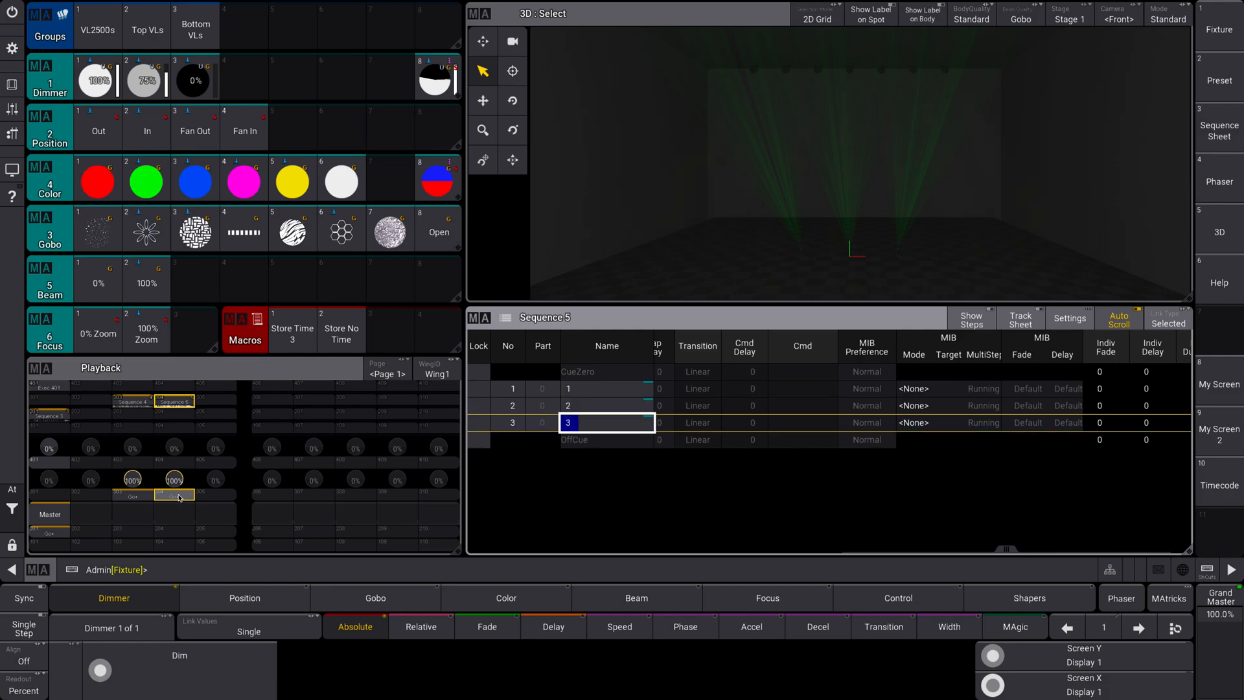
left_click(606, 422)
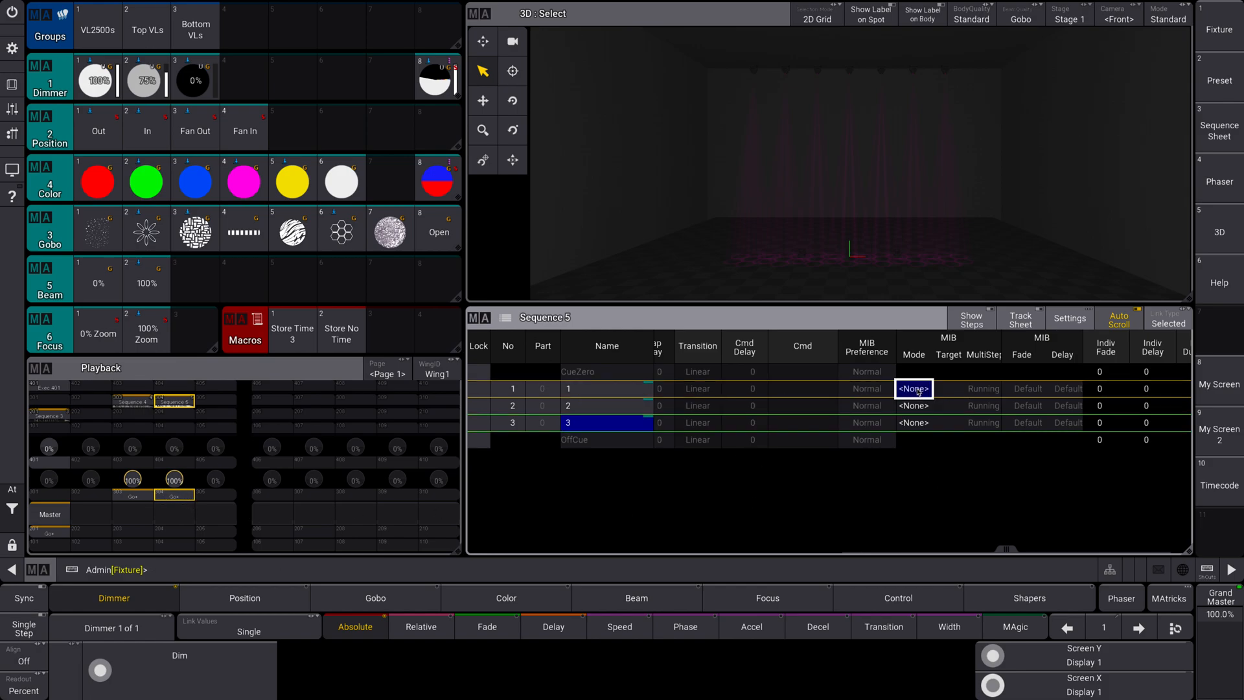
- Choose Early in the Select MIBMode popup for the MIB Mode cells of cues 1–3
left_click(912, 388)
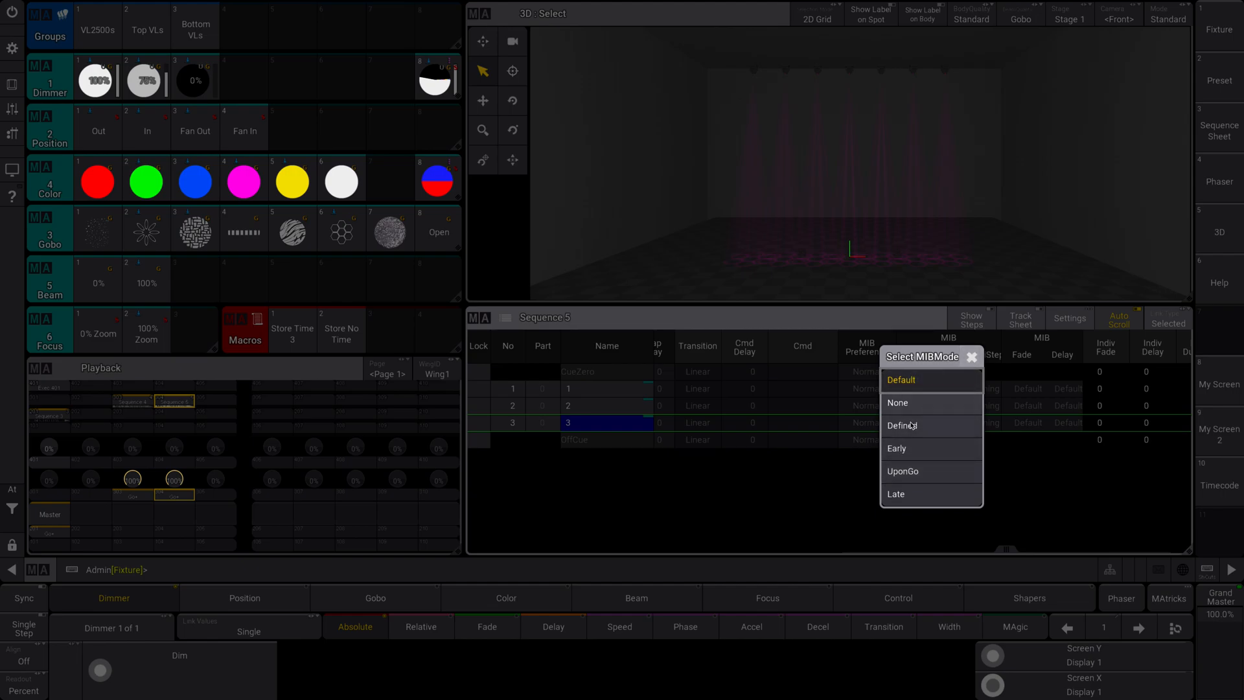
mouse_move(910, 453)
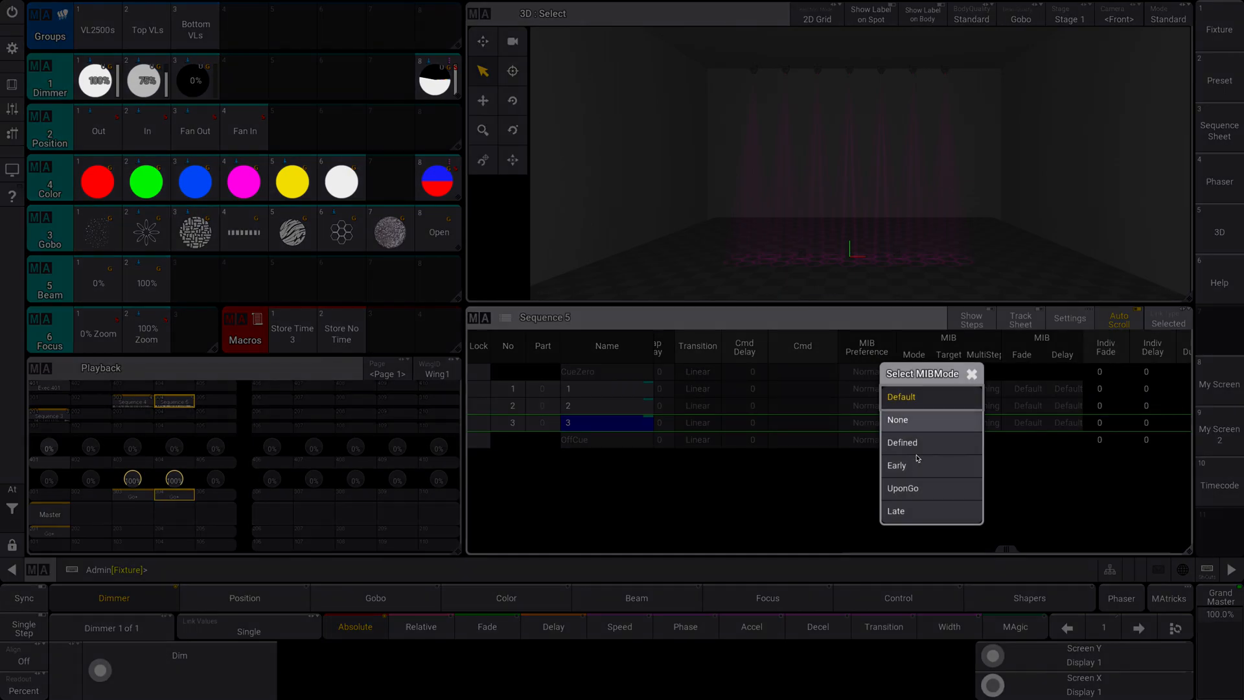
left_click(897, 466)
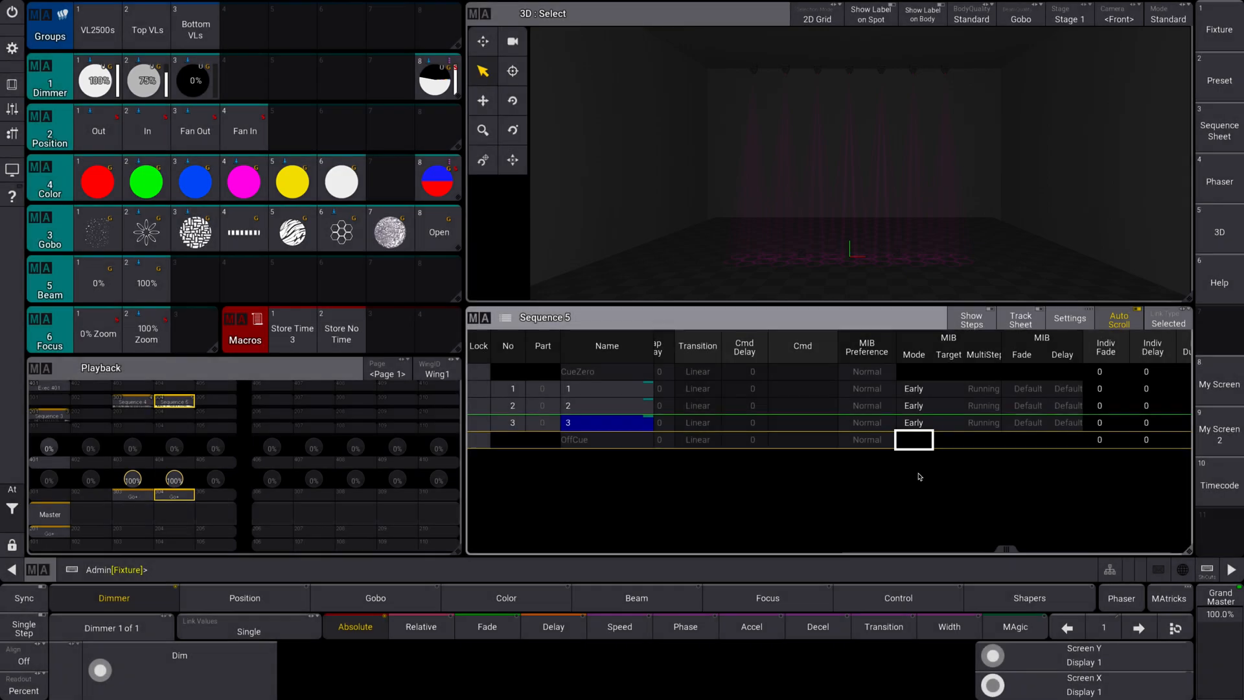
mouse_move(143, 506)
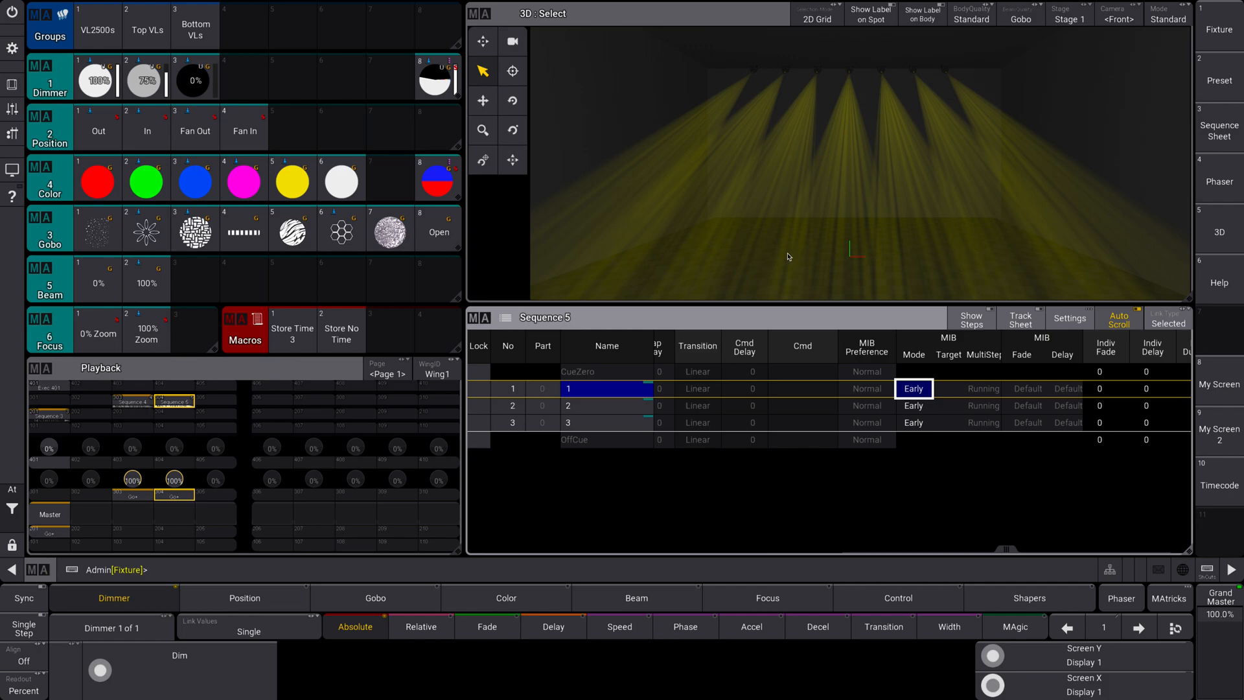
mouse_move(932, 261)
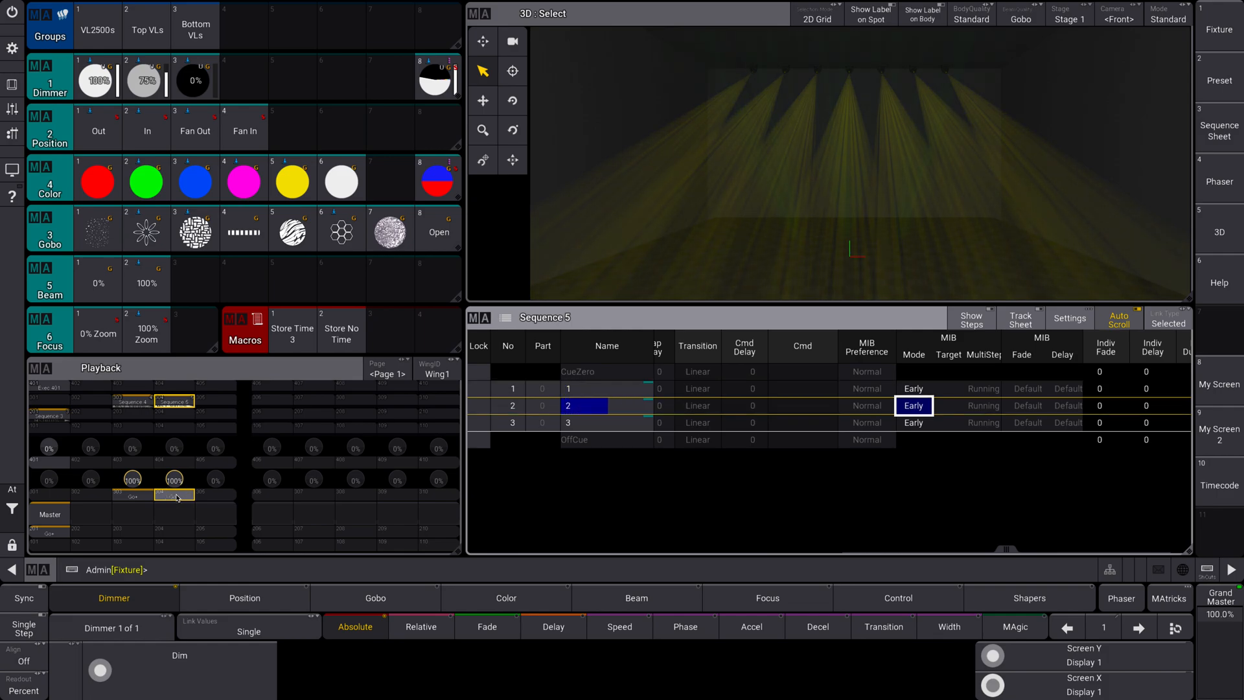
- Advance Sequence 5 with Go+ through cues 1 and 2 to cue 3
left_click(171, 495)
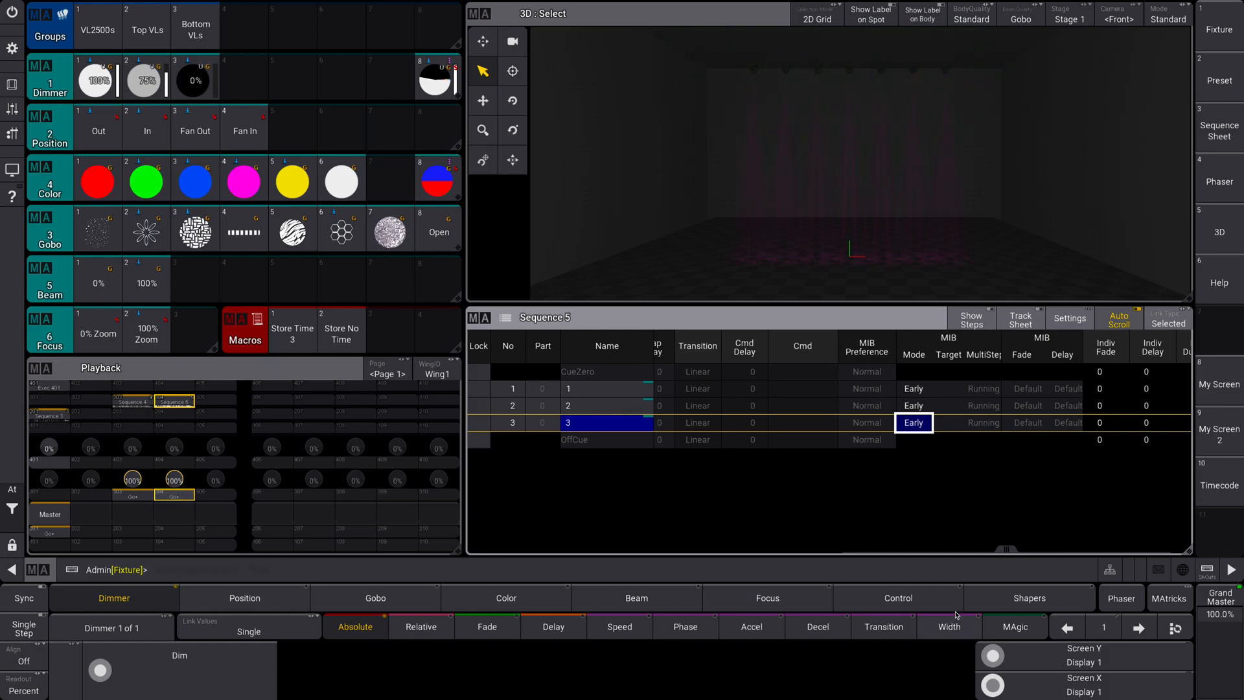
- Change the MIB Mode of cues 1, 2 and 3 from Early to Late
left_click(913, 422)
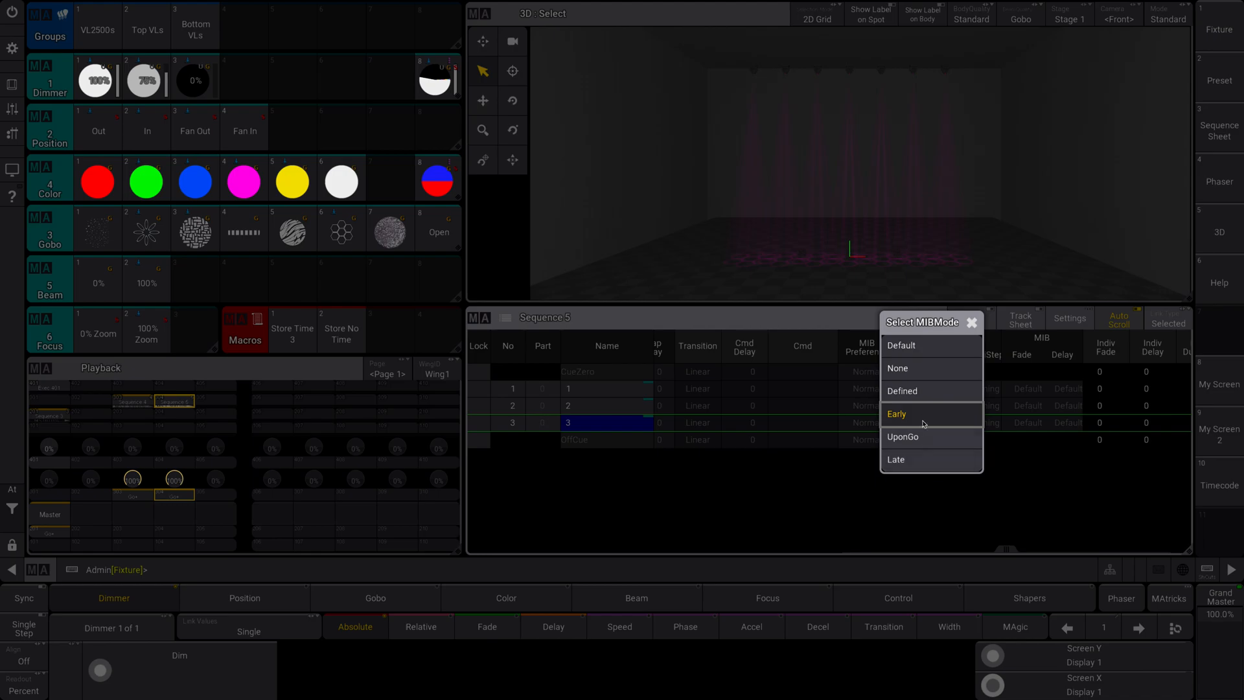
mouse_move(926, 467)
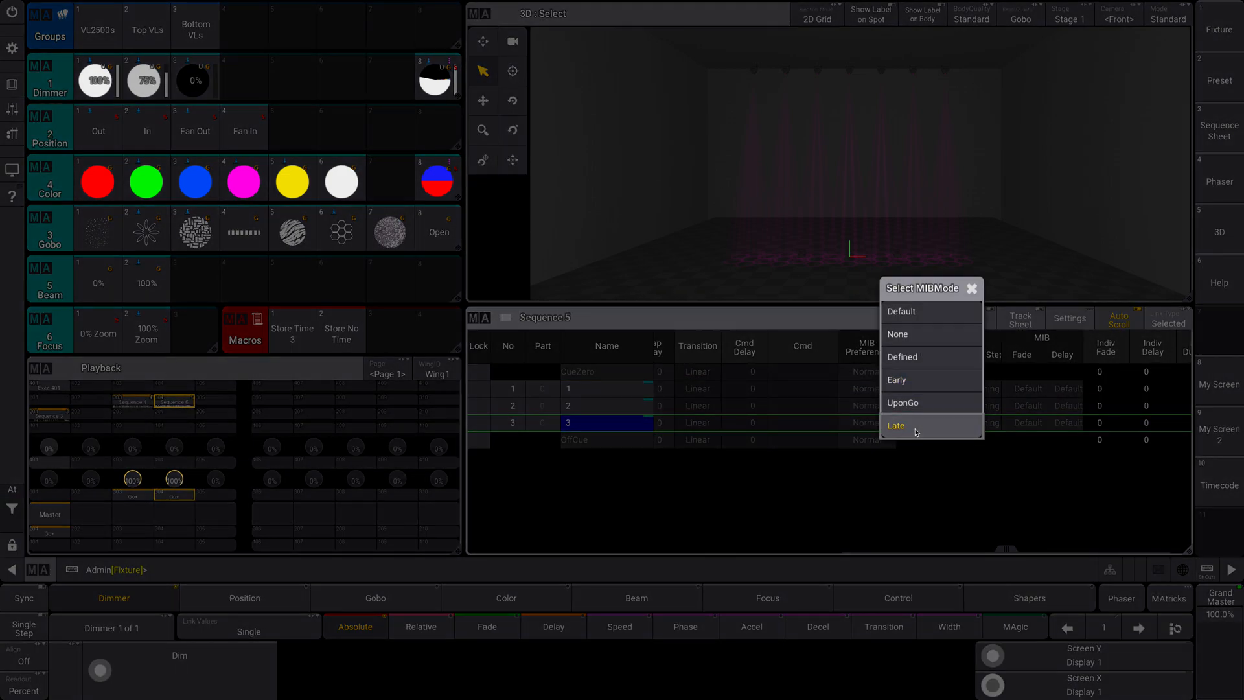
left_click(896, 425)
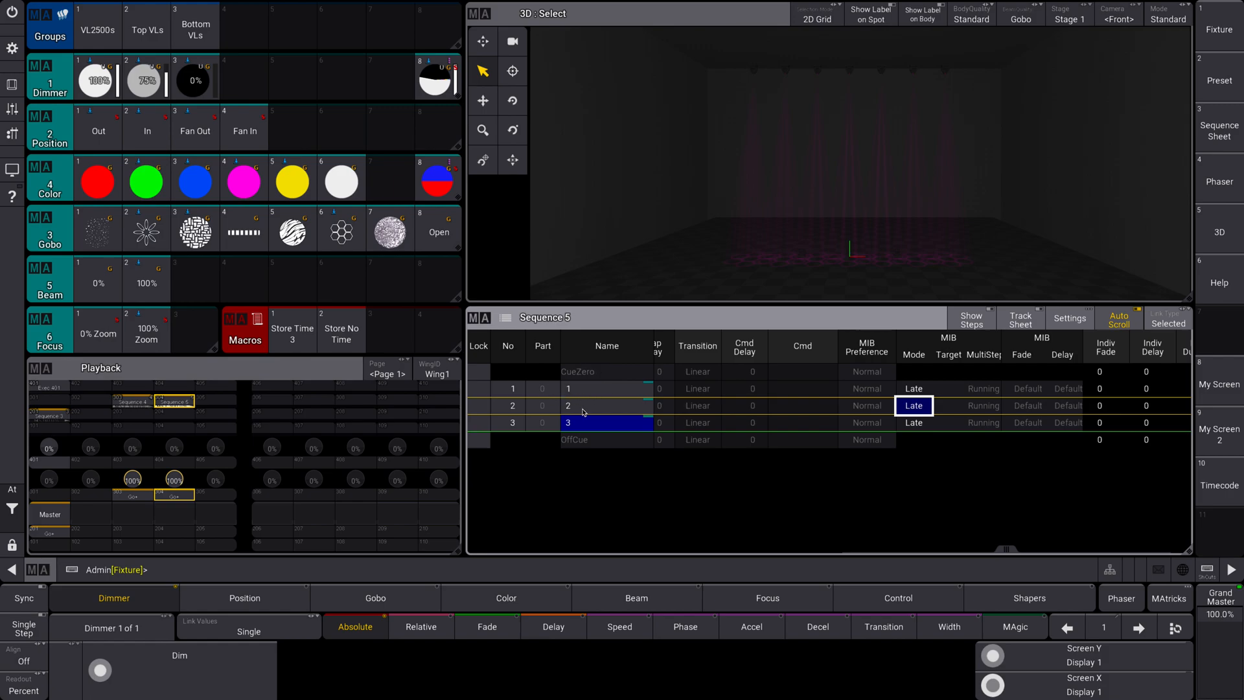
mouse_move(597, 486)
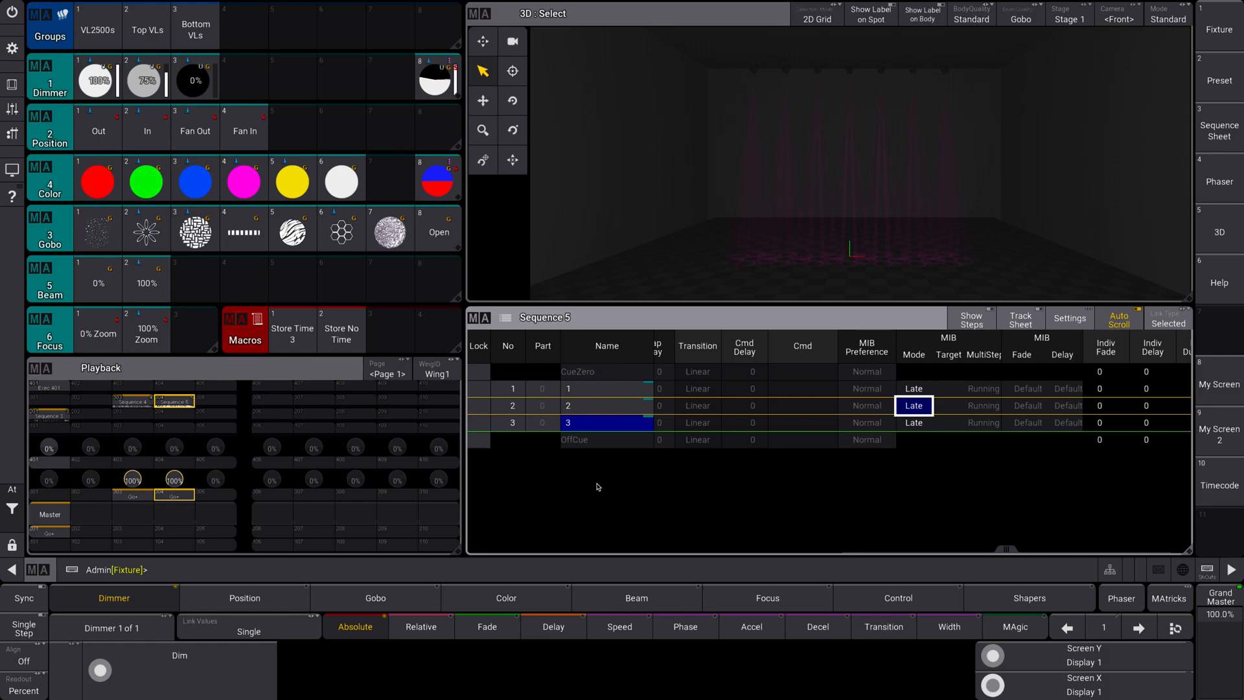
mouse_move(662, 477)
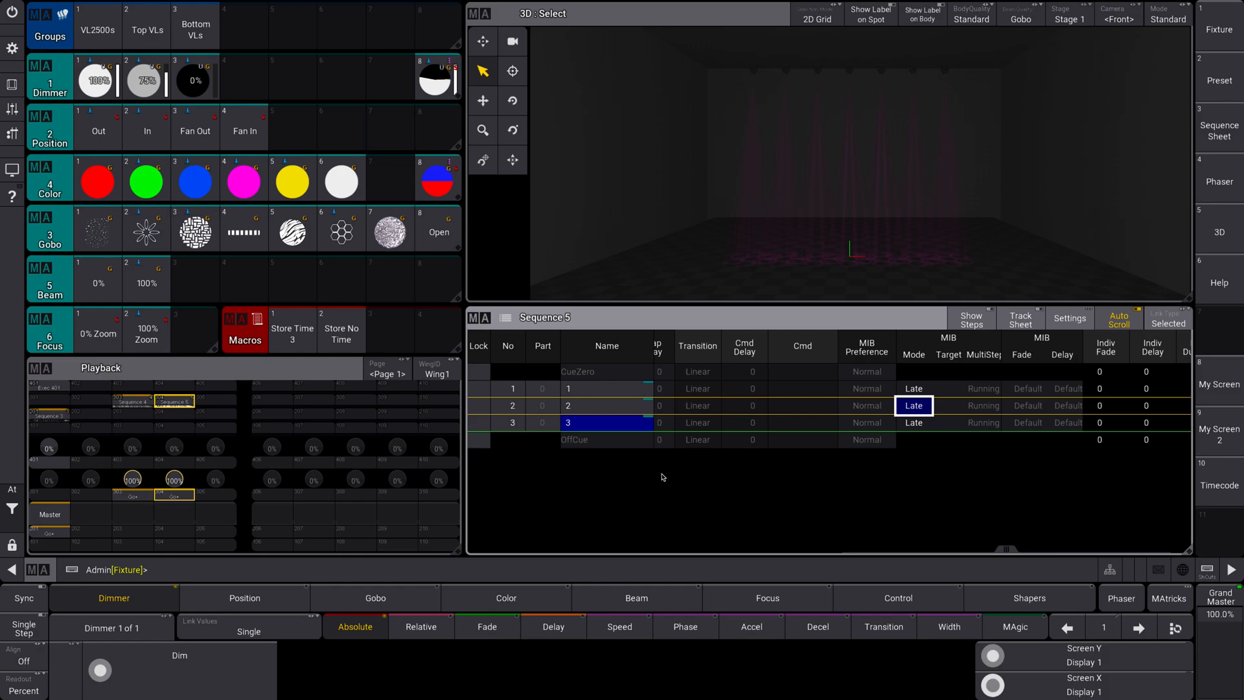
mouse_move(692, 473)
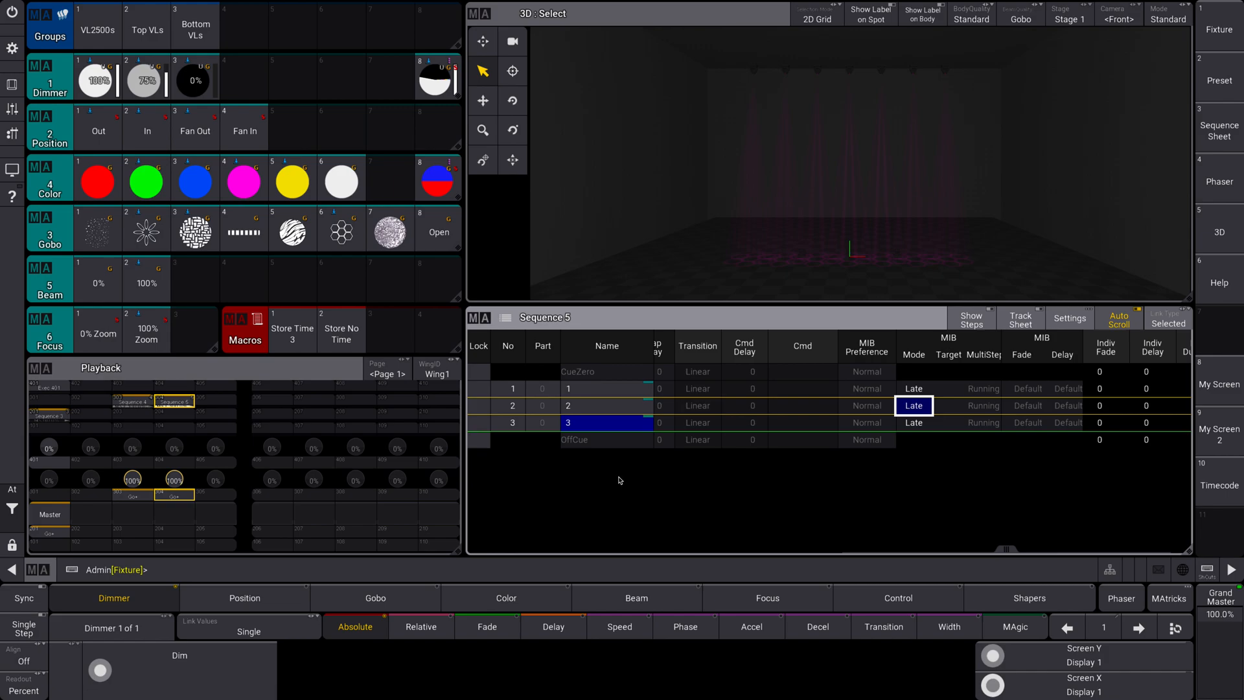
mouse_move(920, 389)
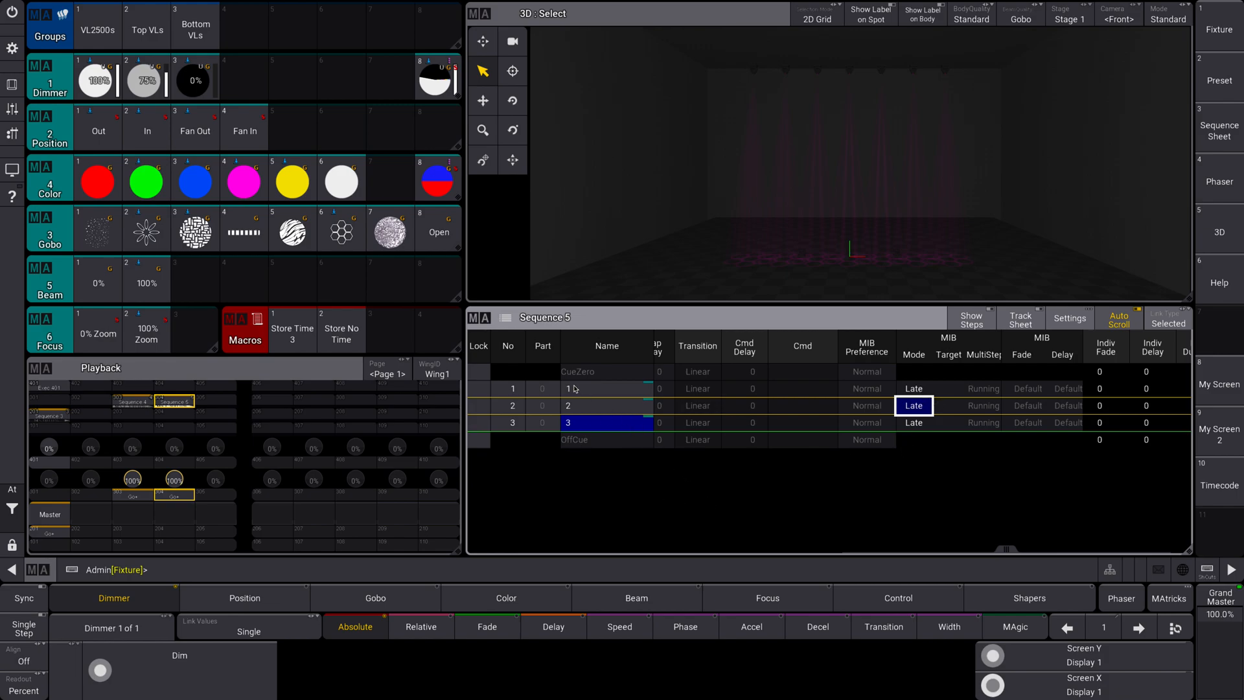
mouse_move(606, 392)
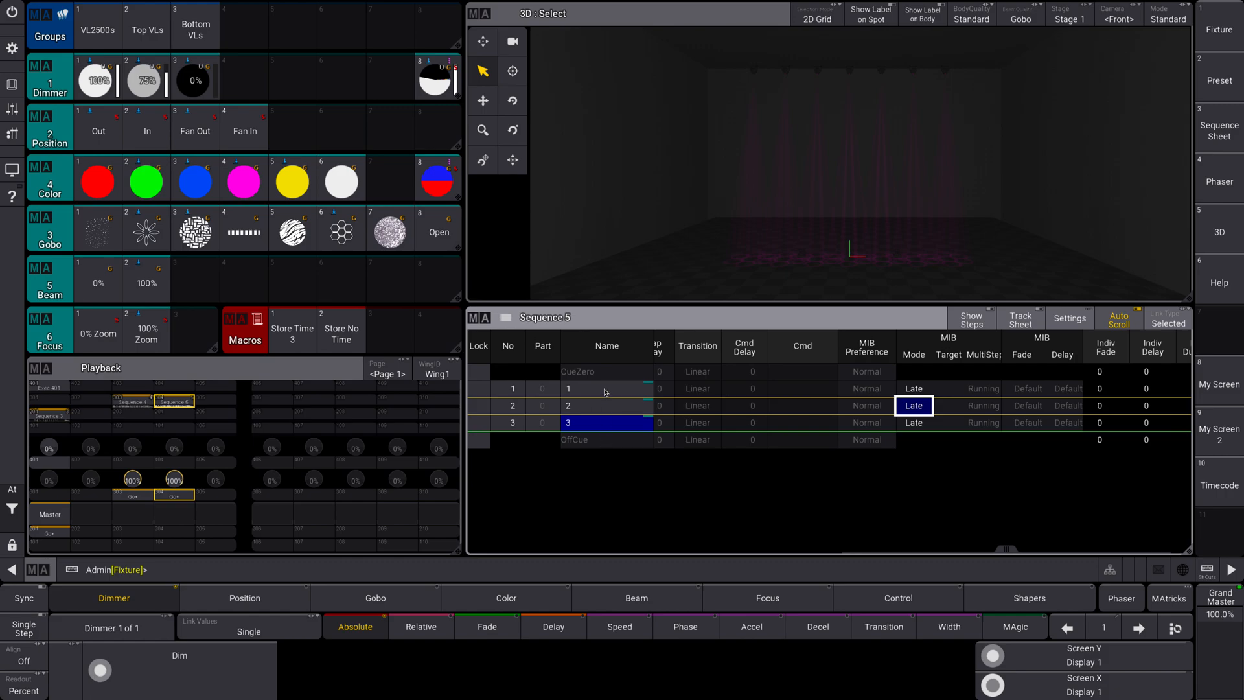
mouse_move(909, 465)
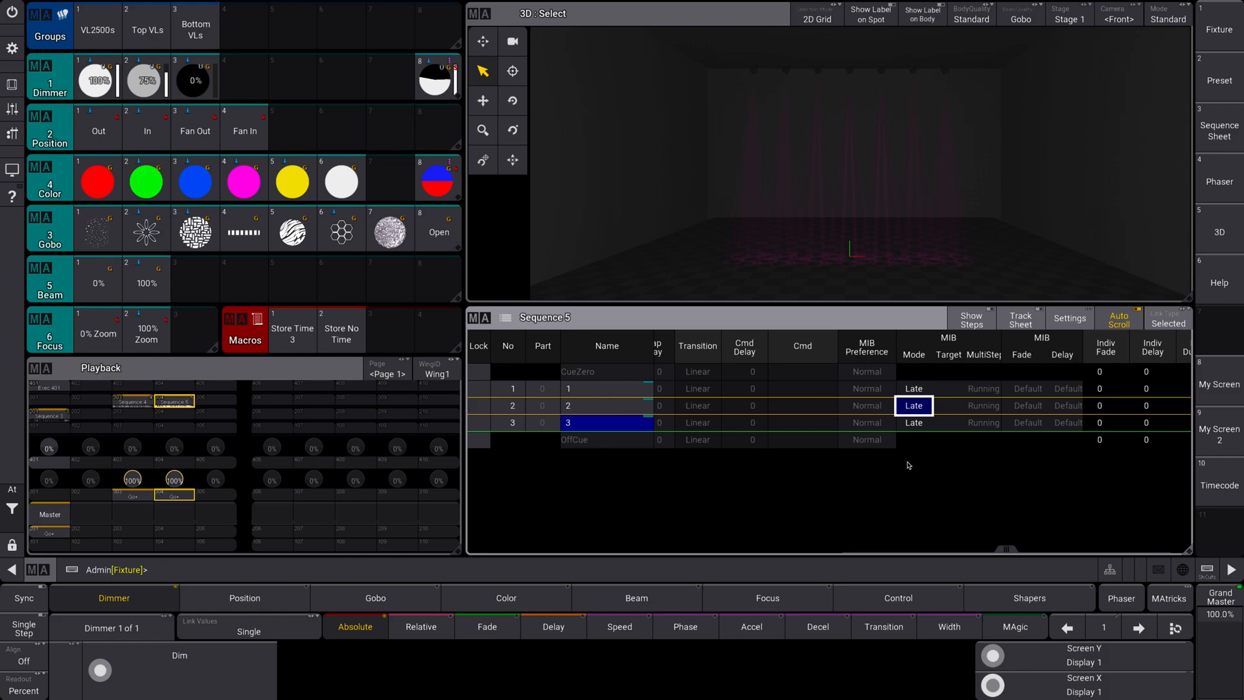
mouse_move(615, 408)
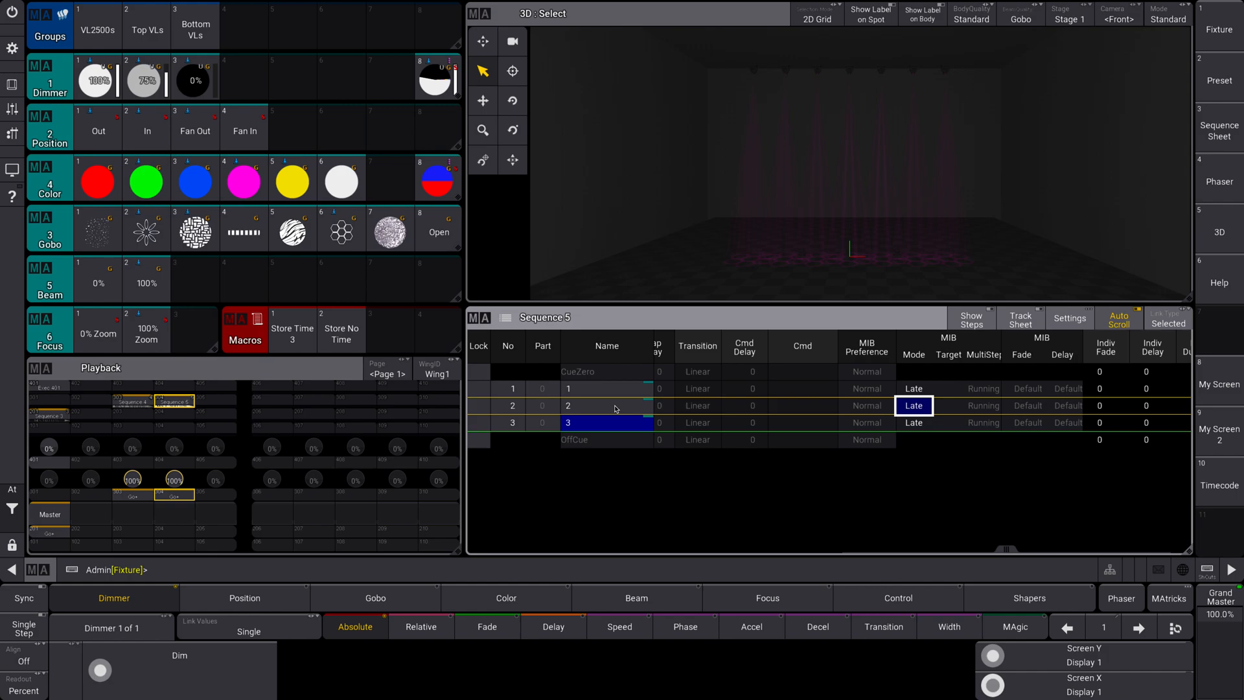
mouse_move(637, 435)
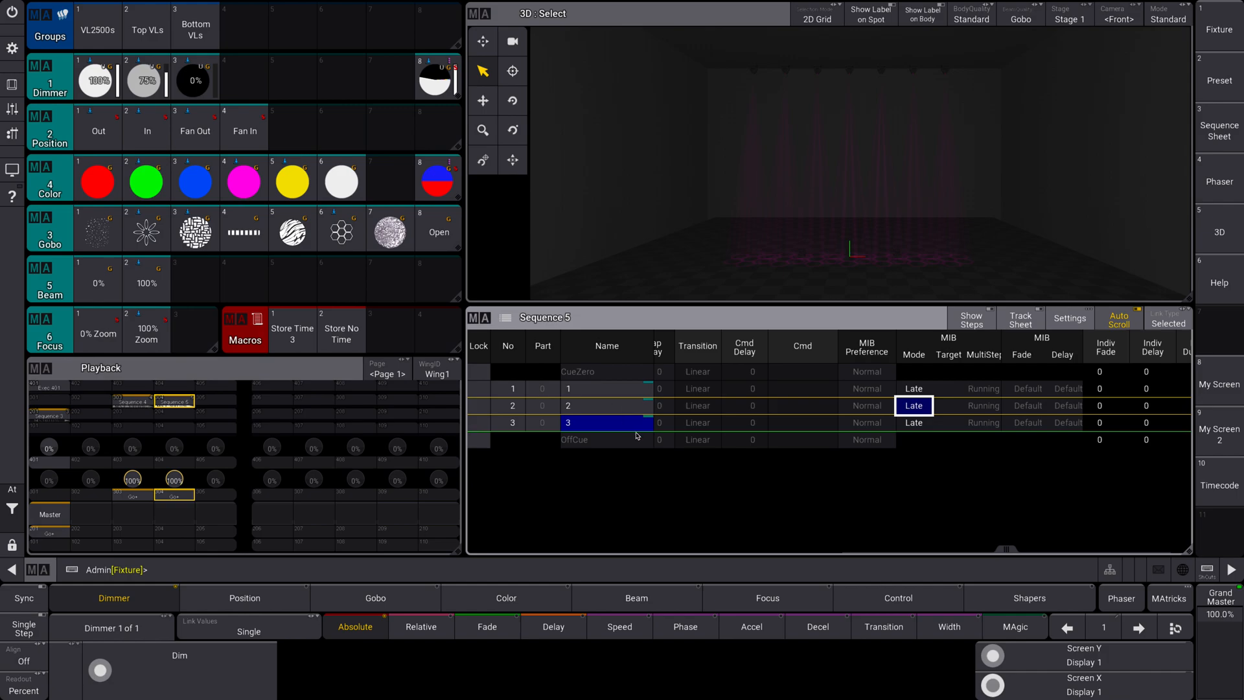
mouse_move(994, 387)
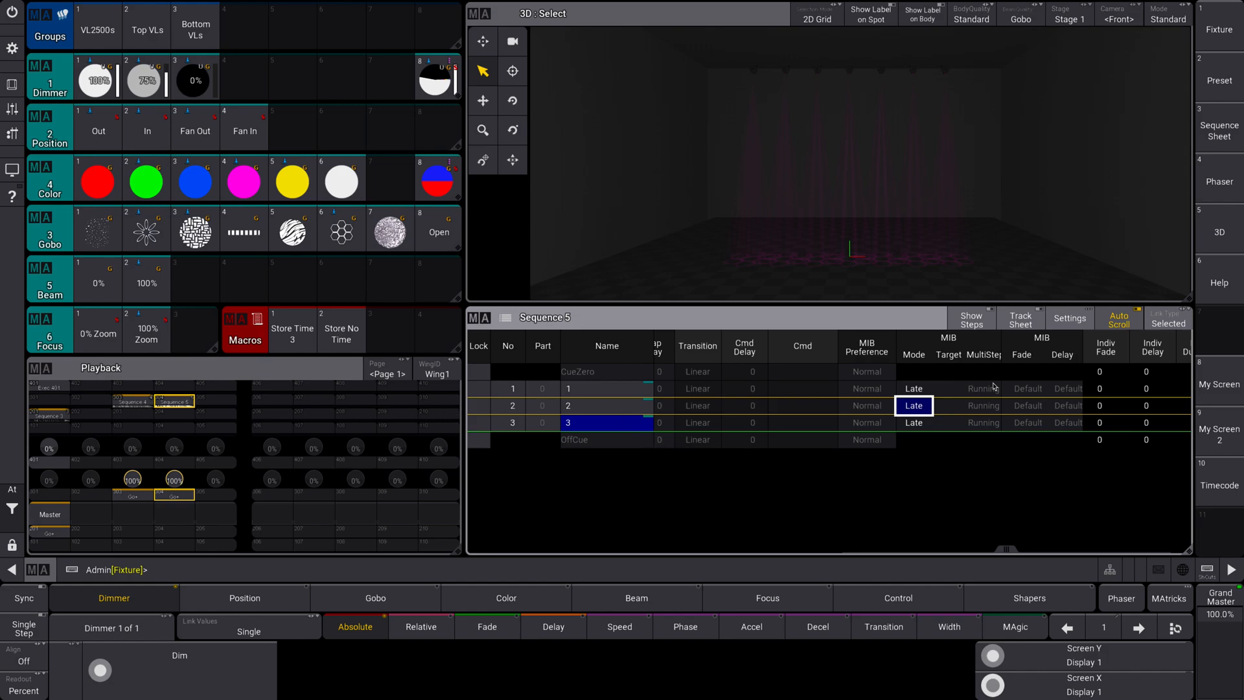
mouse_move(1062, 362)
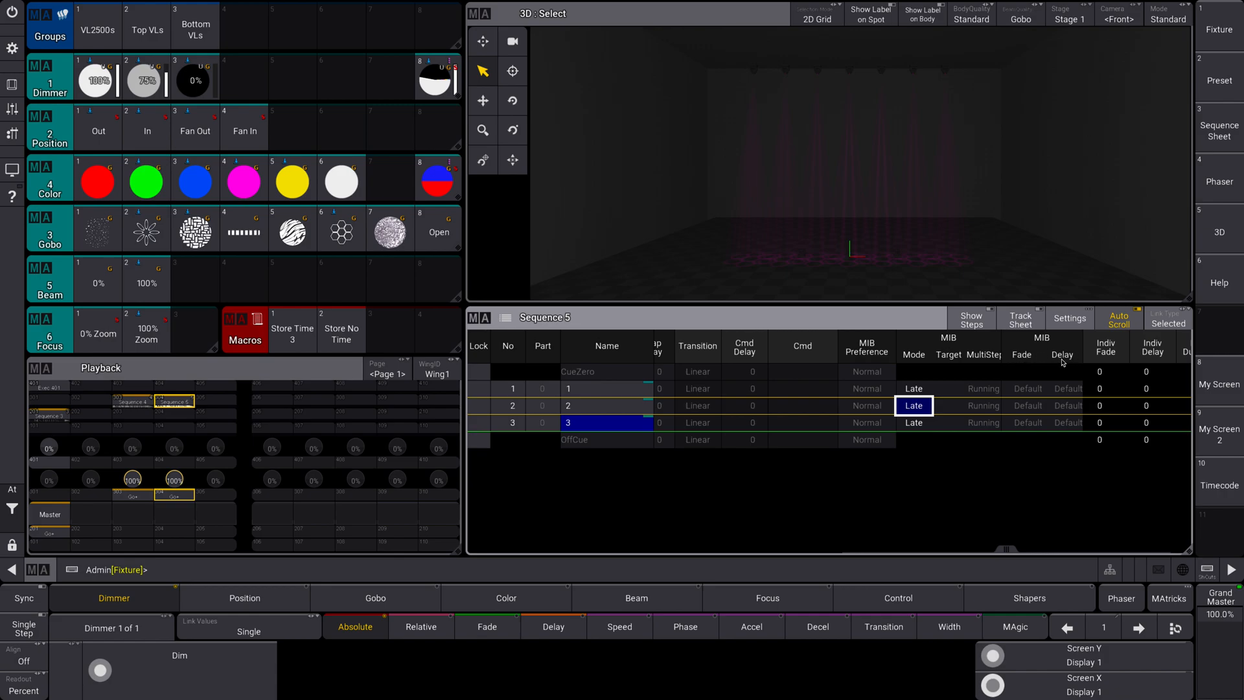
mouse_move(1031, 379)
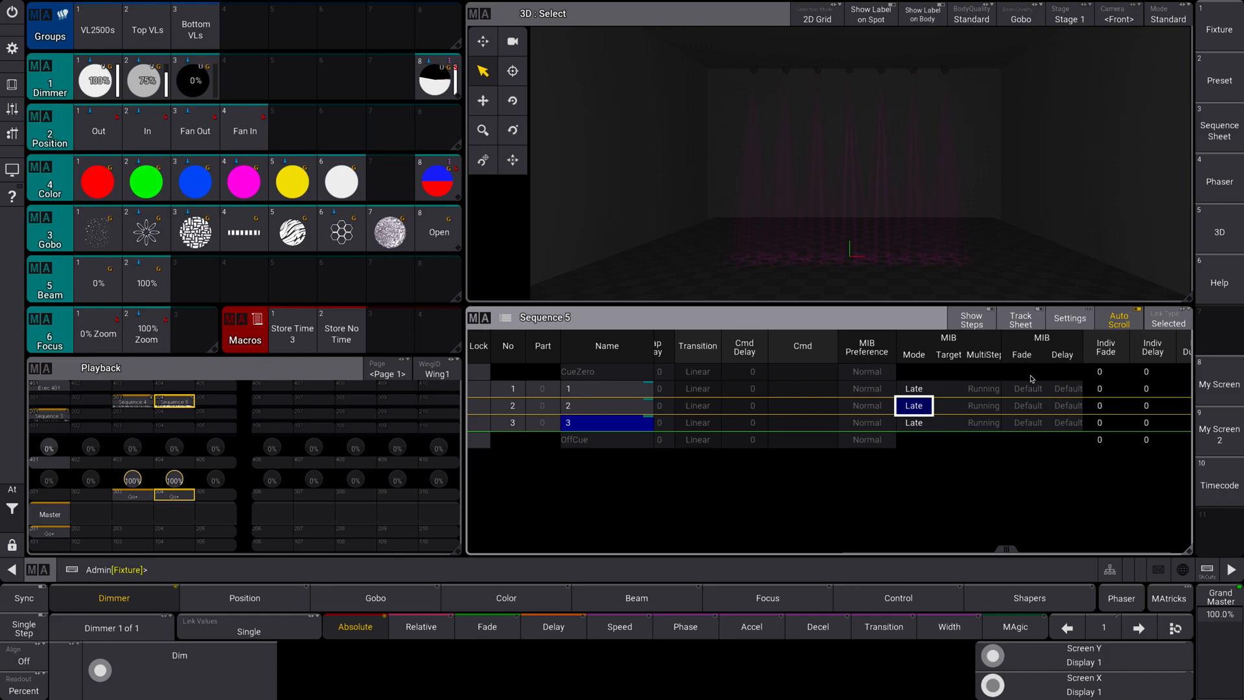
mouse_move(1035, 378)
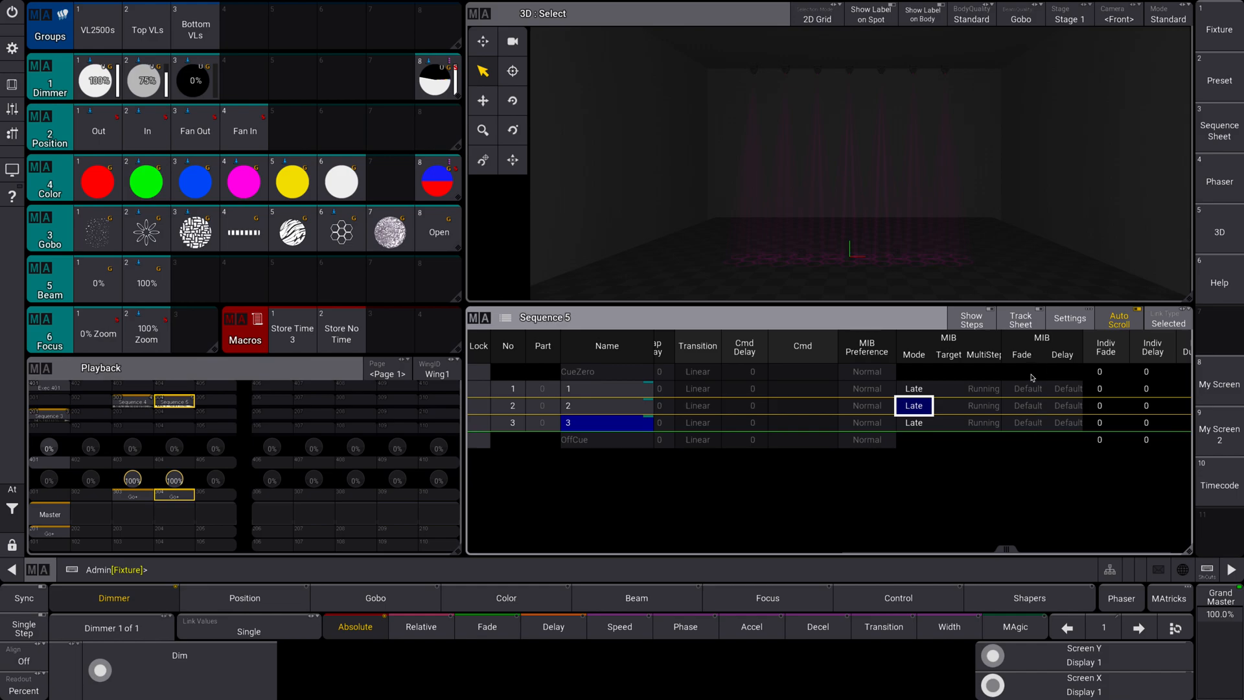
mouse_move(1061, 441)
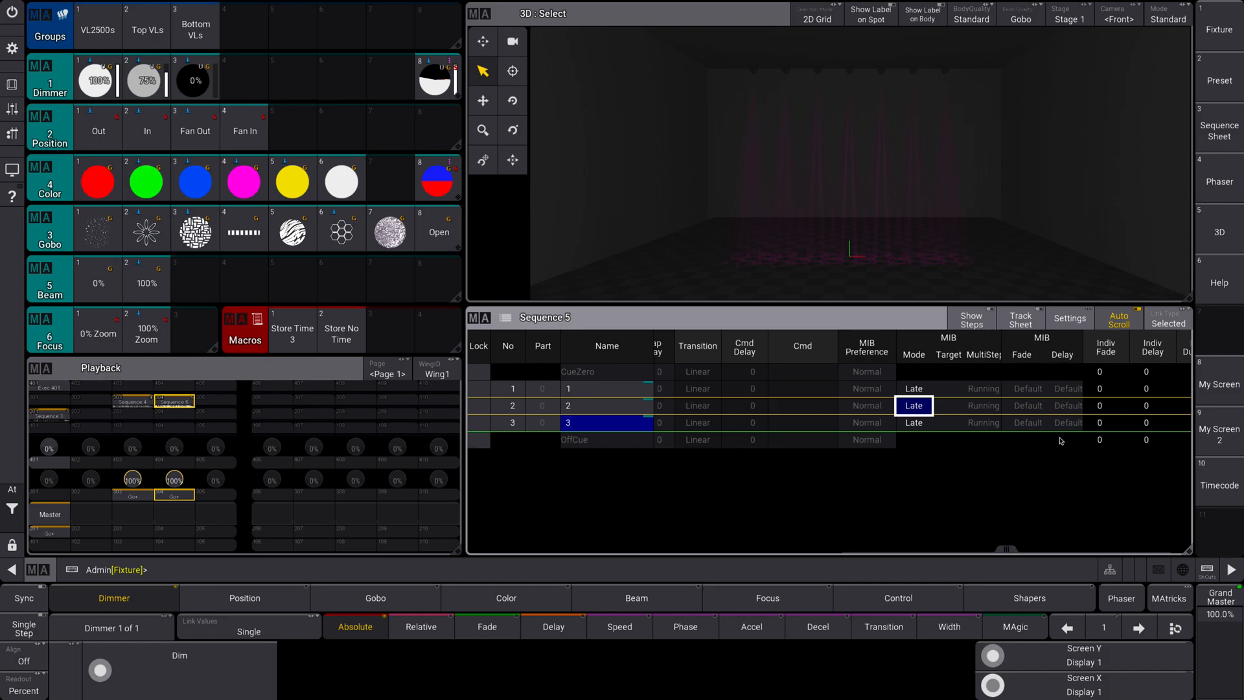
mouse_move(915, 391)
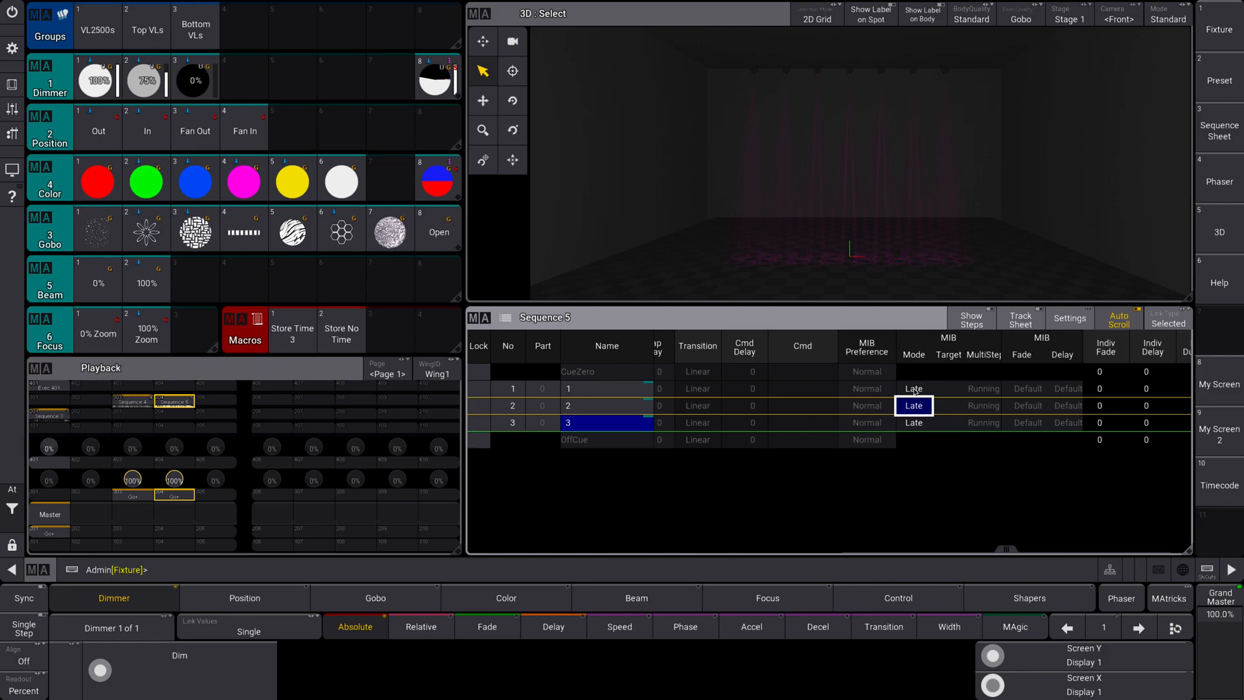
mouse_move(1073, 396)
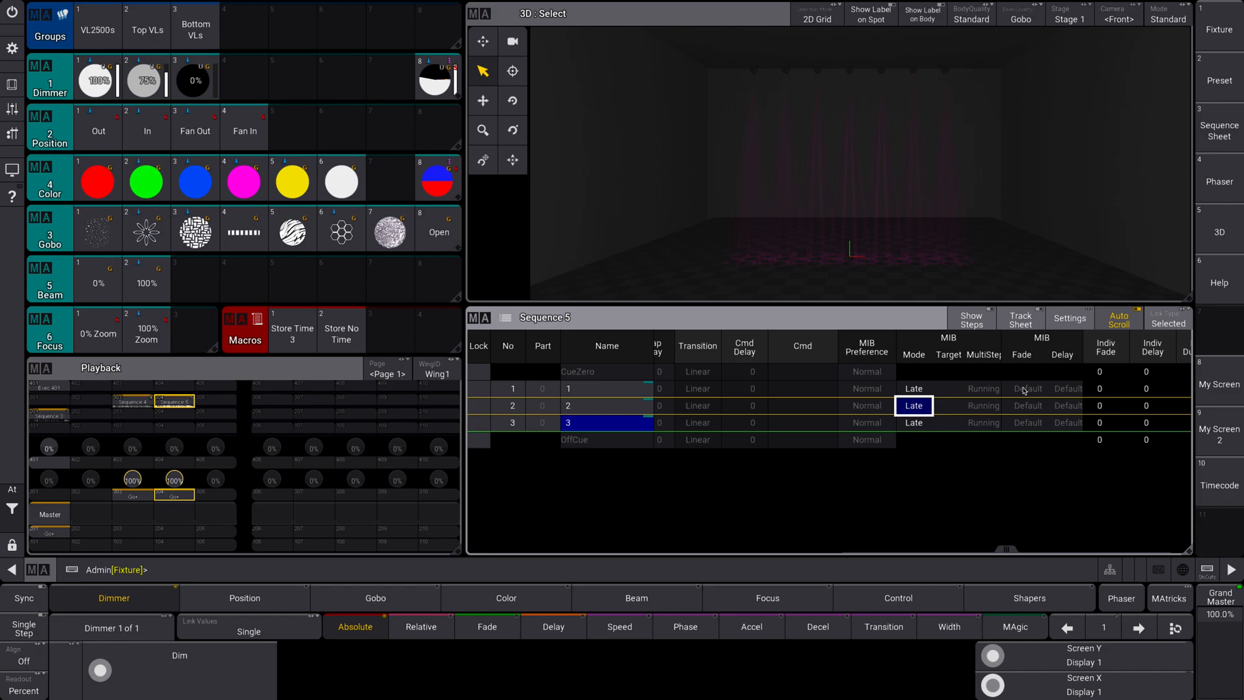
mouse_move(1026, 390)
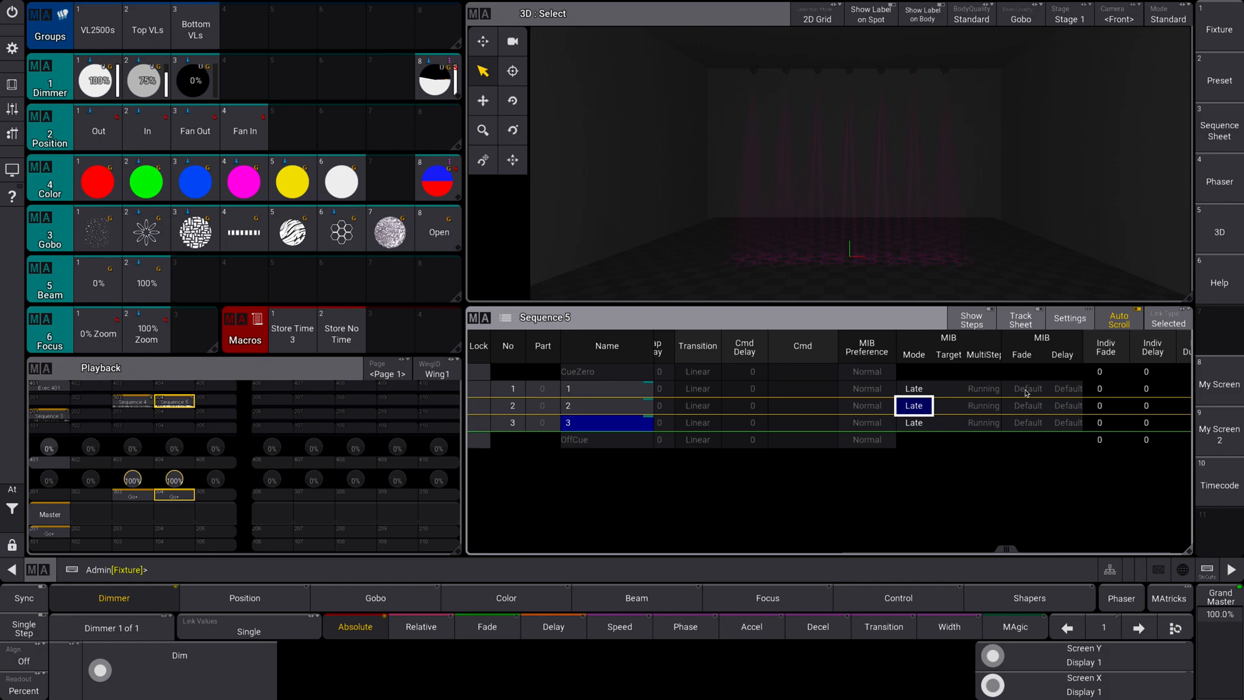
mouse_move(1077, 392)
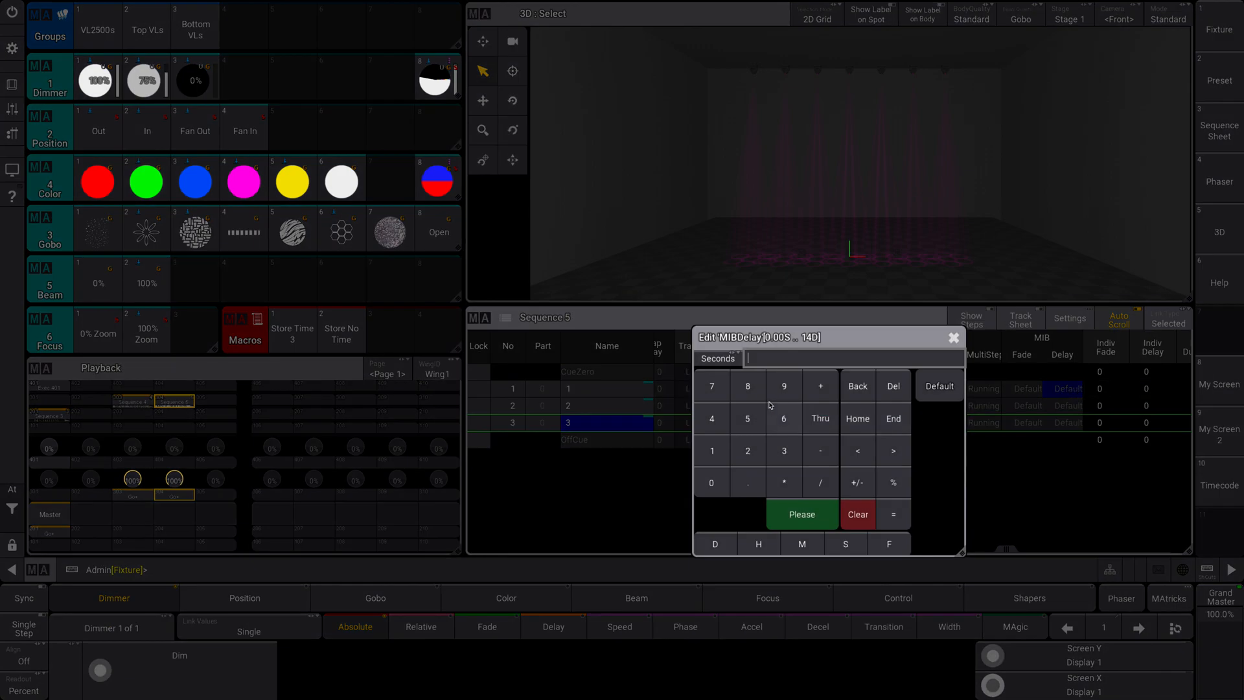
- Enter 2 for cue 1's MIB delay and 5 for its MIB fade
left_click(746, 451)
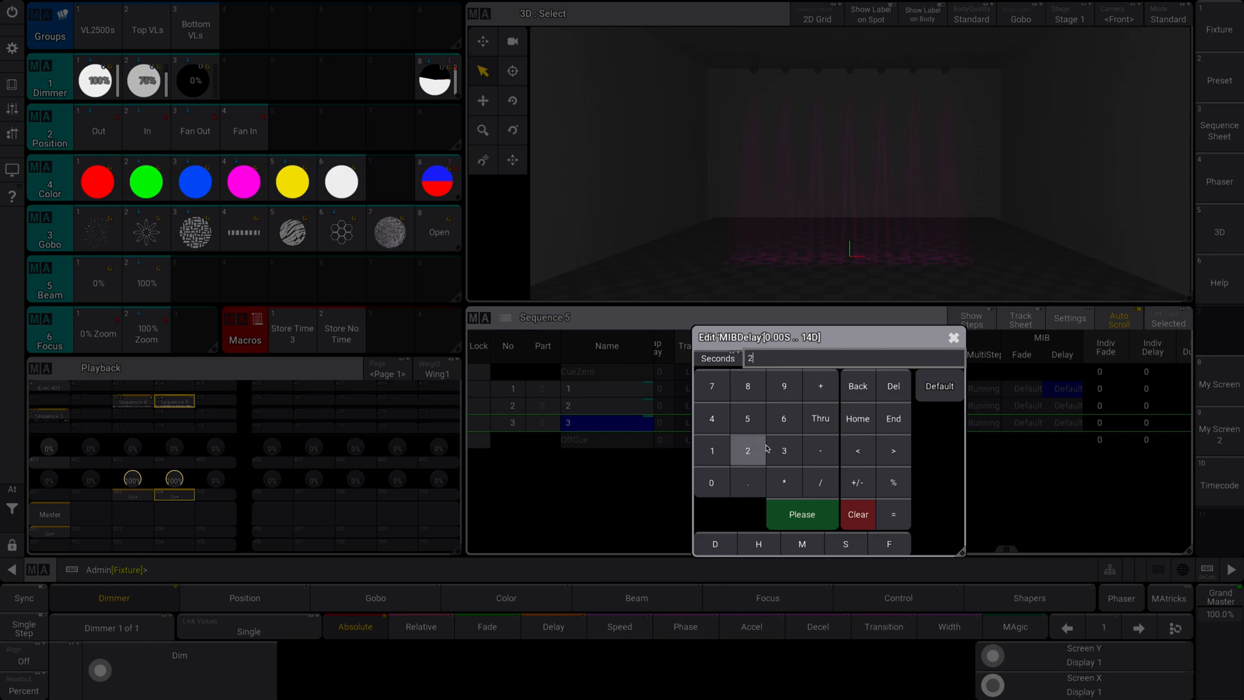
left_click(801, 514)
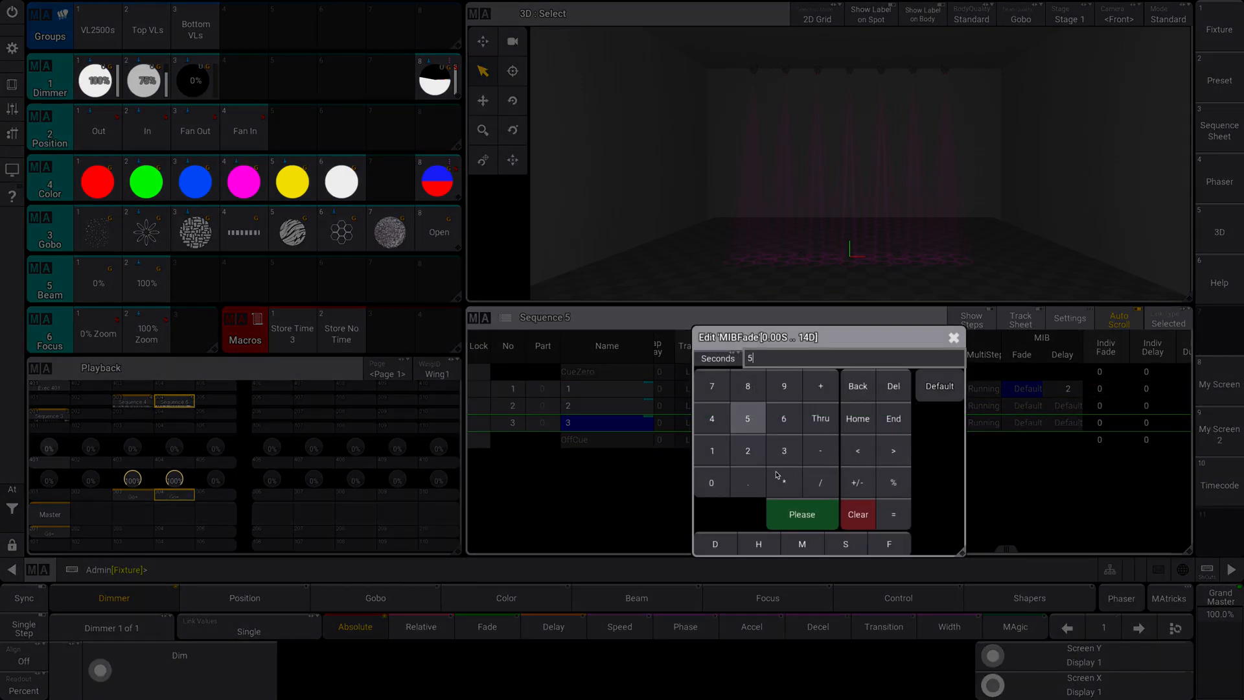
left_click(800, 514)
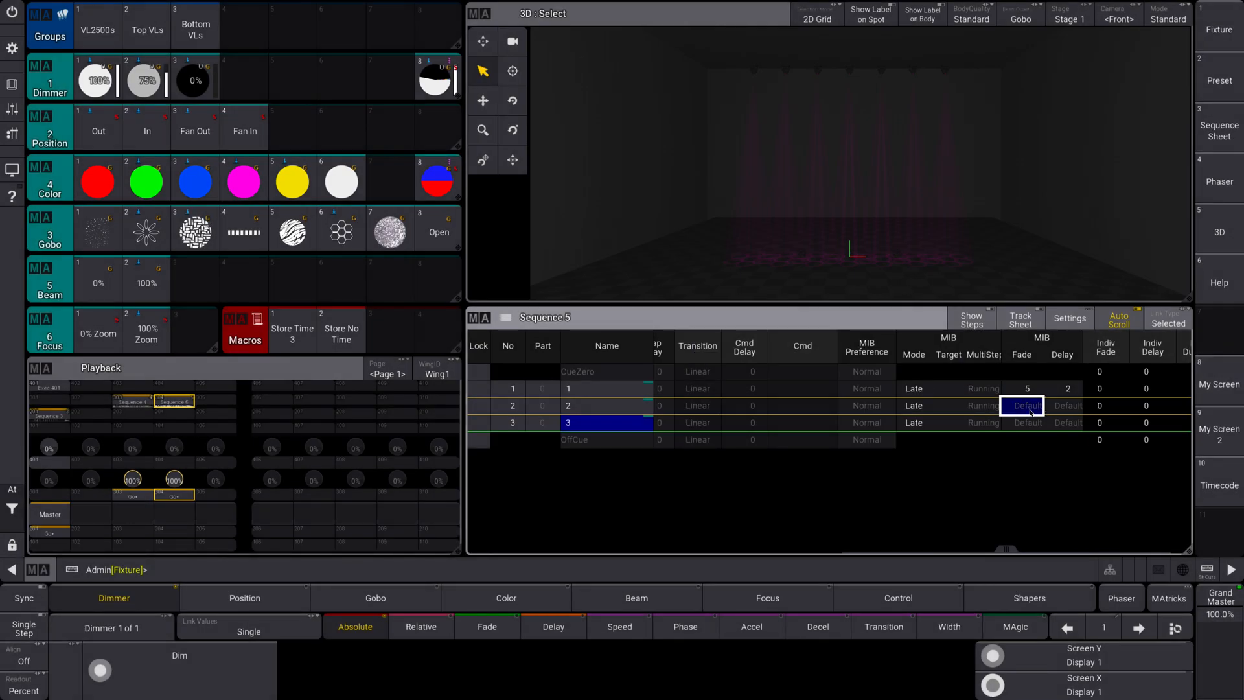
mouse_move(972, 445)
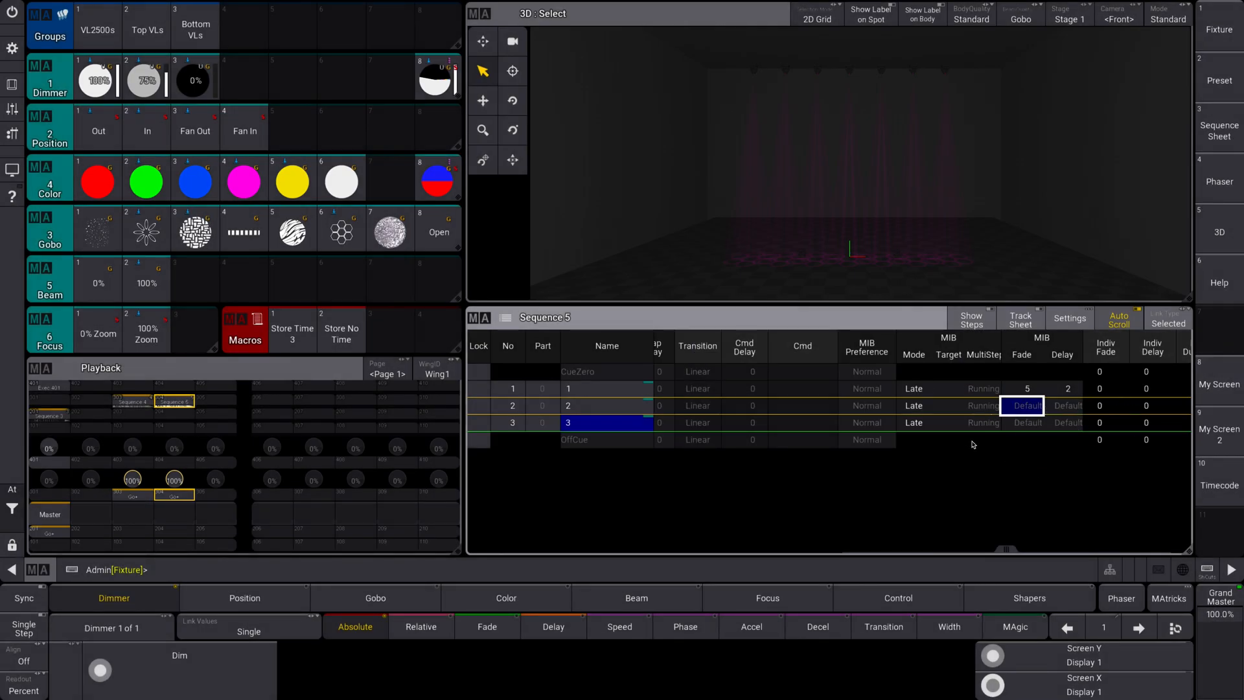
left_click(801, 406)
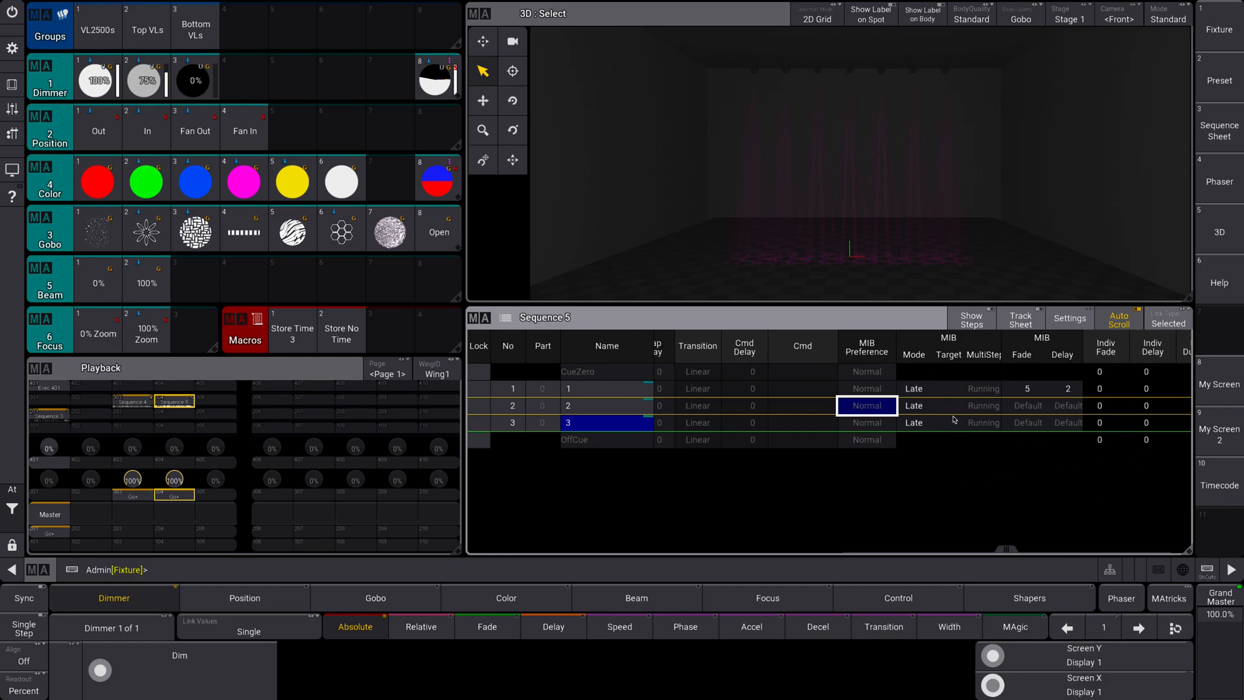
mouse_move(1086, 434)
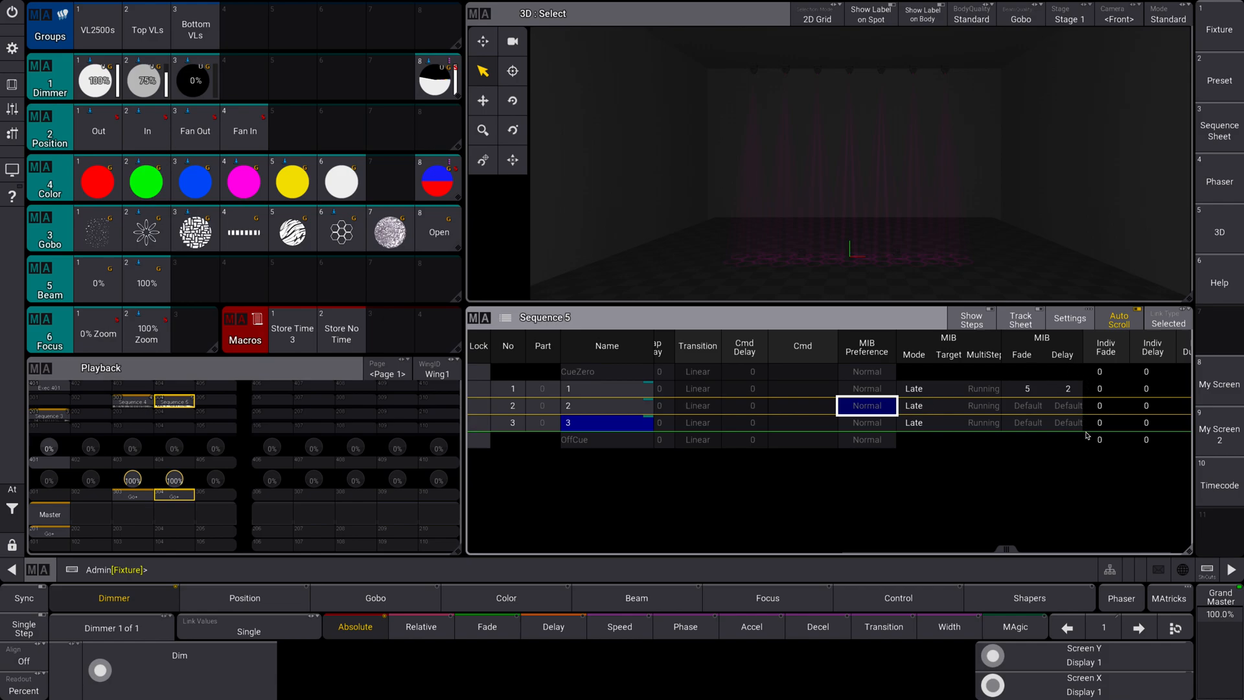
mouse_move(1089, 422)
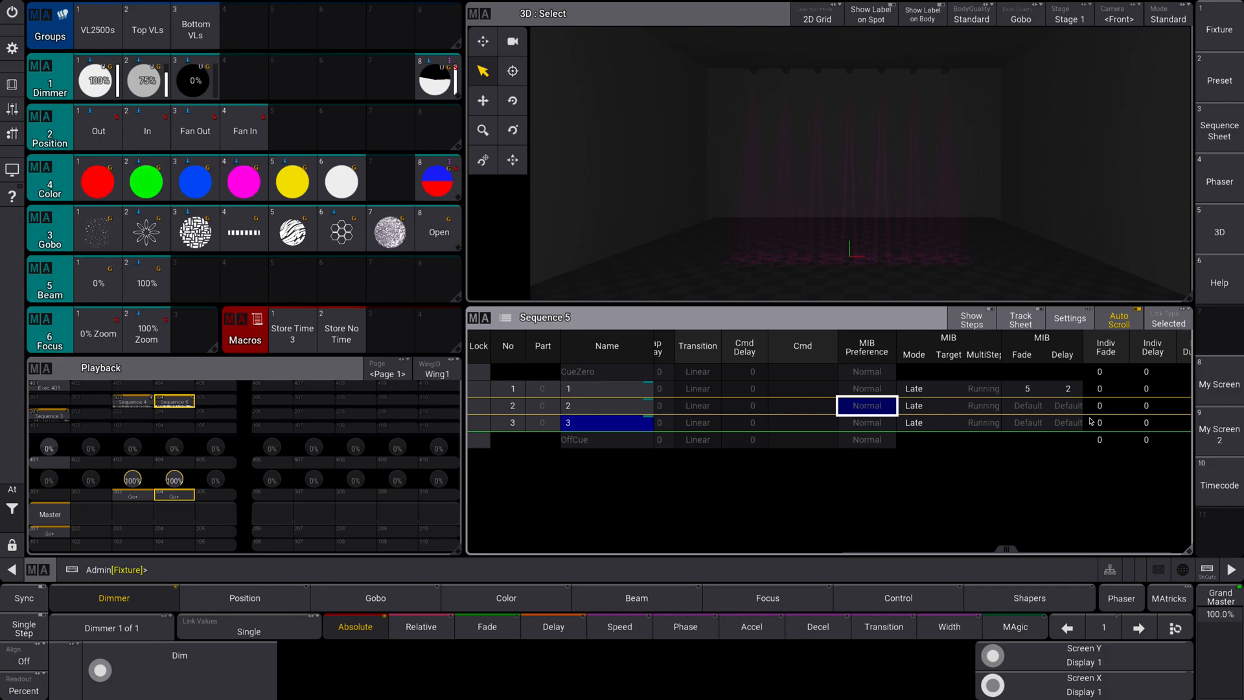
mouse_move(1052, 470)
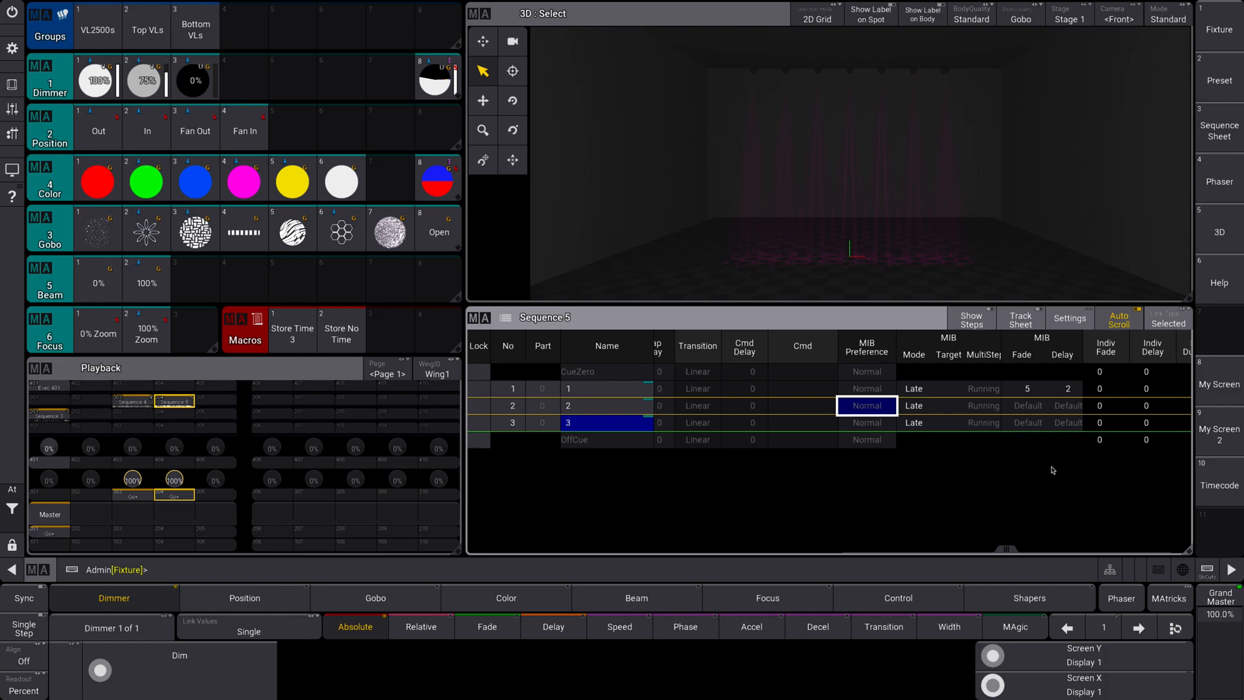
mouse_move(1059, 466)
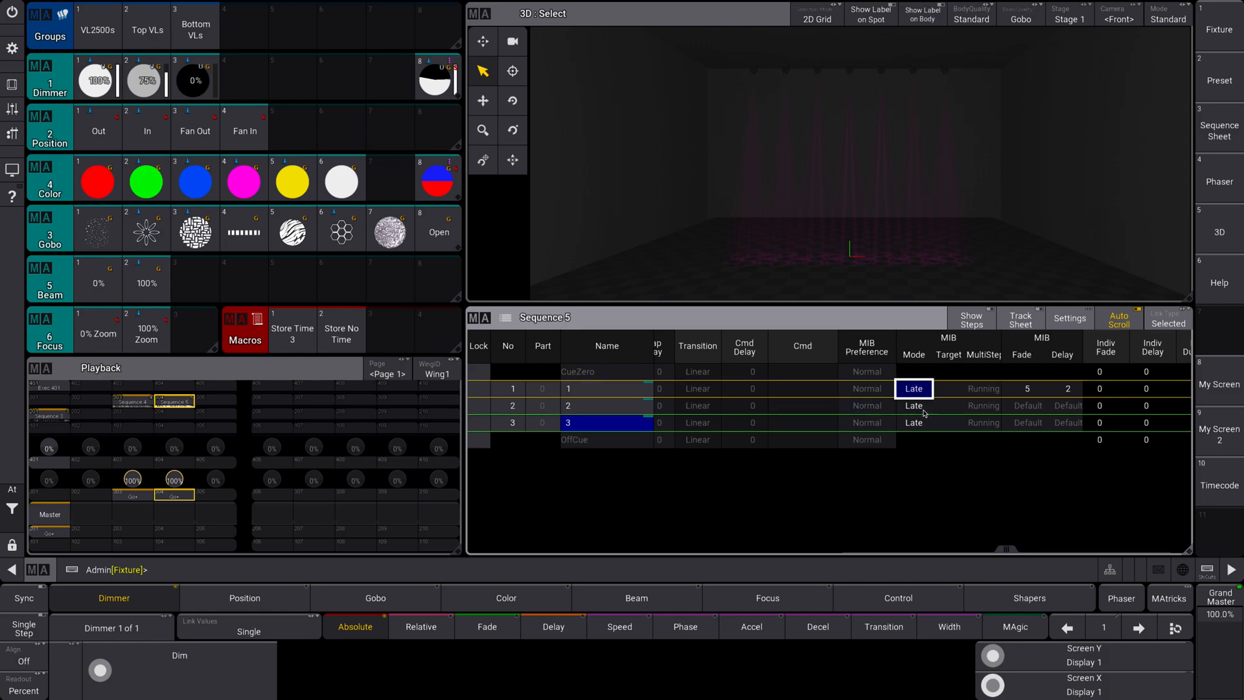
mouse_move(920, 410)
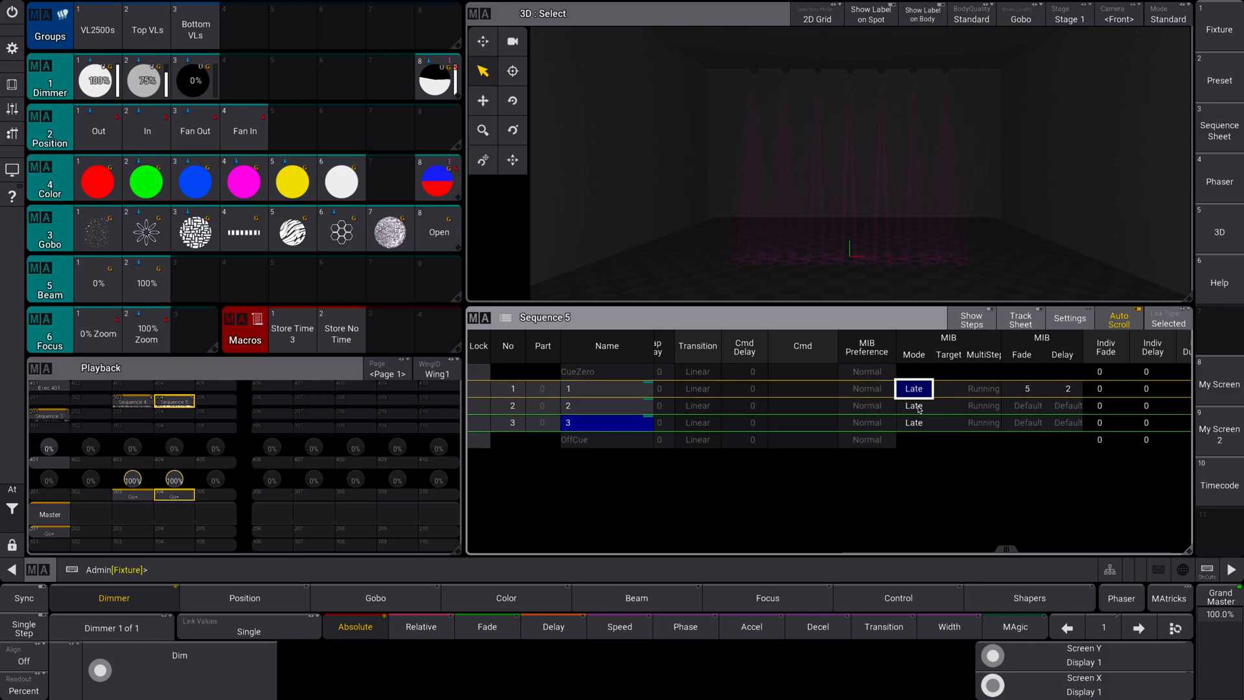